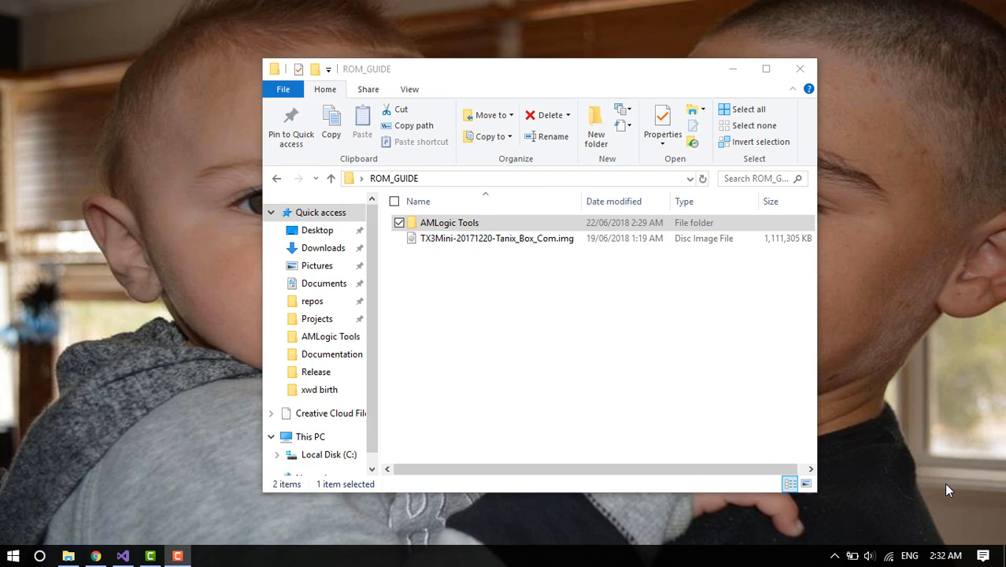
pyautogui.moveTo(591, 375)
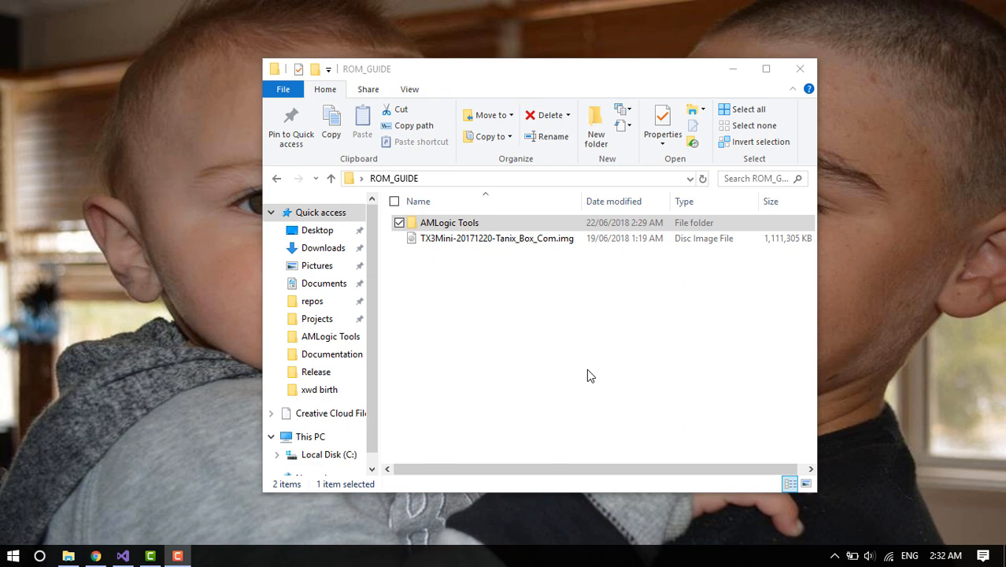
pyautogui.moveTo(554, 352)
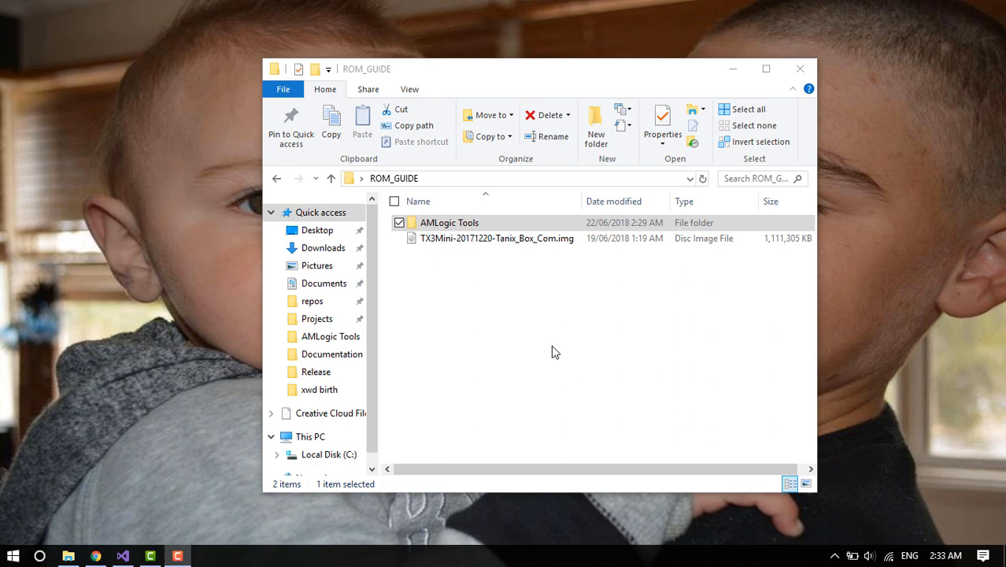
pyautogui.moveTo(403, 381)
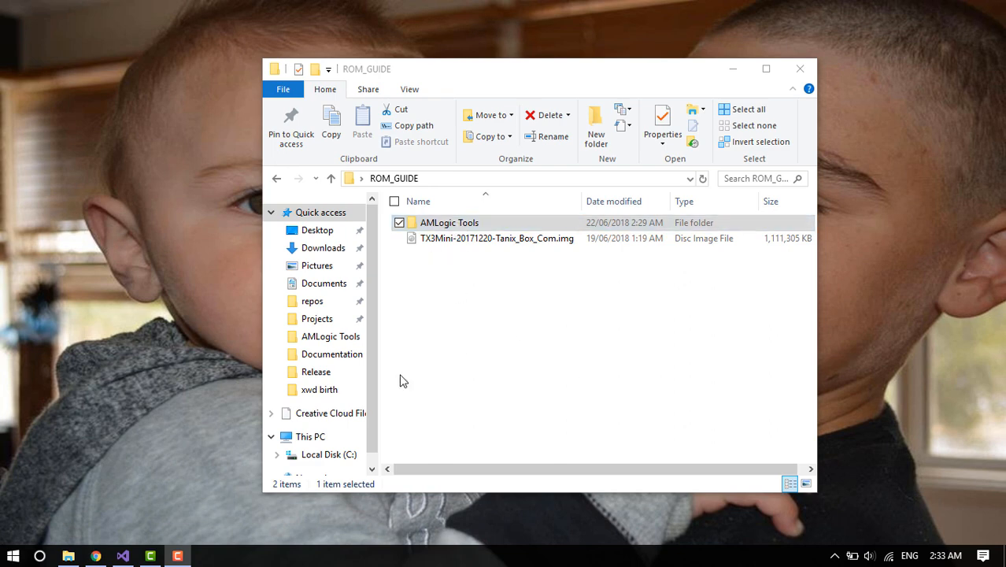
pyautogui.moveTo(96, 557)
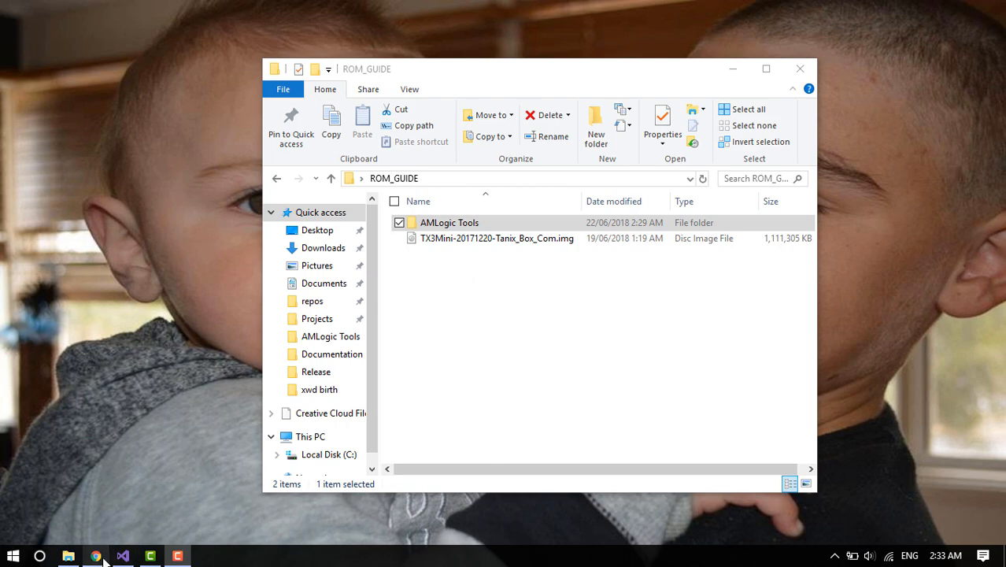
# Step: Look over the AMLogic Tools forum thread and the MEGA firmware download page
pyautogui.click(96, 556)
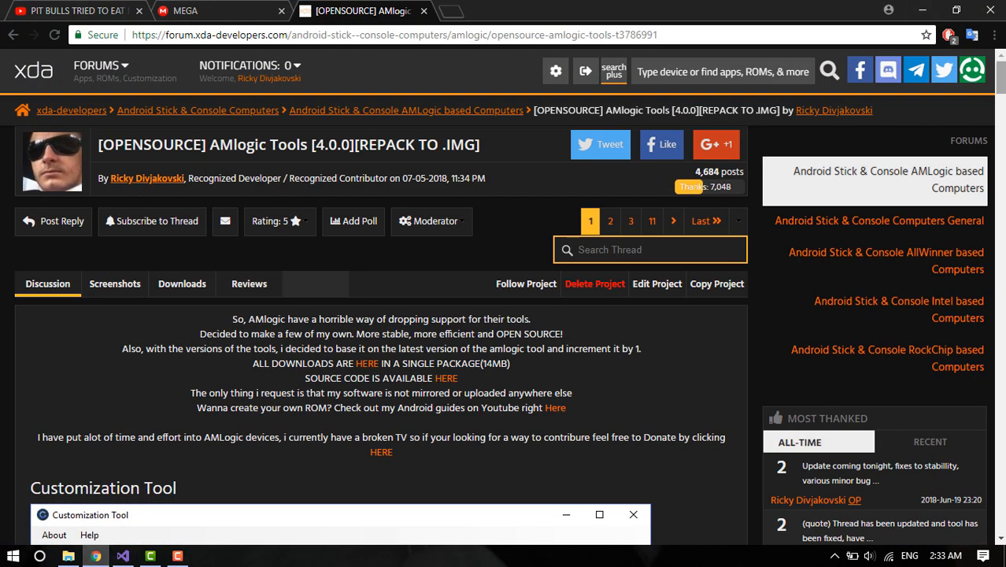
pyautogui.scroll(-3)
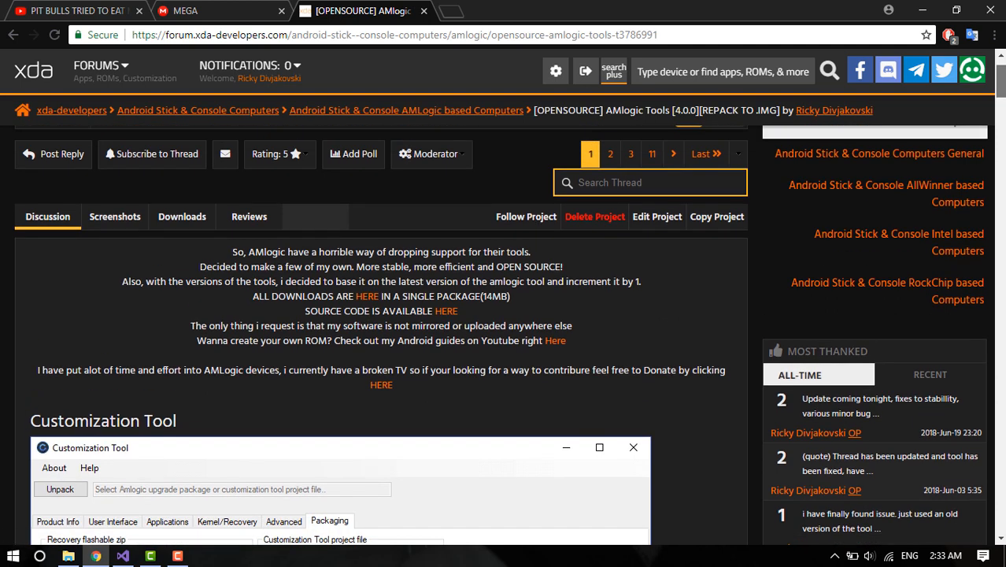
pyautogui.scroll(3)
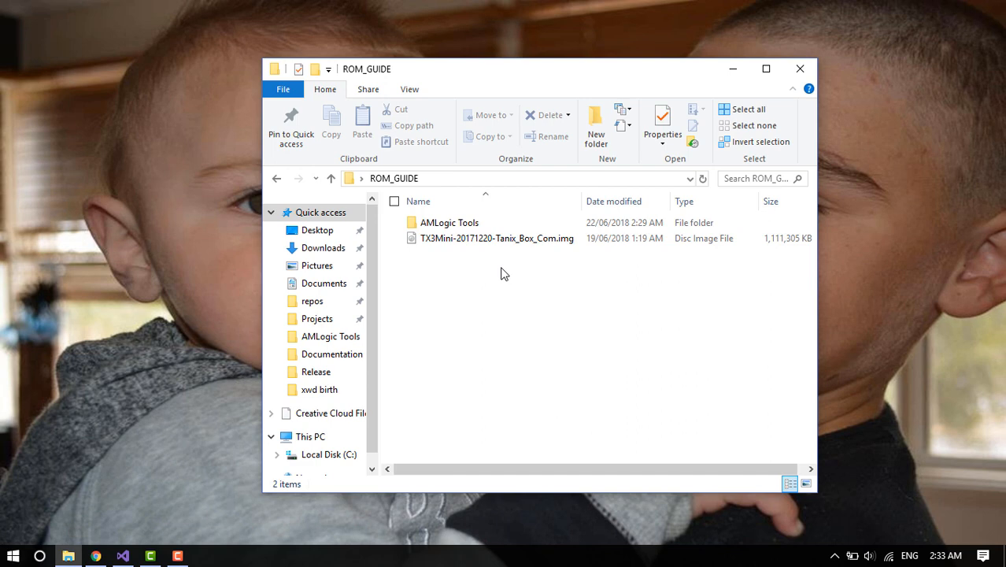
pyautogui.moveTo(401, 299)
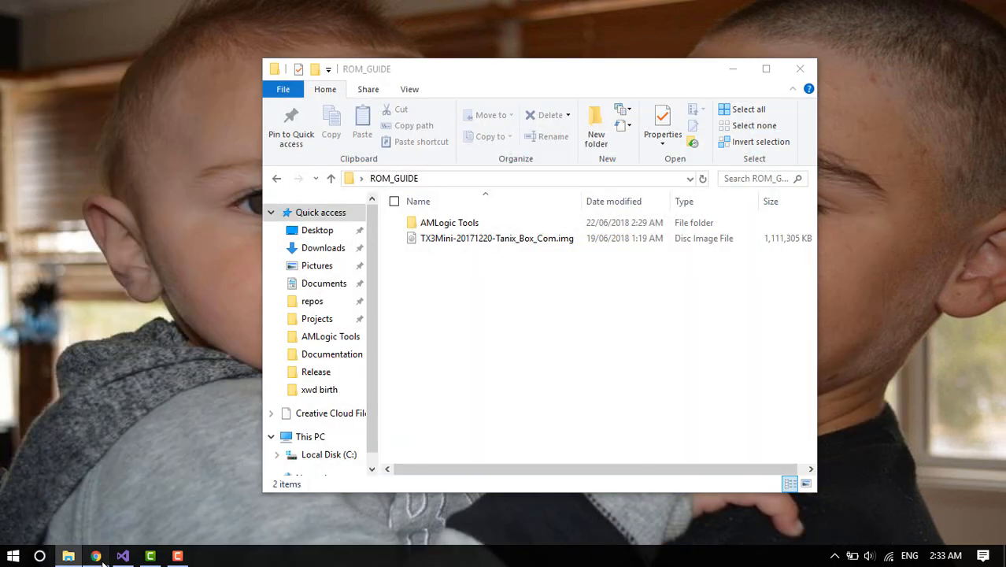
pyautogui.click(96, 556)
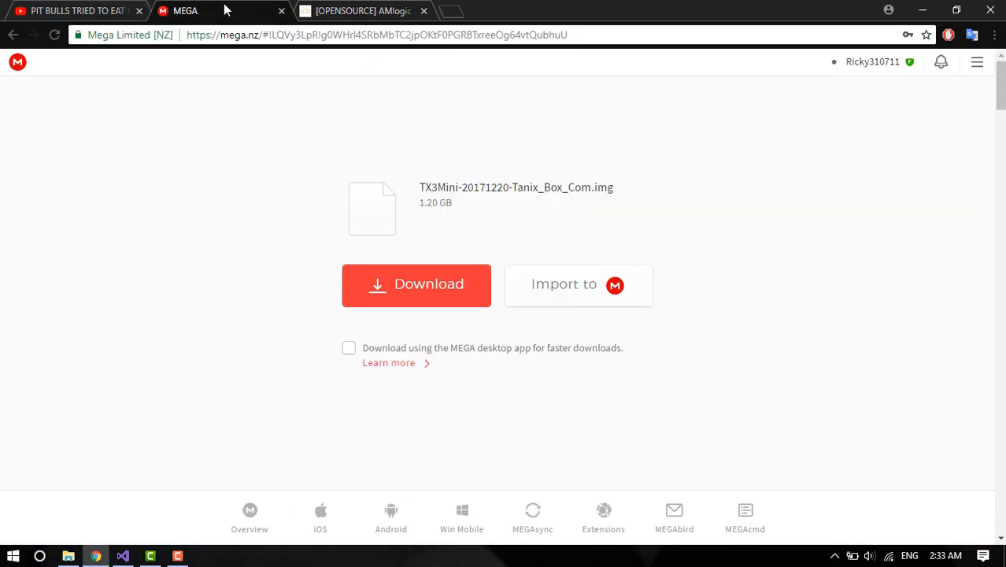
pyautogui.moveTo(629, 193)
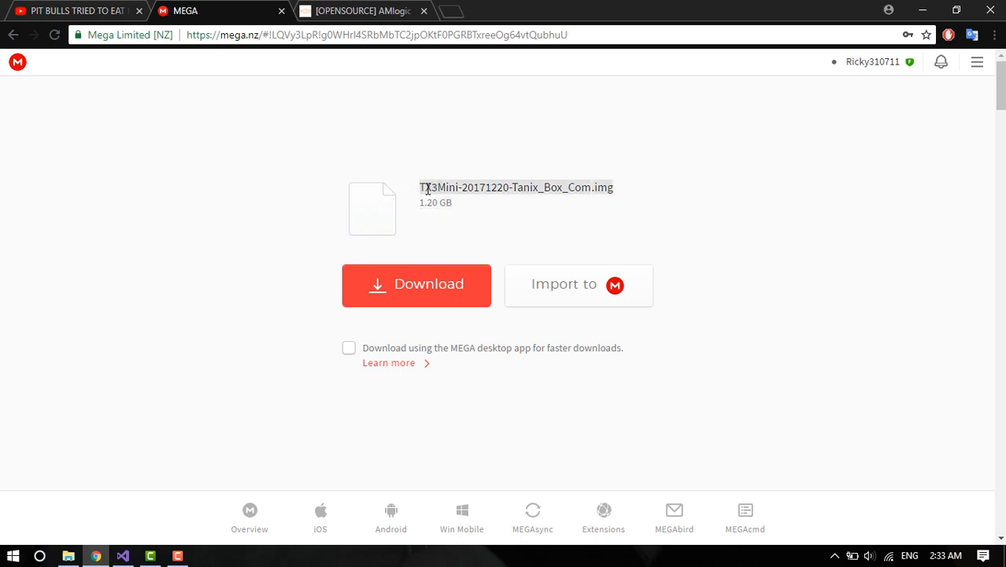
pyautogui.moveTo(654, 154)
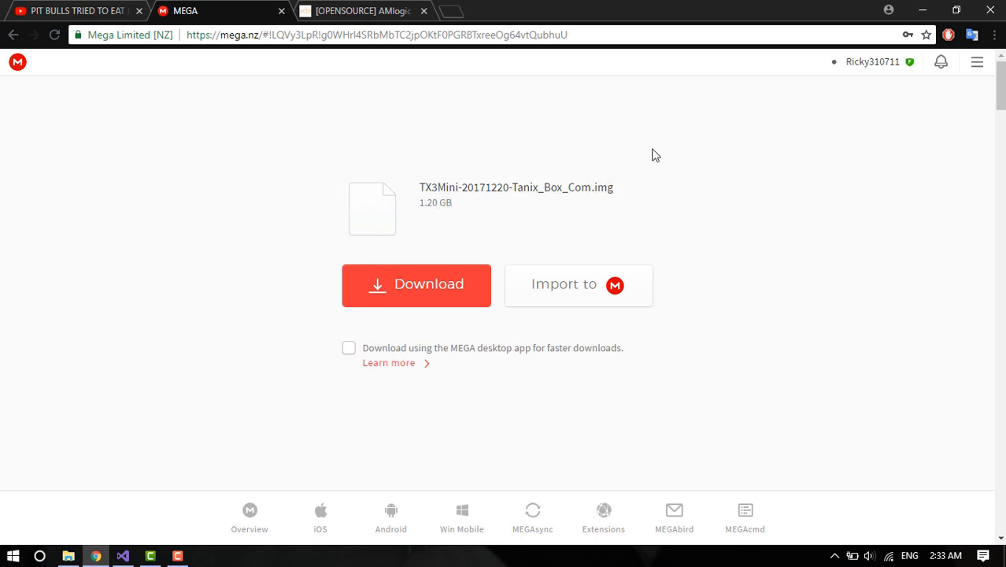
pyautogui.moveTo(410, 189)
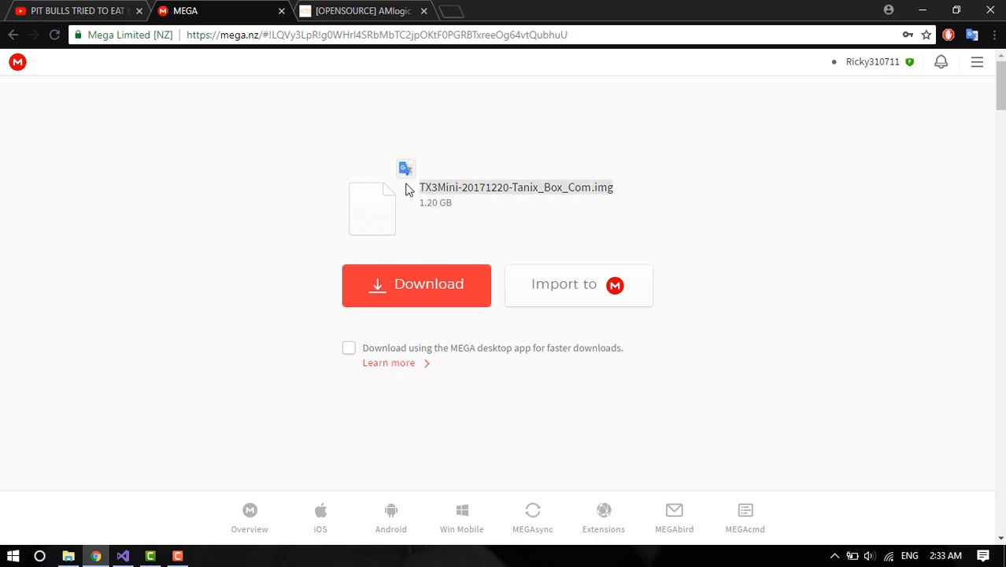
pyautogui.moveTo(922, 10)
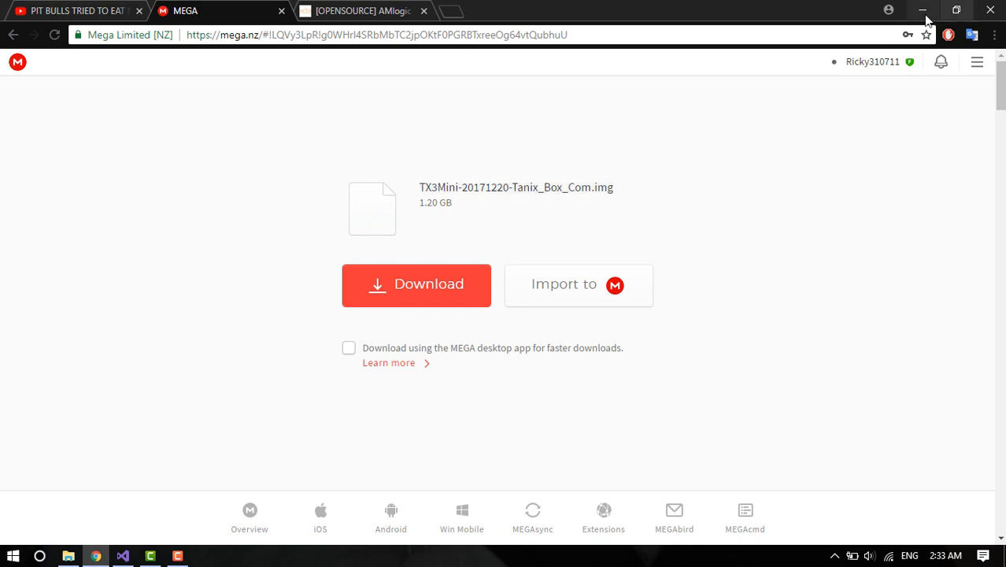
pyautogui.moveTo(924, 9)
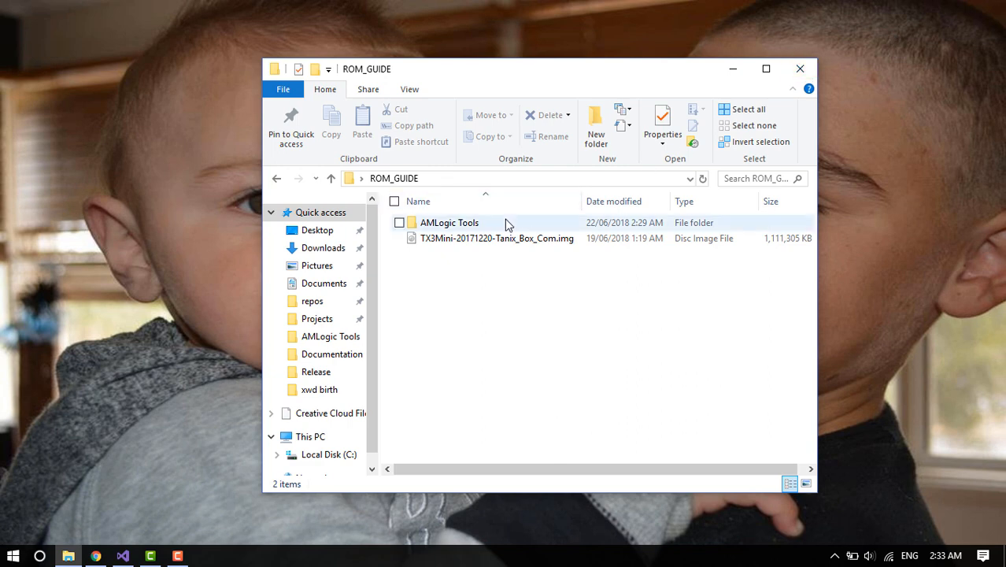
# Step: Launch CustomizationTool.exe from the AMLogic Tools folder
pyautogui.doubleClick(448, 222)
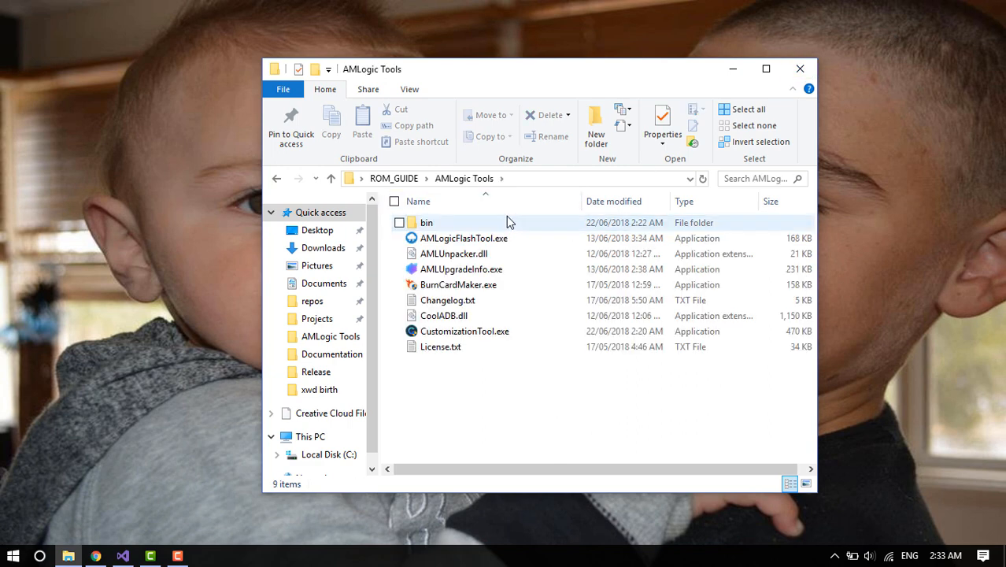
pyautogui.click(465, 331)
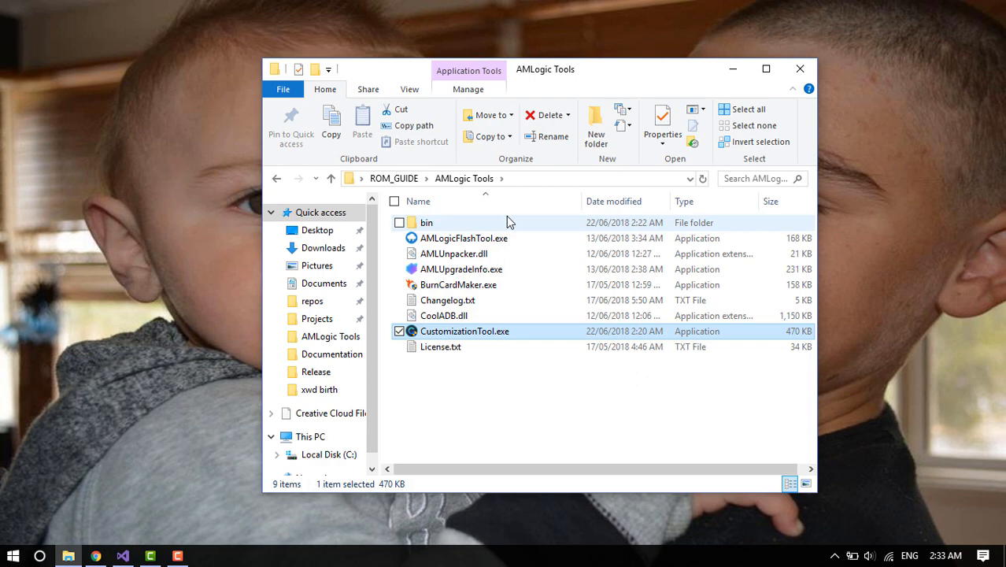
pyautogui.doubleClick(465, 330)
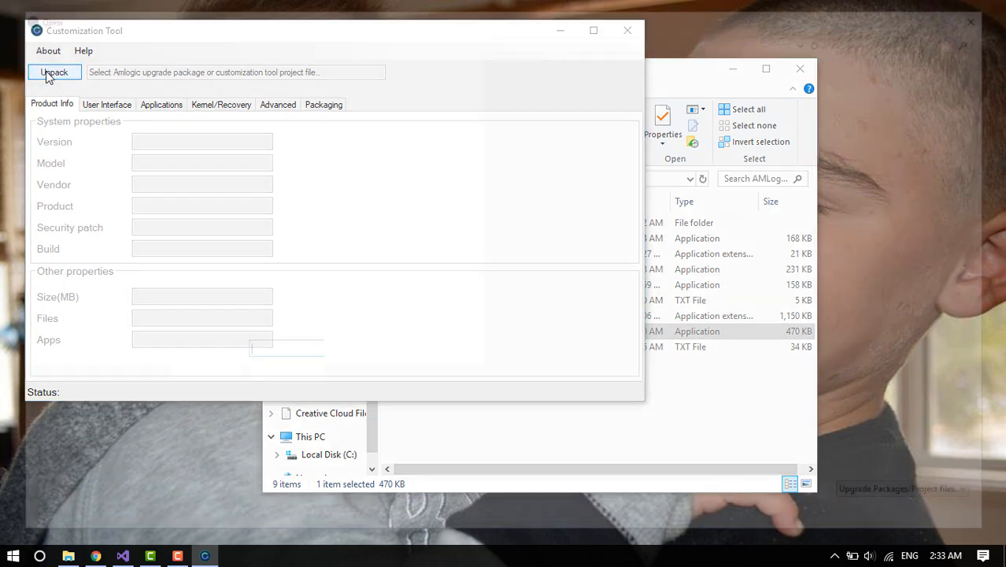
# Step: Choose the TX3Mini firmware image from ROM_GUIDE as the package to unpack
pyautogui.click(54, 73)
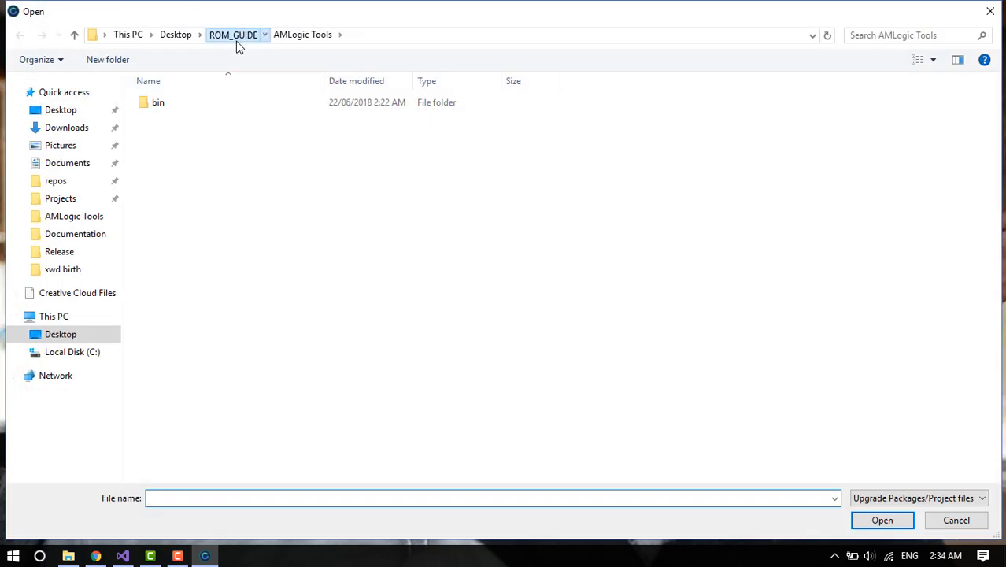
pyautogui.click(233, 35)
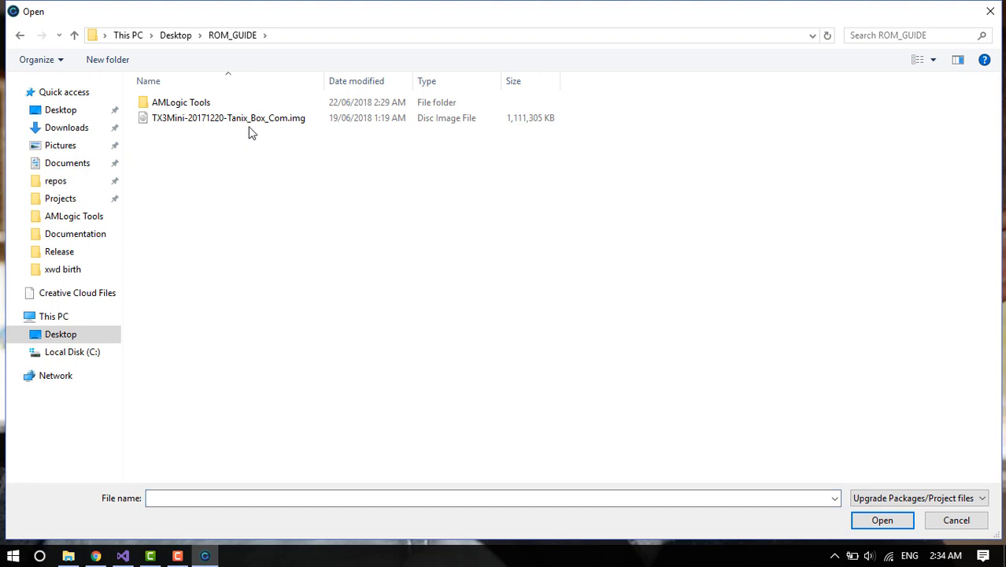
pyautogui.click(882, 519)
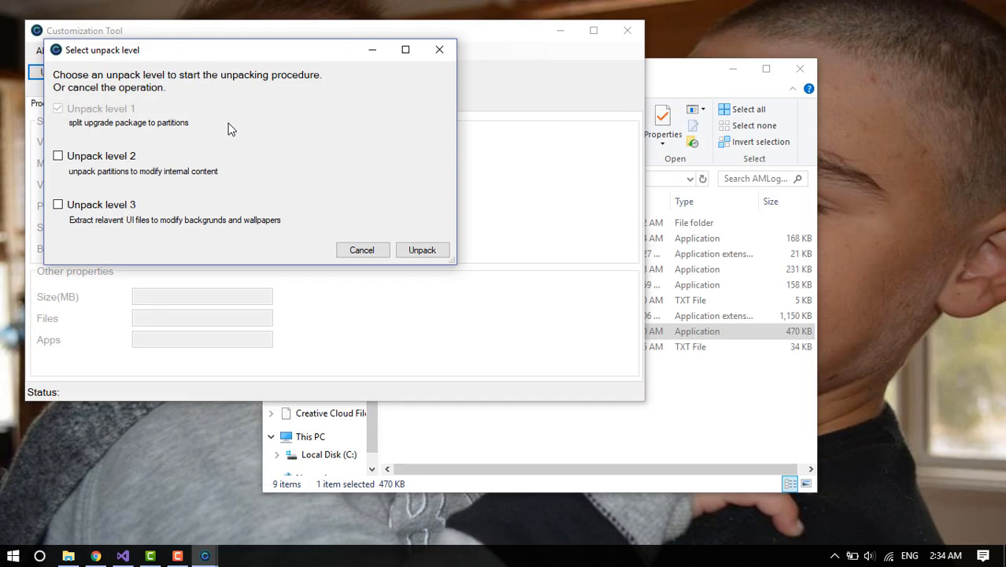
# Step: Enable unpack levels 2 and 3 as well and begin unpacking
pyautogui.click(56, 156)
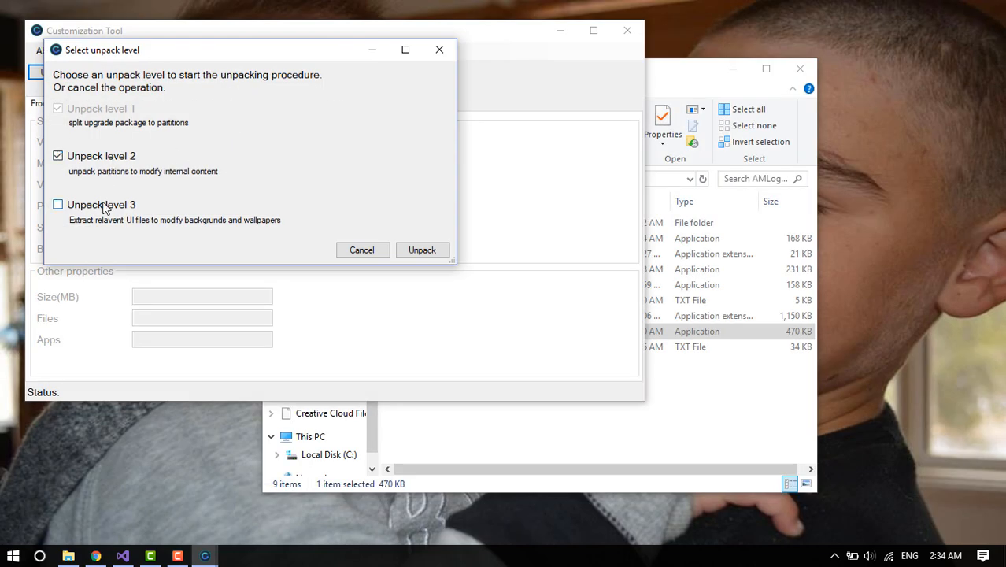
pyautogui.click(56, 204)
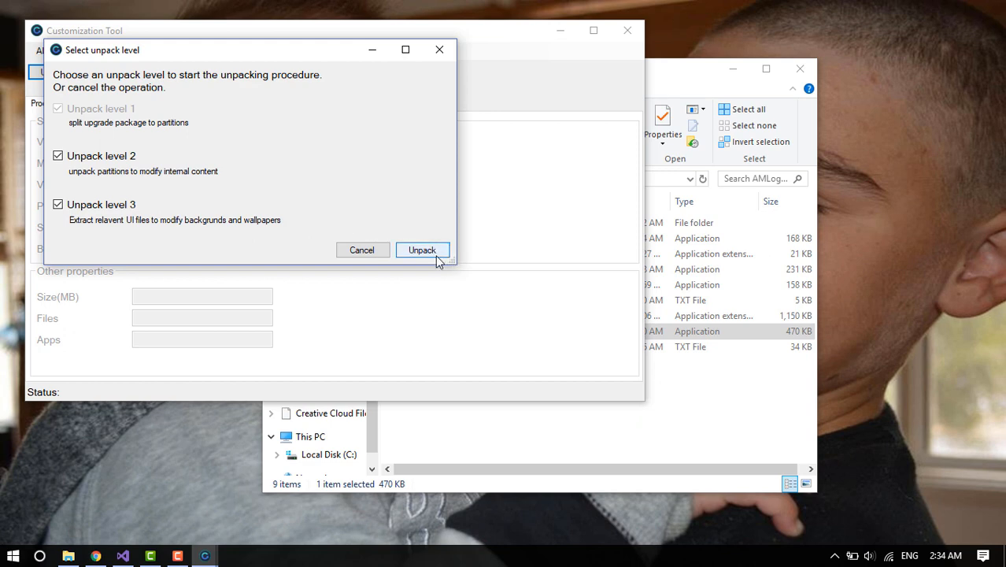
pyautogui.click(421, 249)
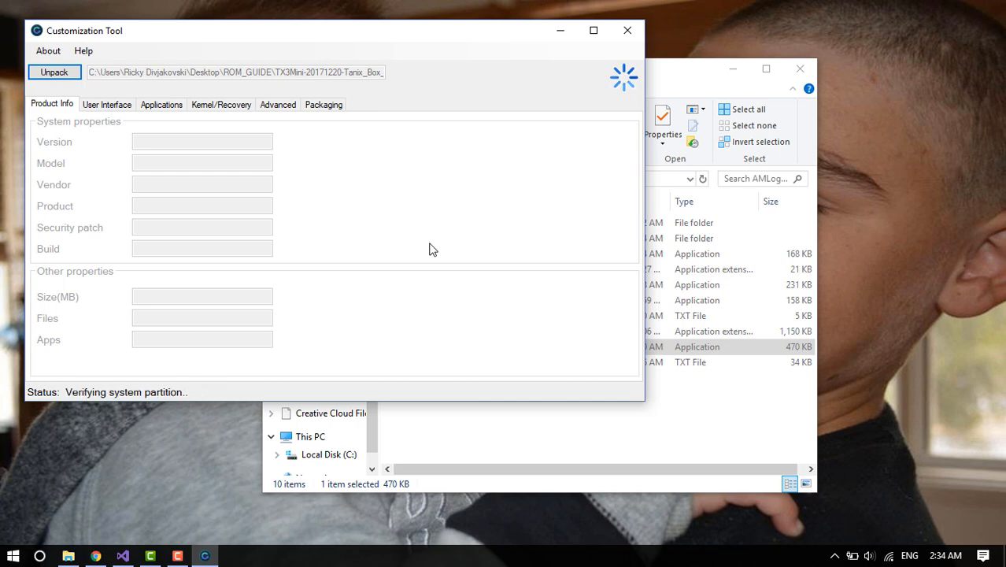
pyautogui.moveTo(212, 130)
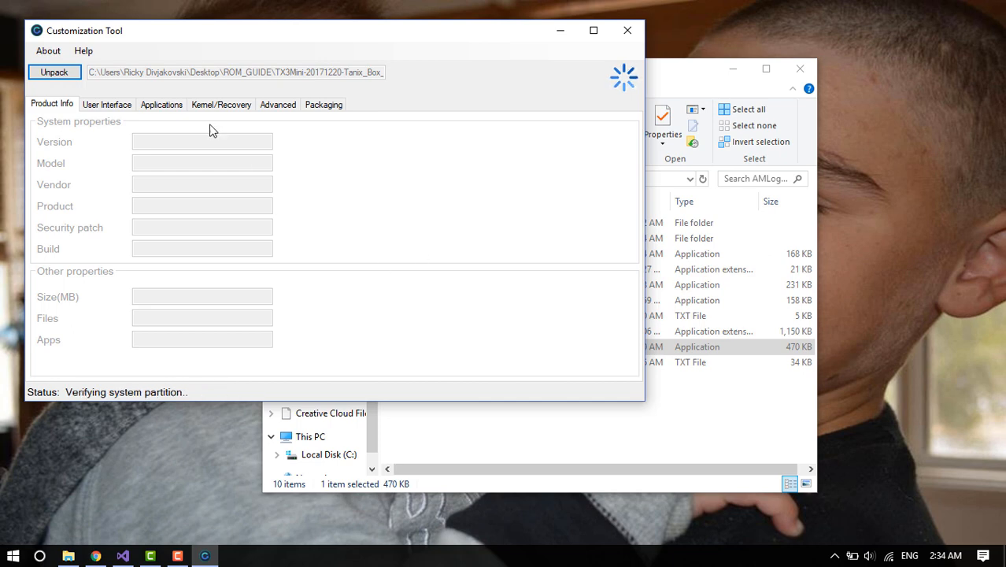
pyautogui.moveTo(354, 40)
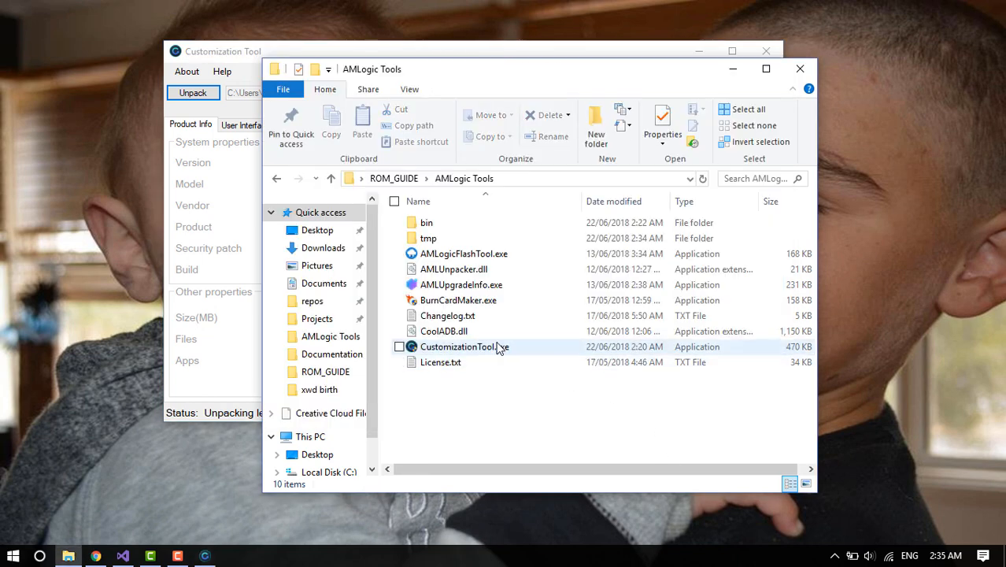
# Step: Select AMLUpgradeInfo and the CoolADB library in the AMLogic Tools folder while waiting
pyautogui.click(462, 283)
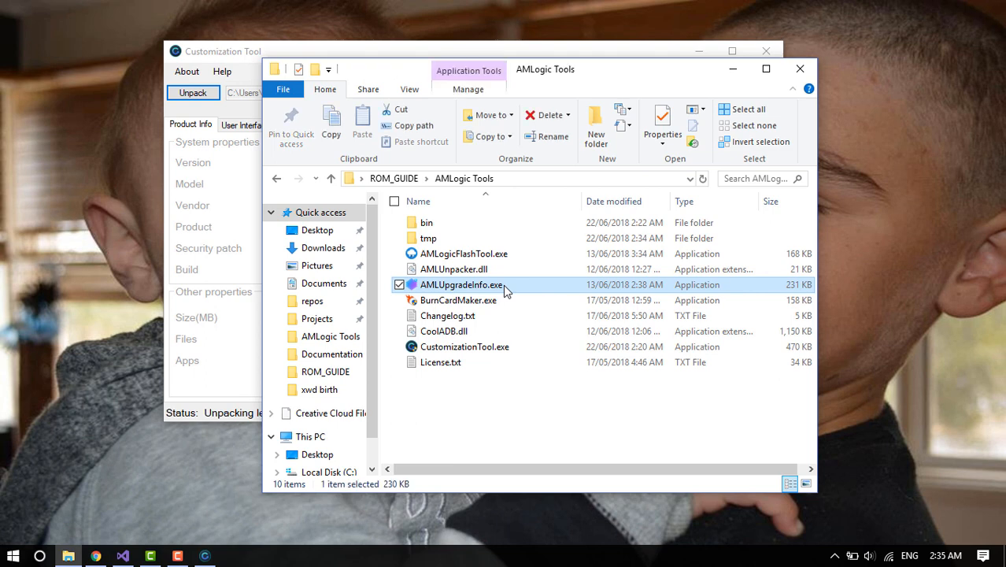
pyautogui.click(447, 315)
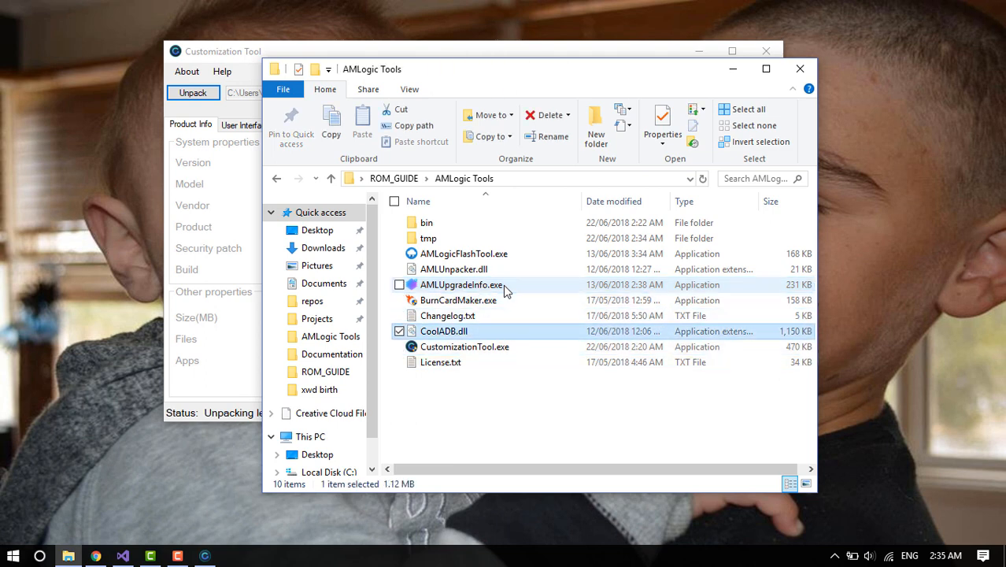
pyautogui.moveTo(444, 330)
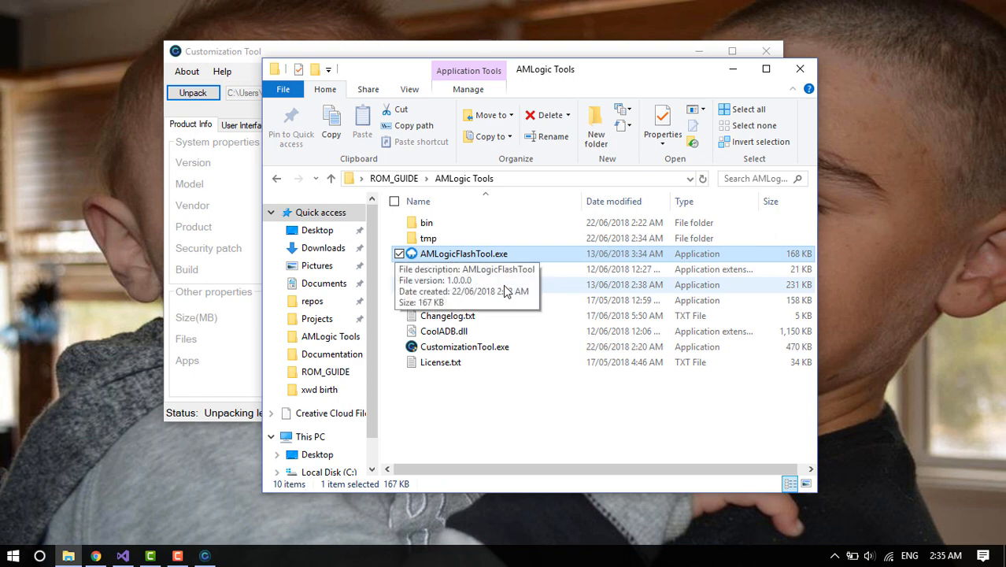
pyautogui.moveTo(460, 58)
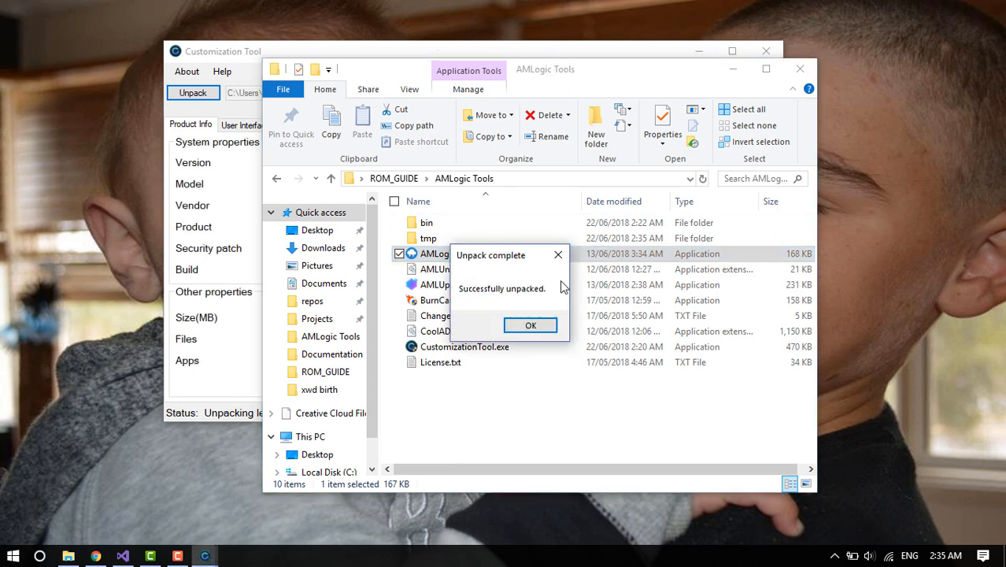
# Step: Dismiss the unpack-complete message and highlight the TX3 Mini model and 1021 MB size values
pyautogui.click(530, 324)
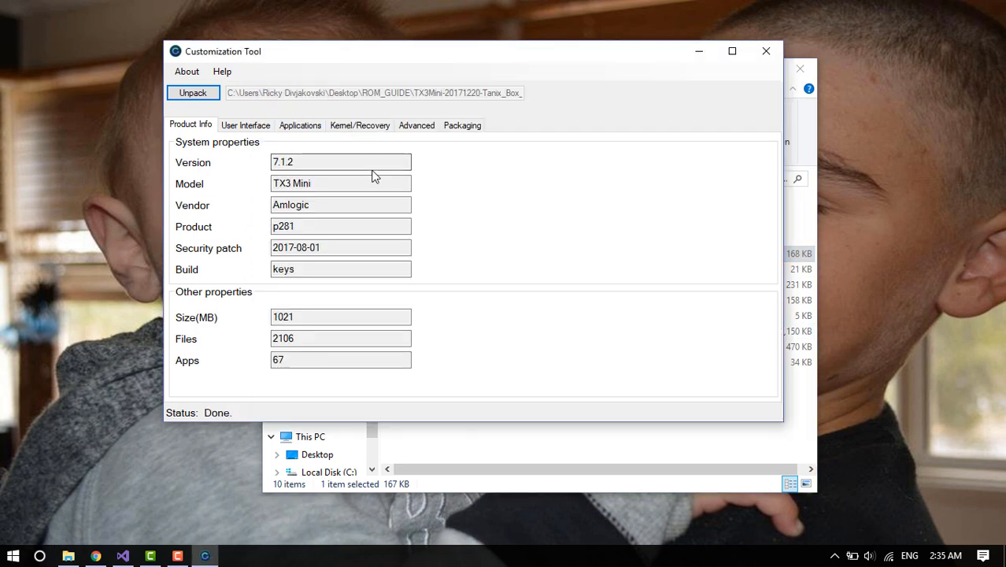
pyautogui.moveTo(453, 167)
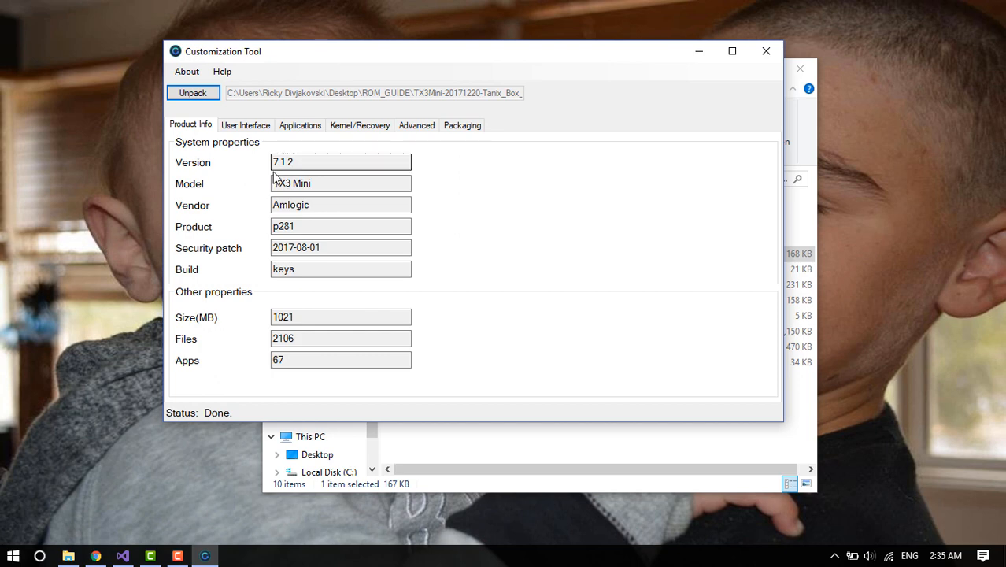
pyautogui.moveTo(198, 189)
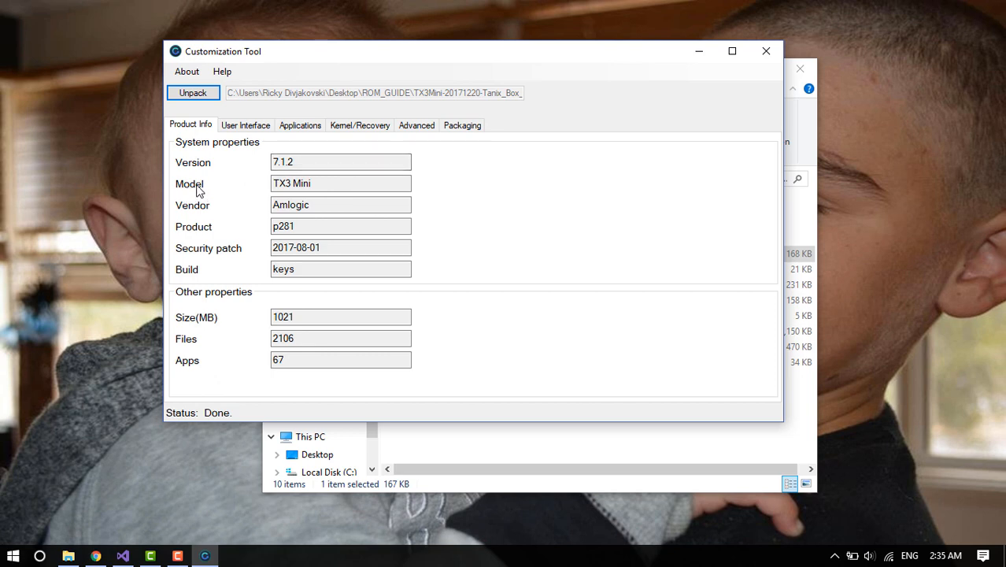
pyautogui.doubleClick(340, 183)
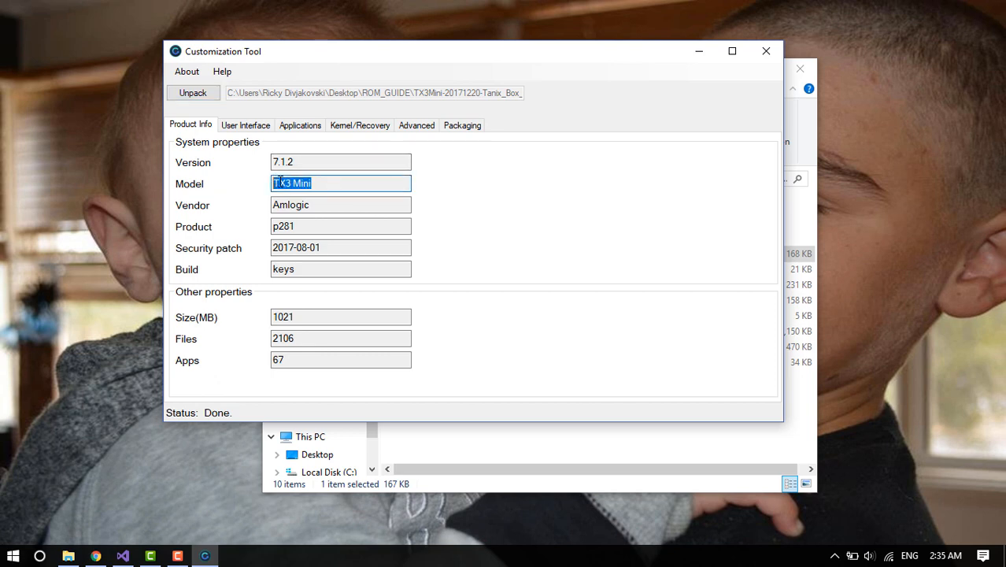
pyautogui.click(343, 204)
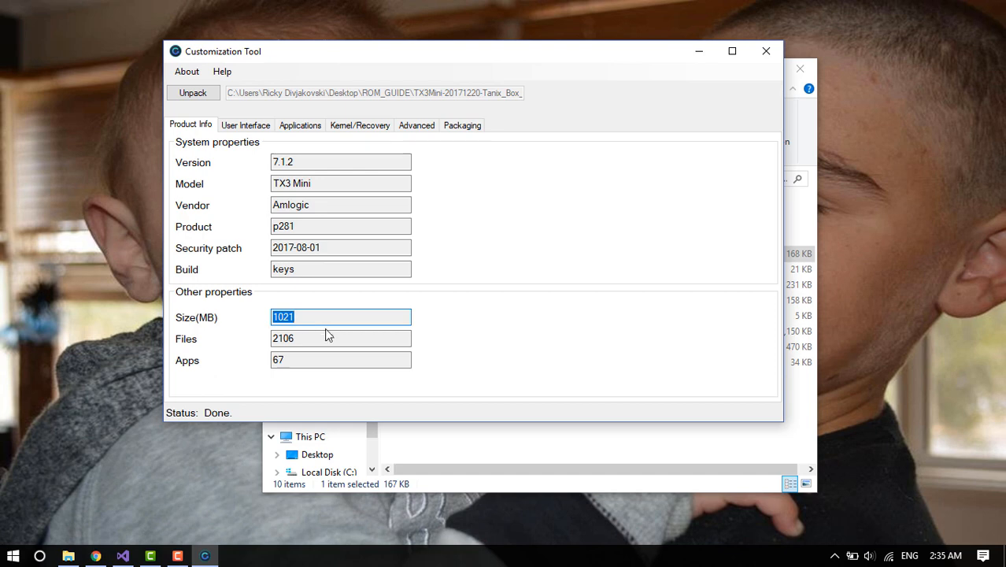
pyautogui.tripleClick(340, 359)
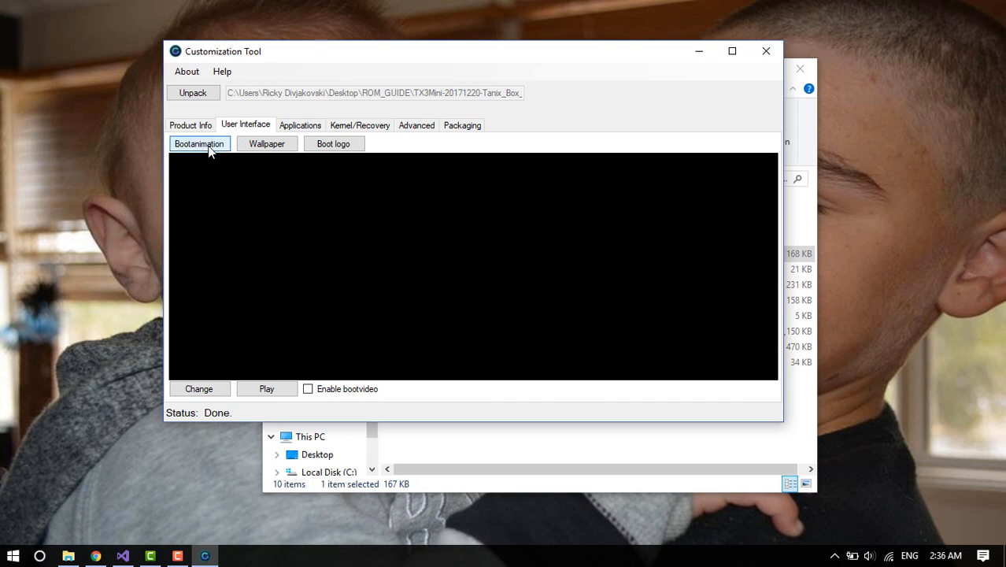
# Step: Preview the Android wordmark boot animation at 600x158, 25 fps
pyautogui.click(266, 387)
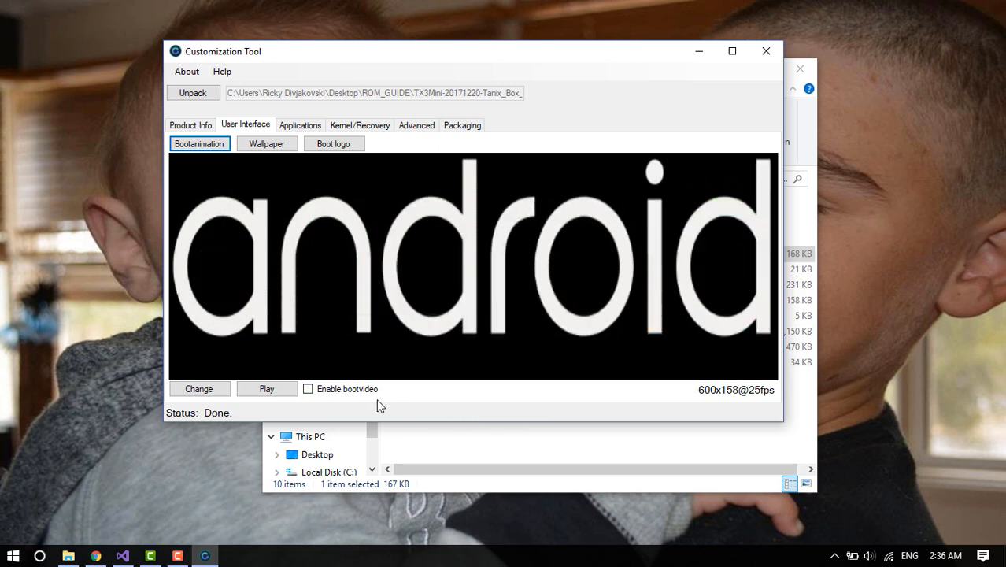
pyautogui.moveTo(444, 406)
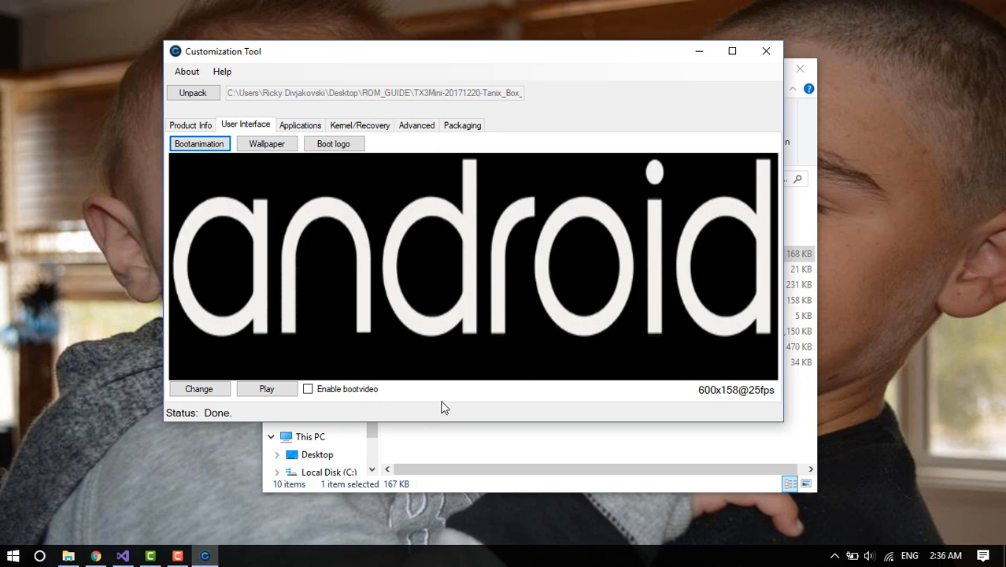
pyautogui.moveTo(639, 411)
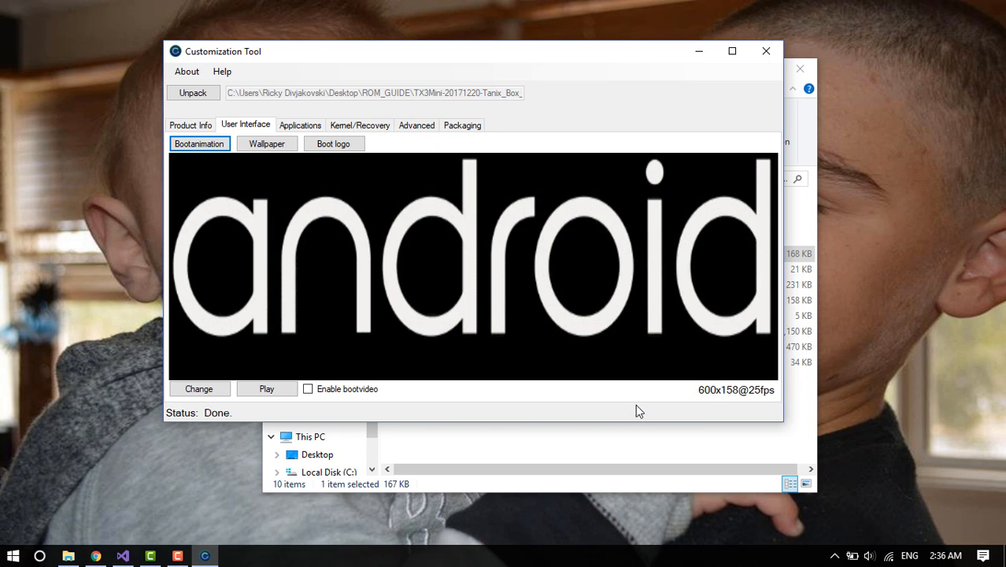
pyautogui.moveTo(759, 401)
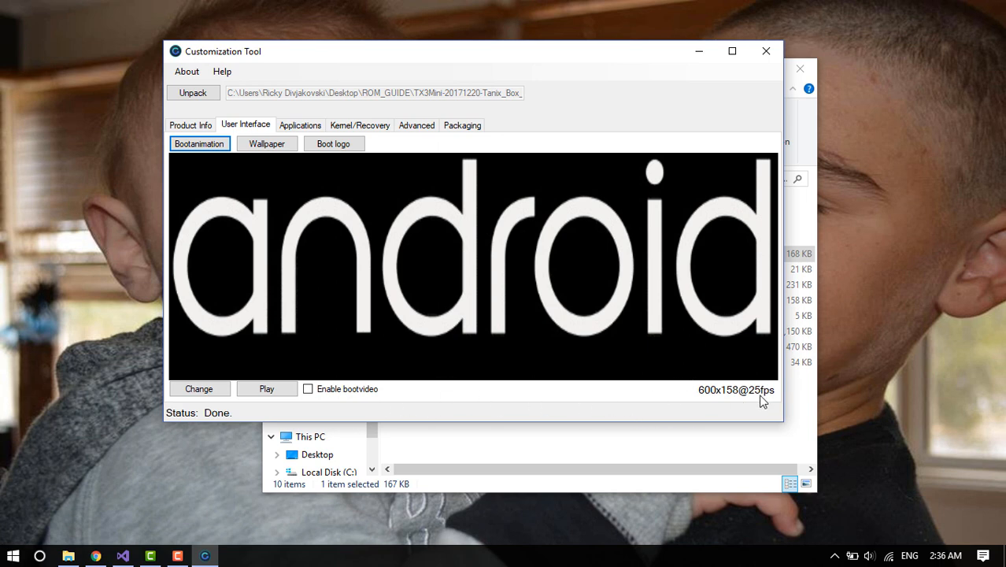
pyautogui.moveTo(758, 398)
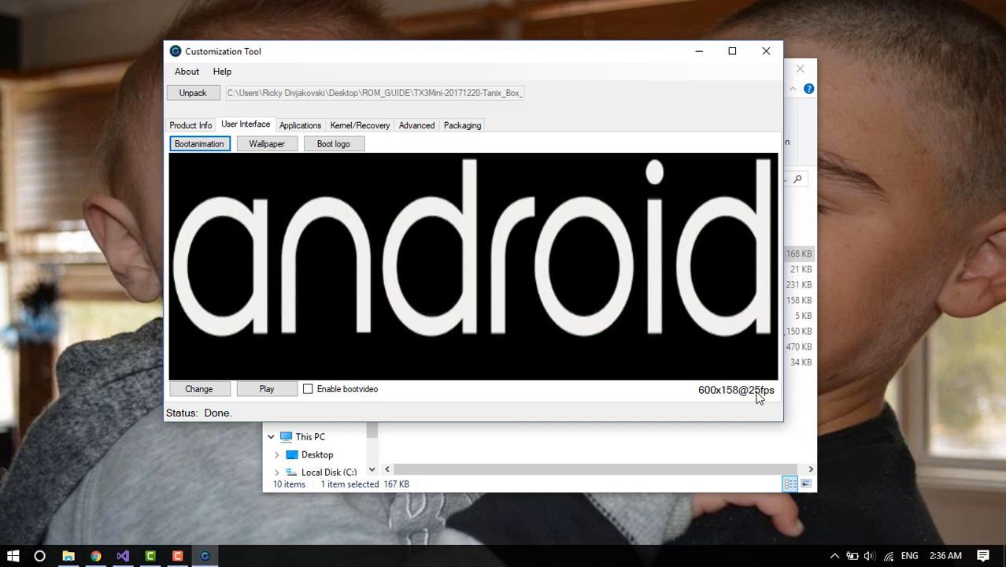
pyautogui.moveTo(261, 164)
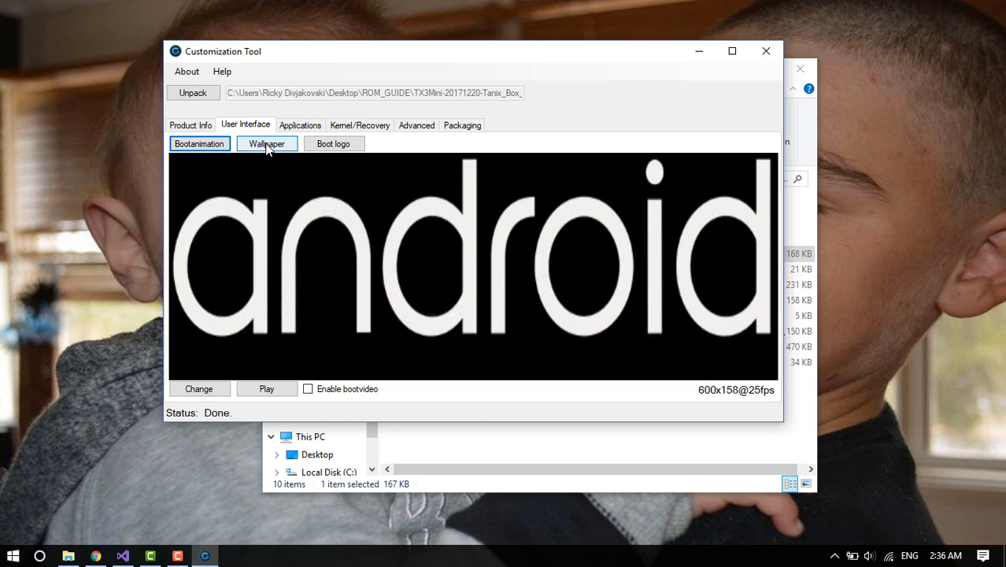
# Step: Replace the wallpaper with the 4k-backgrounds photo from Pictures and show the TX 3 mini boot logo
pyautogui.click(266, 143)
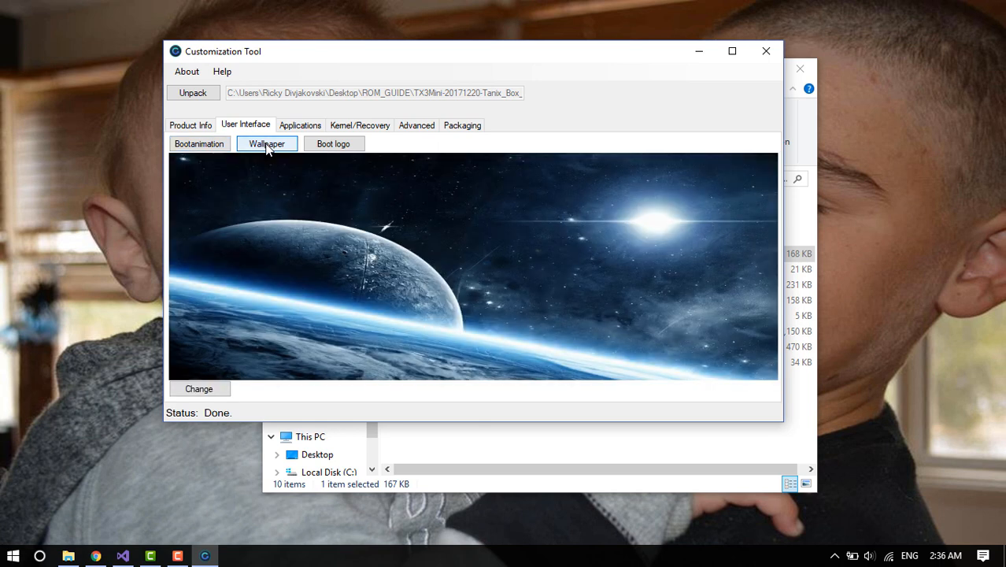
pyautogui.click(198, 387)
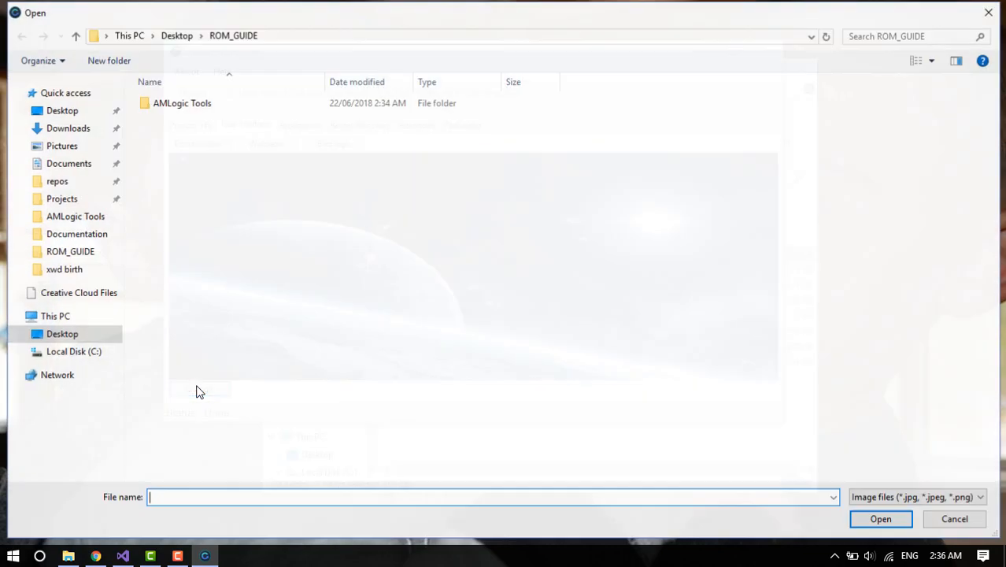
pyautogui.click(60, 145)
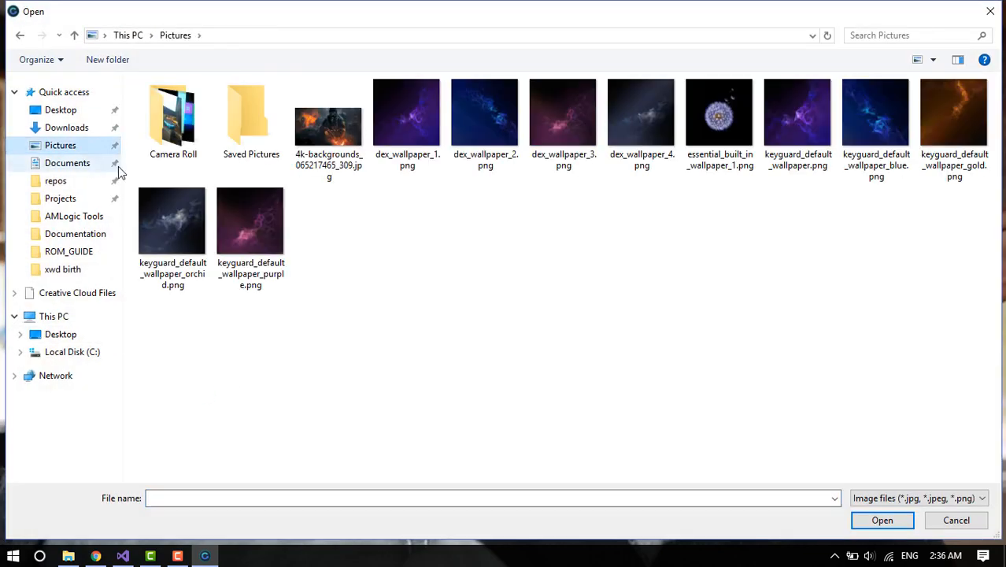
pyautogui.click(329, 126)
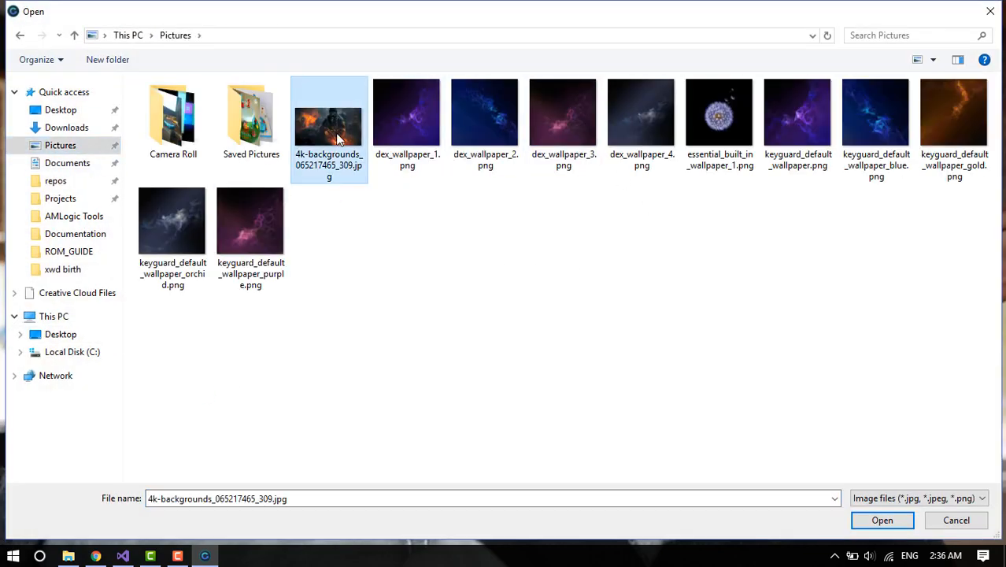
pyautogui.click(882, 519)
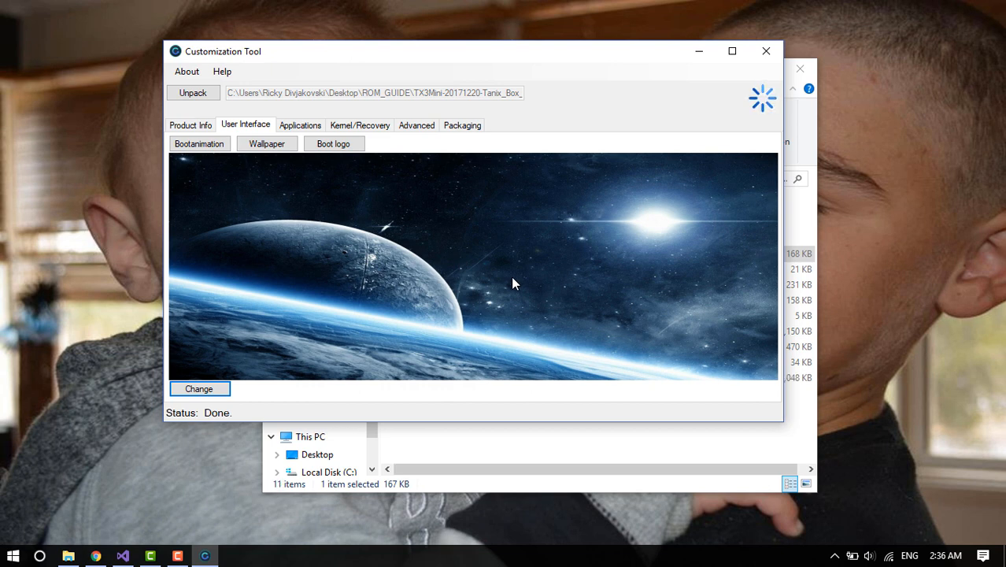
pyautogui.moveTo(428, 170)
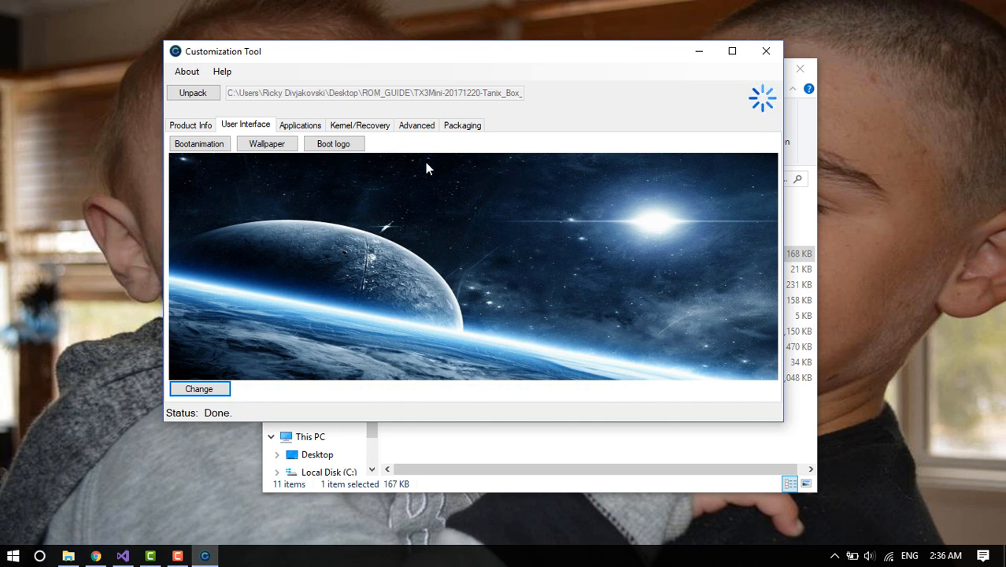
pyautogui.moveTo(434, 145)
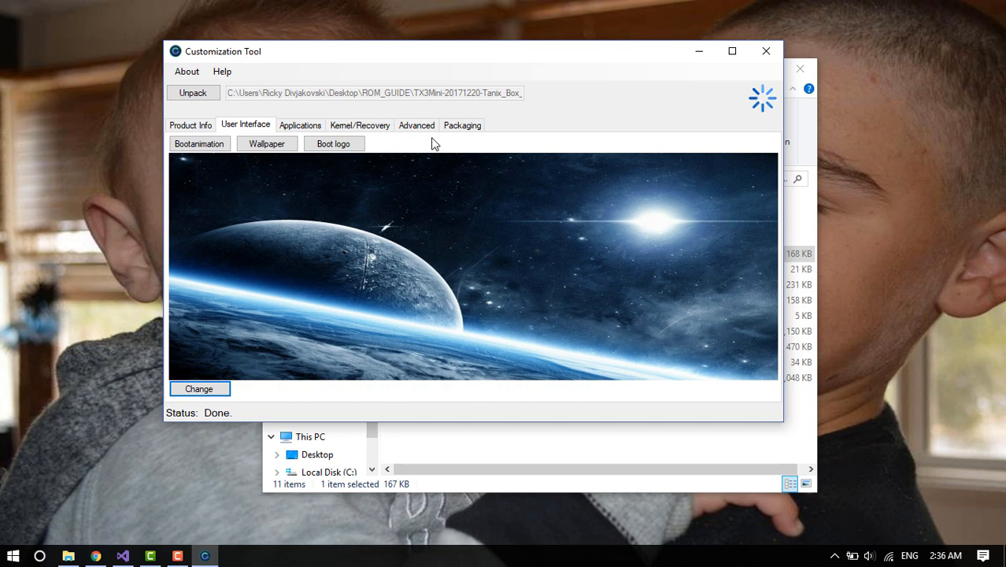
pyautogui.click(198, 387)
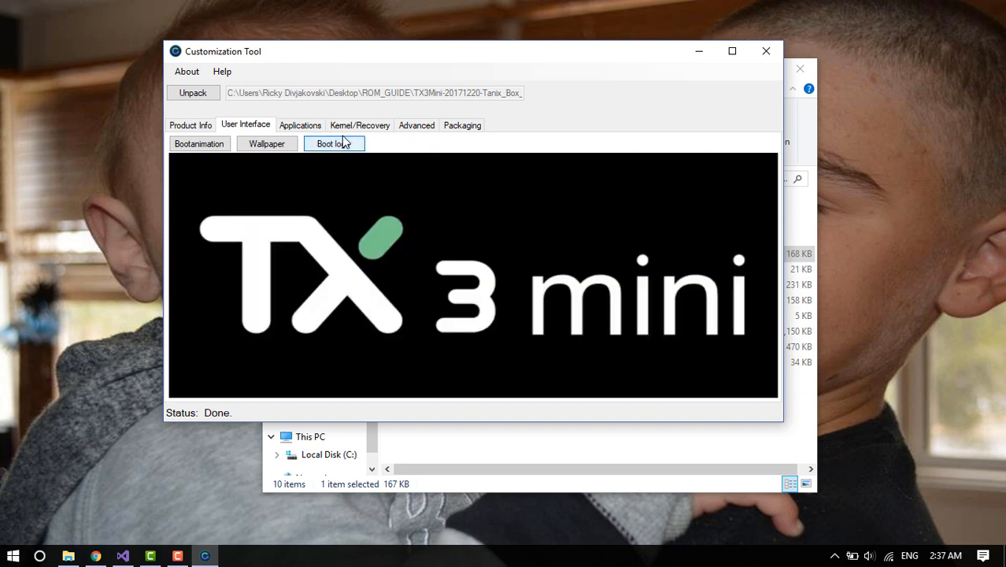
pyautogui.moveTo(403, 154)
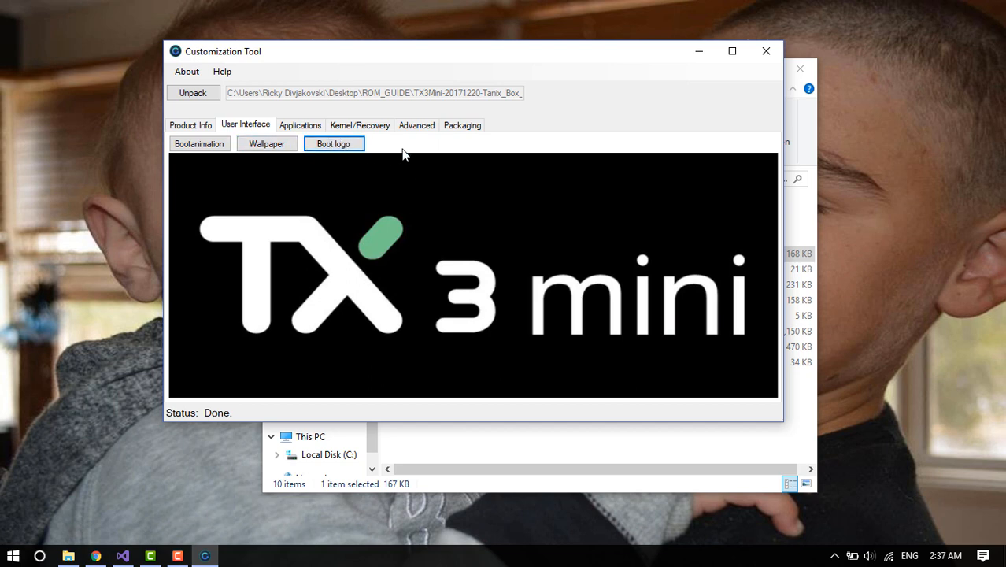
pyautogui.moveTo(299, 126)
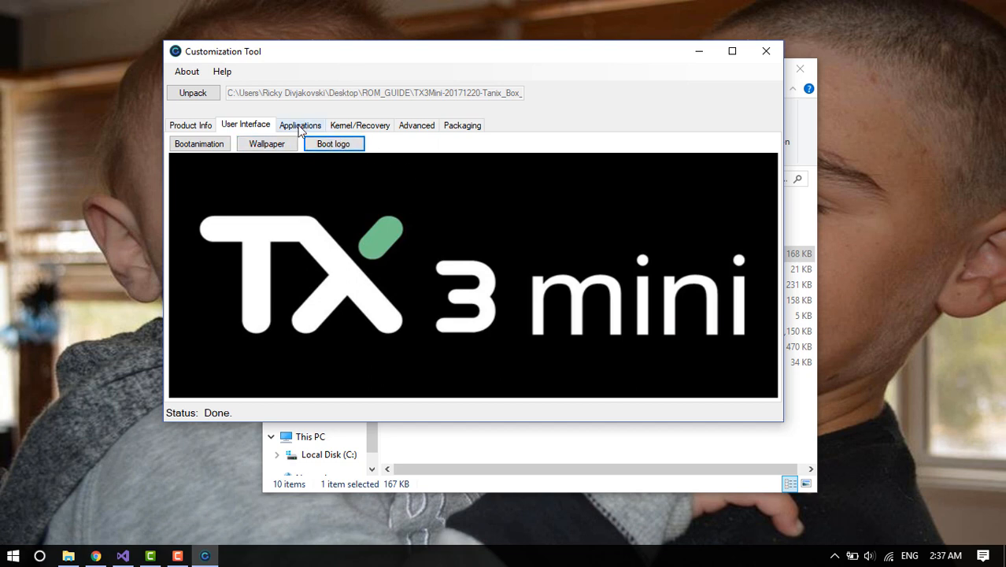
# Step: Browse the /system/app list, selecting the Oranth launcher and then YouTube
pyautogui.click(299, 126)
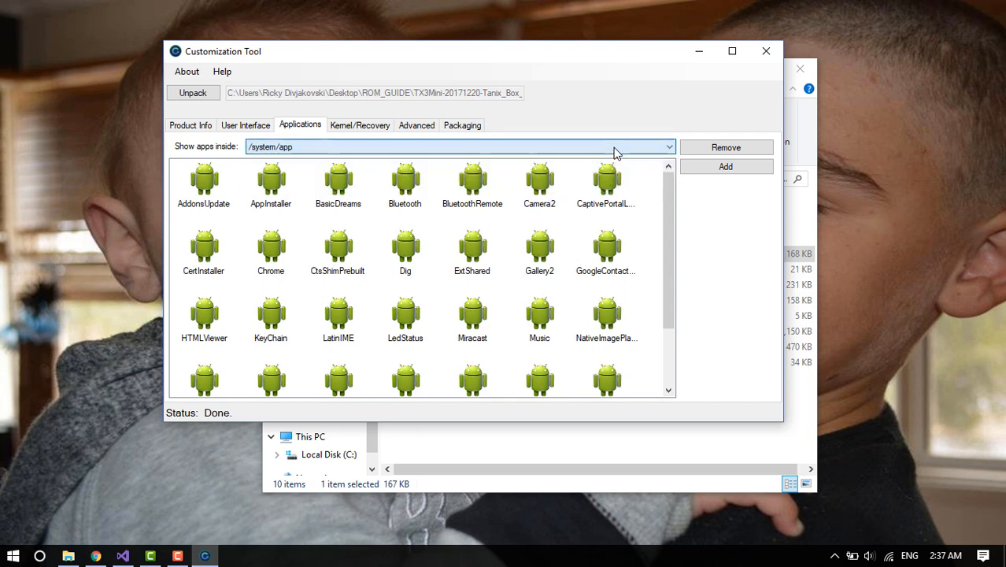
pyautogui.scroll(-3)
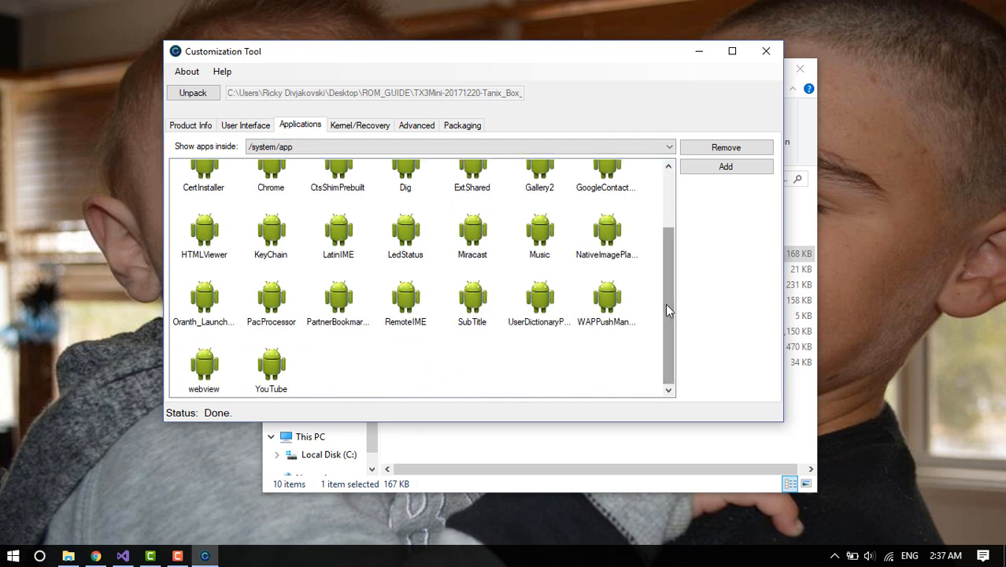
pyautogui.scroll(3)
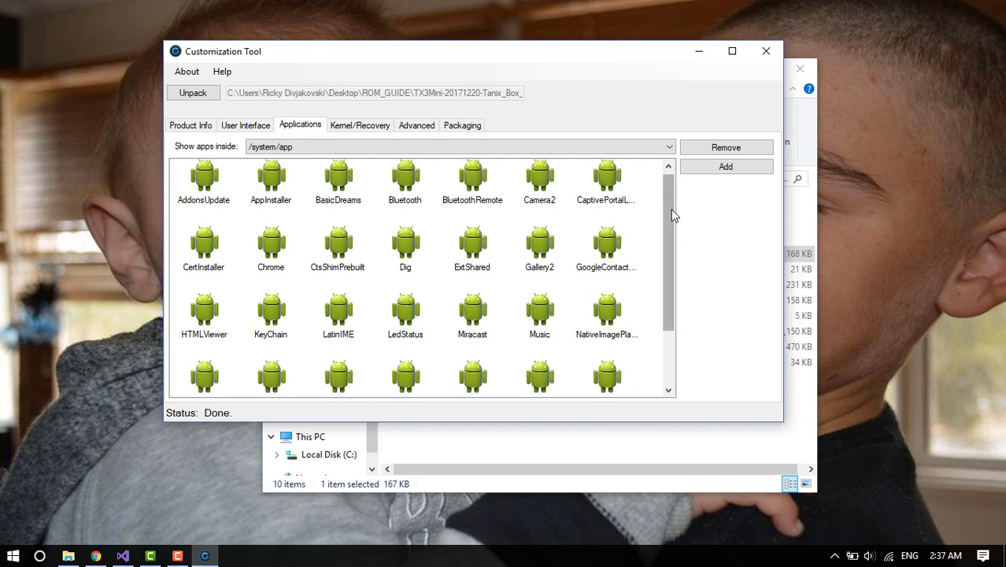
pyautogui.scroll(-3)
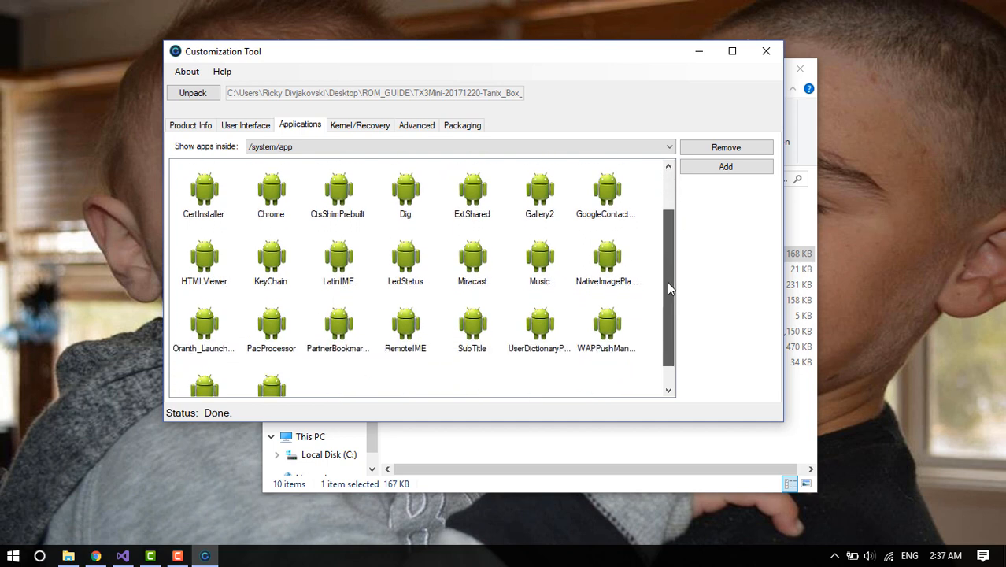
pyautogui.scroll(-3)
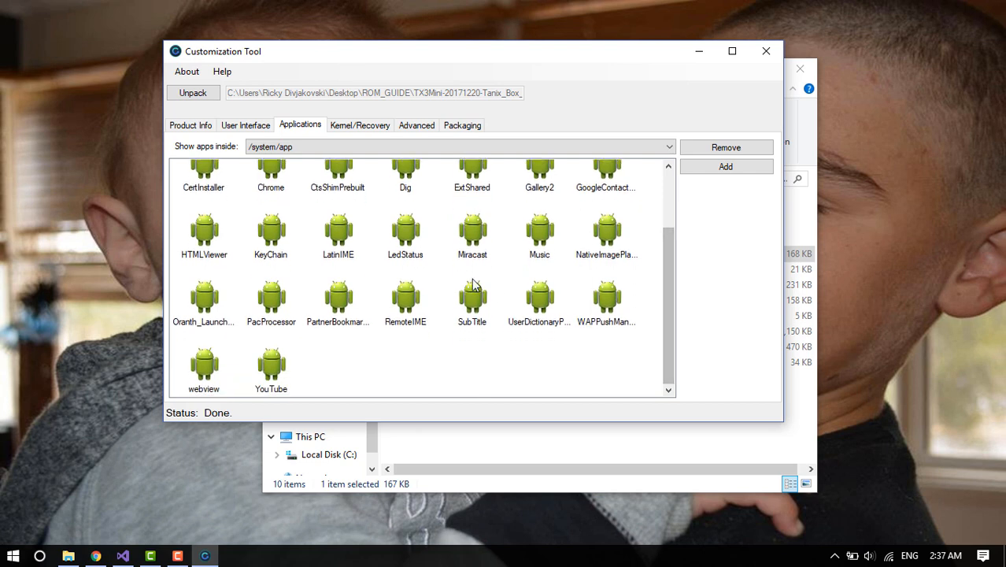
pyautogui.click(203, 302)
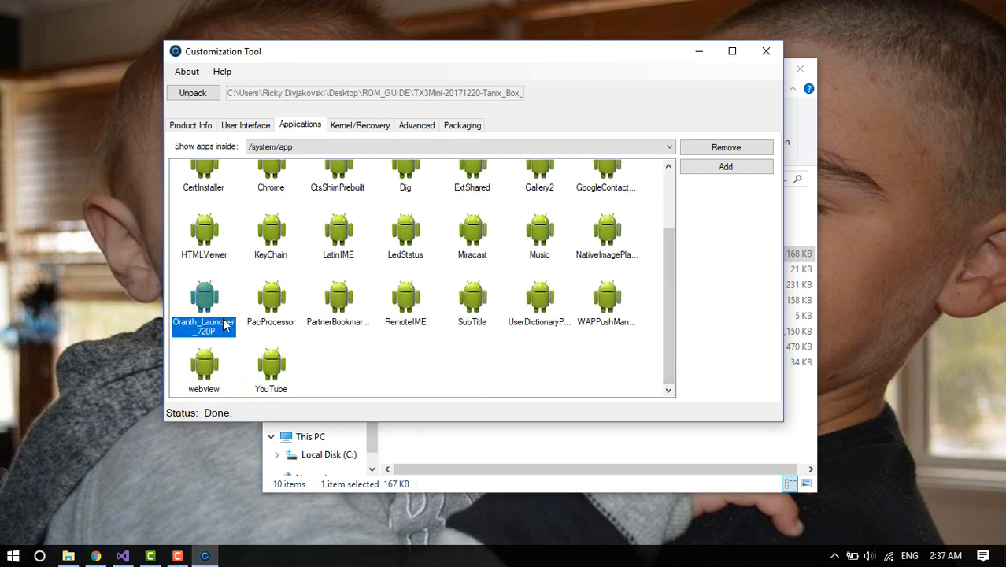
pyautogui.click(270, 370)
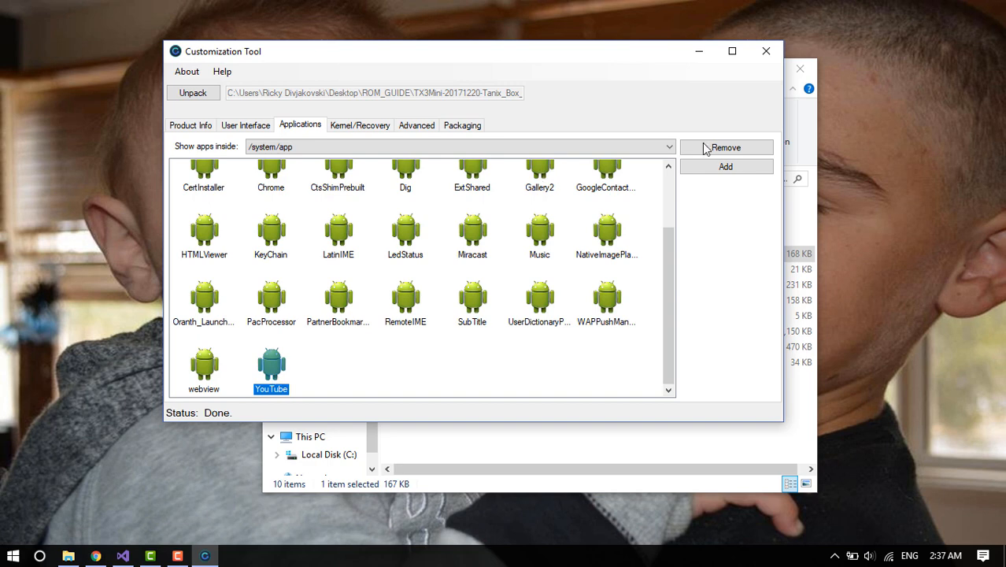
pyautogui.scroll(3)
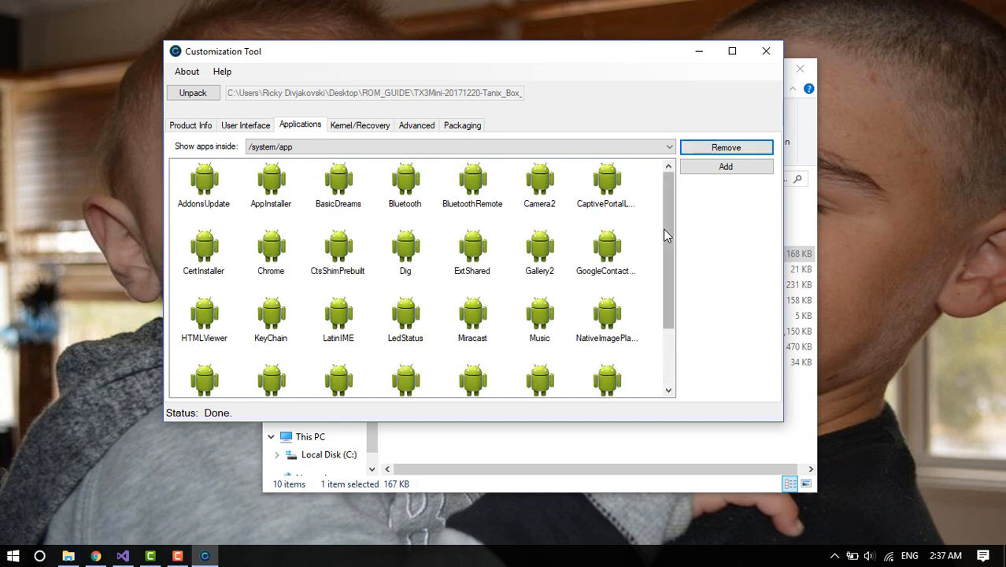
# Step: Show the apps in /system/framework, then in /system/preinstall (AirScreen through ESFileExplorer)
pyautogui.click(668, 147)
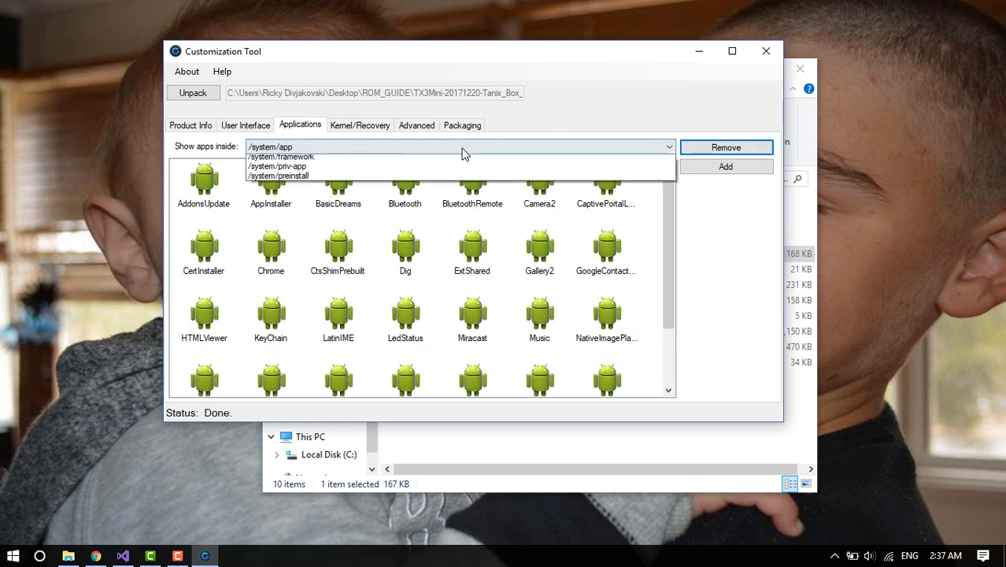
pyautogui.click(280, 156)
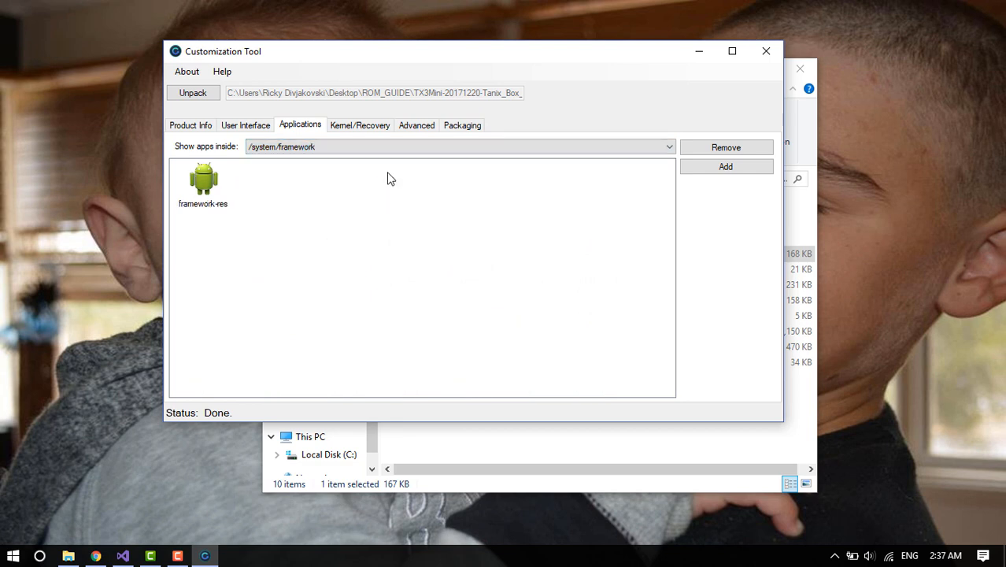
pyautogui.click(667, 146)
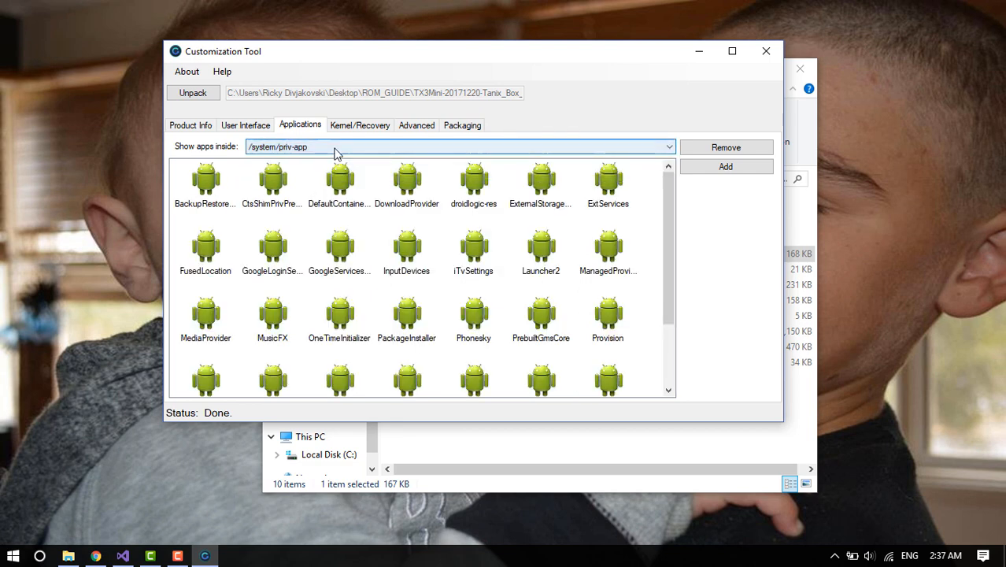
pyautogui.click(668, 147)
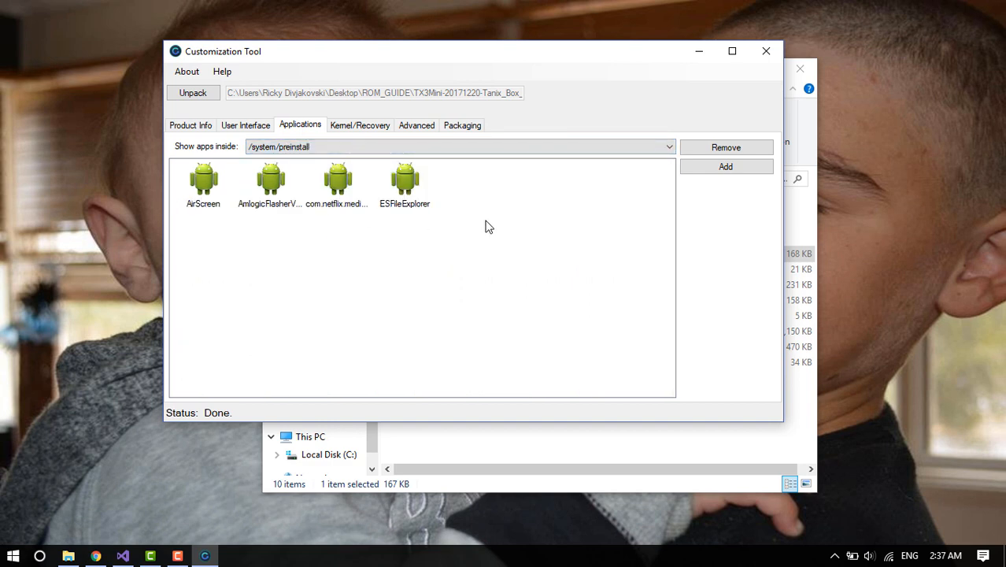
pyautogui.moveTo(501, 242)
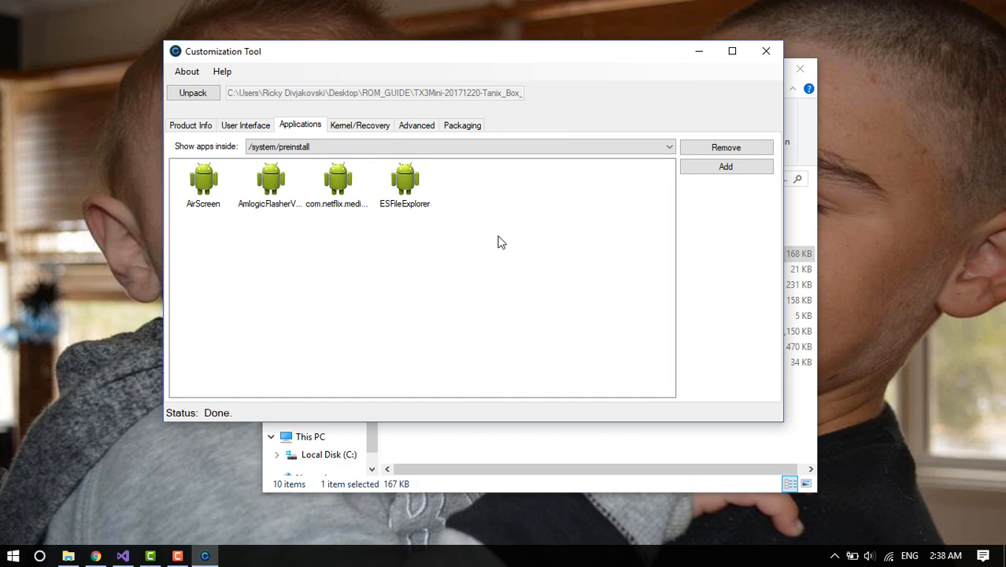
pyautogui.click(667, 146)
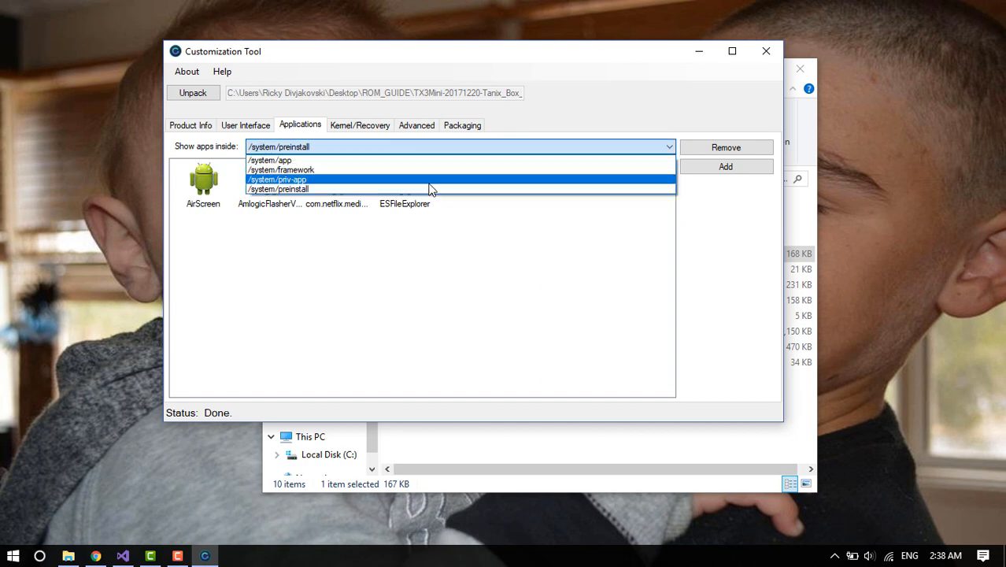
pyautogui.moveTo(438, 170)
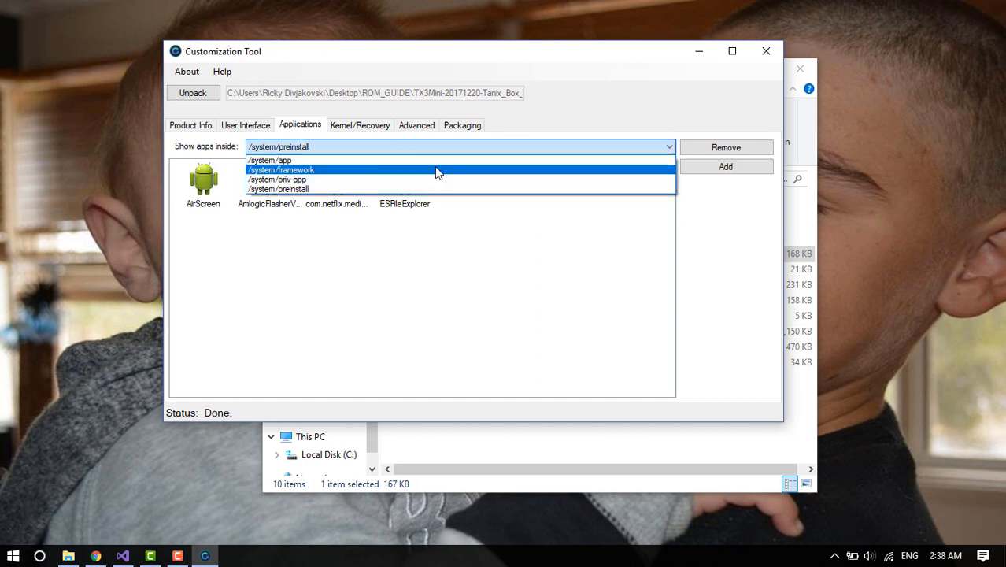
pyautogui.click(277, 189)
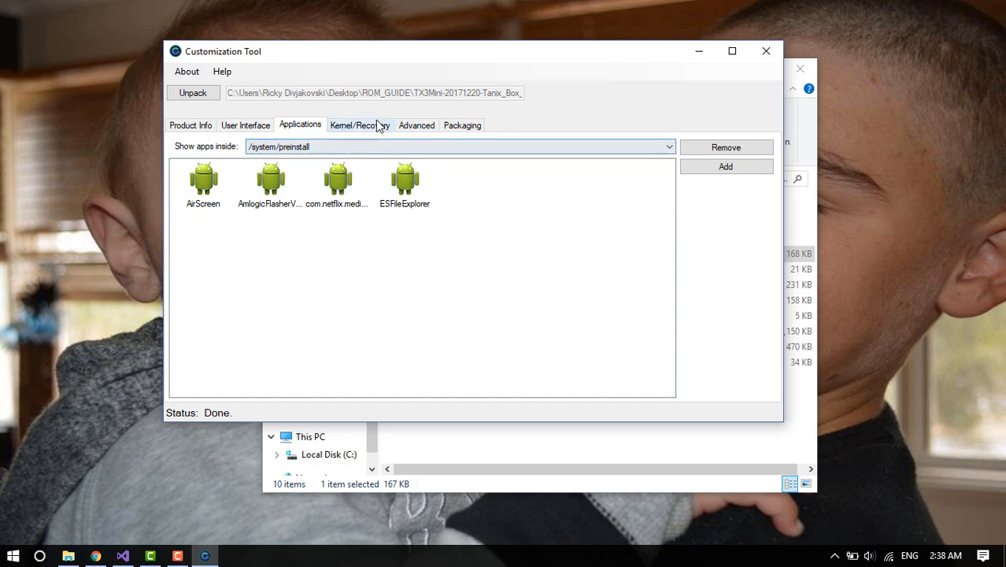
# Step: View the kernel's init.rc in Notepad++ from the Kernel/Recovery section
pyautogui.click(359, 125)
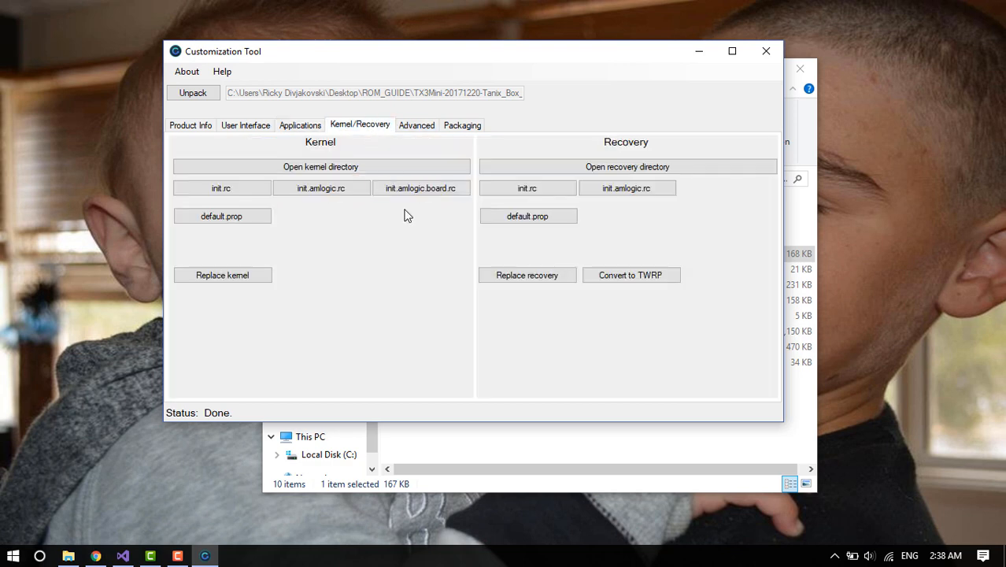
pyautogui.moveTo(349, 239)
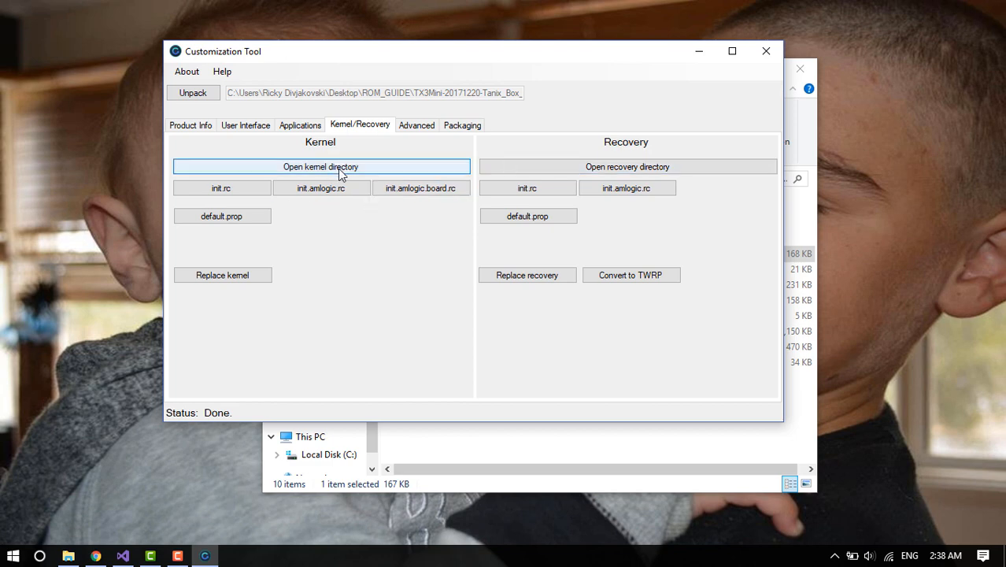
pyautogui.moveTo(306, 225)
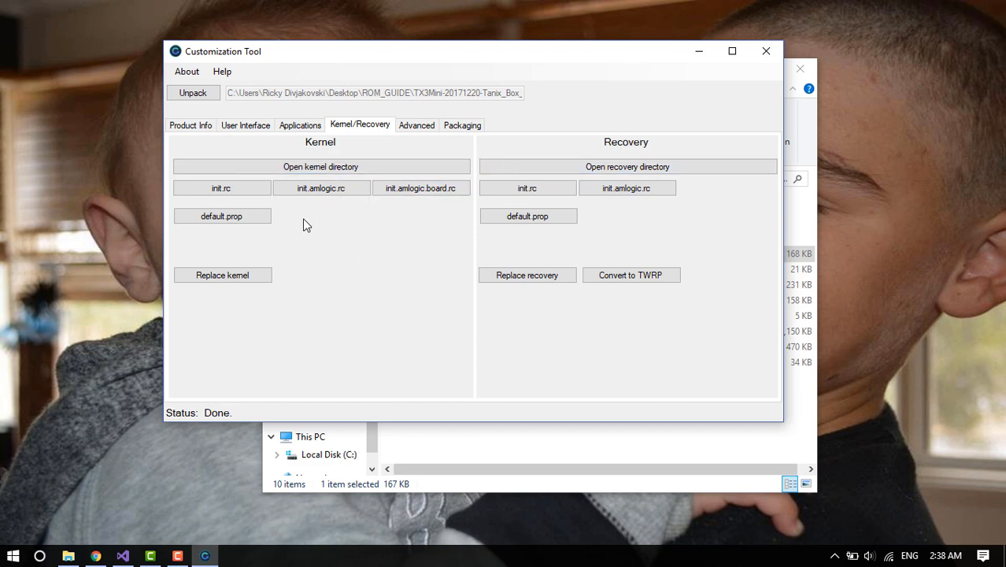
pyautogui.click(220, 188)
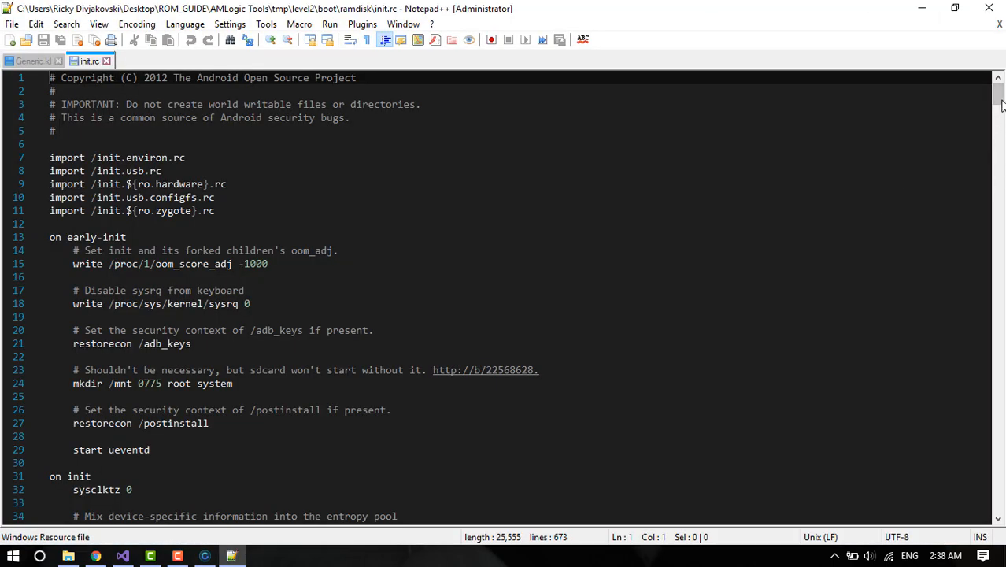
pyautogui.scroll(-3)
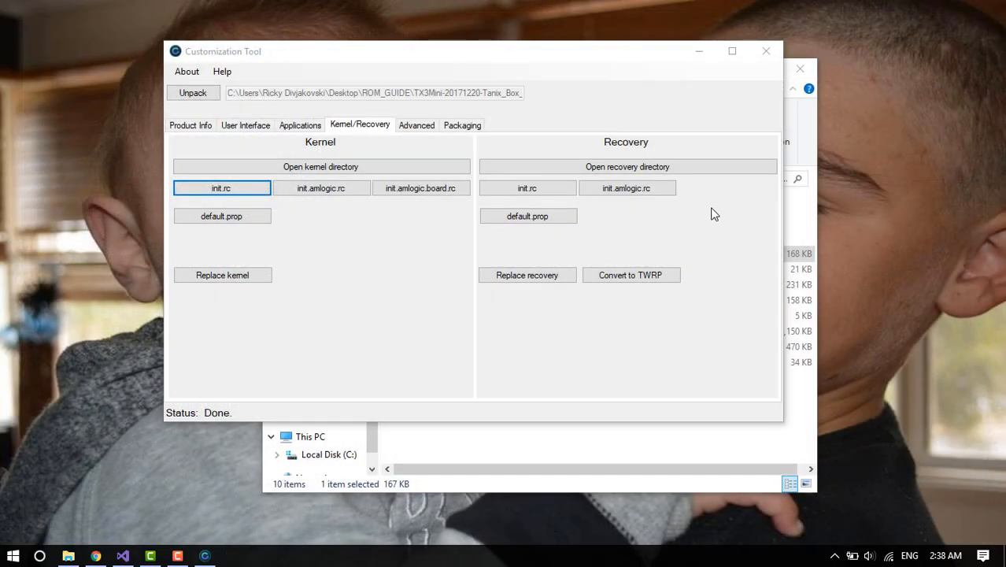
pyautogui.moveTo(462, 302)
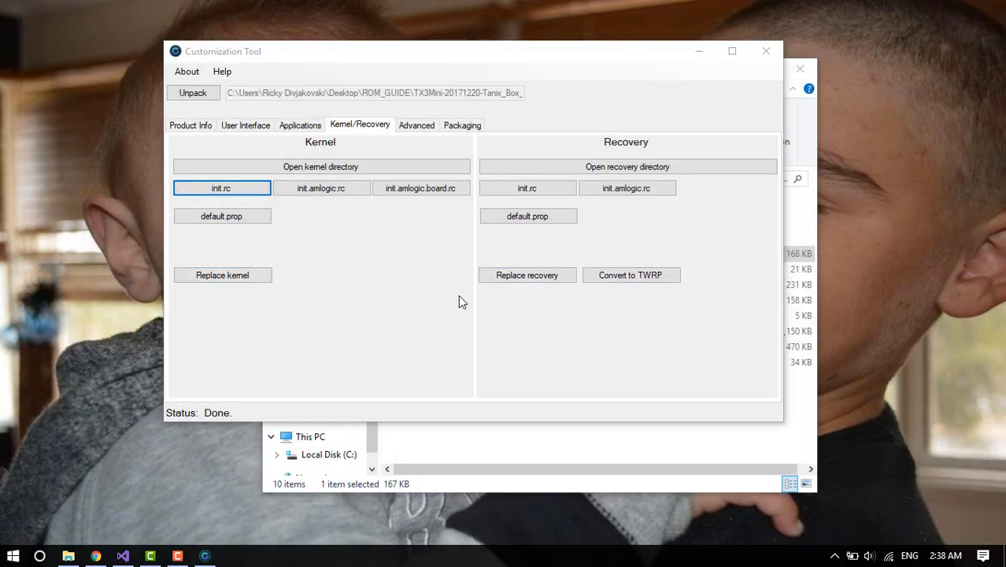
pyautogui.click(221, 216)
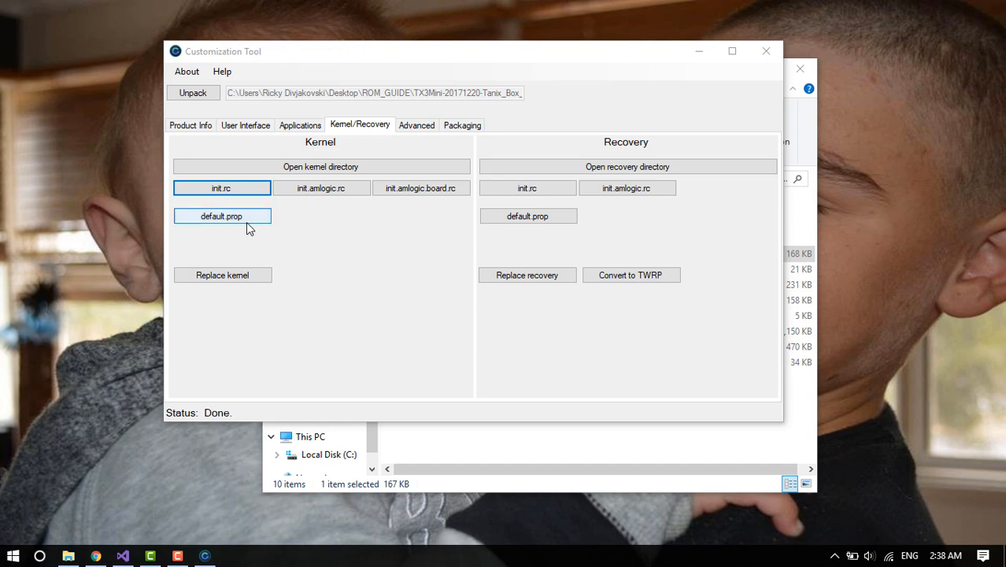
pyautogui.click(420, 187)
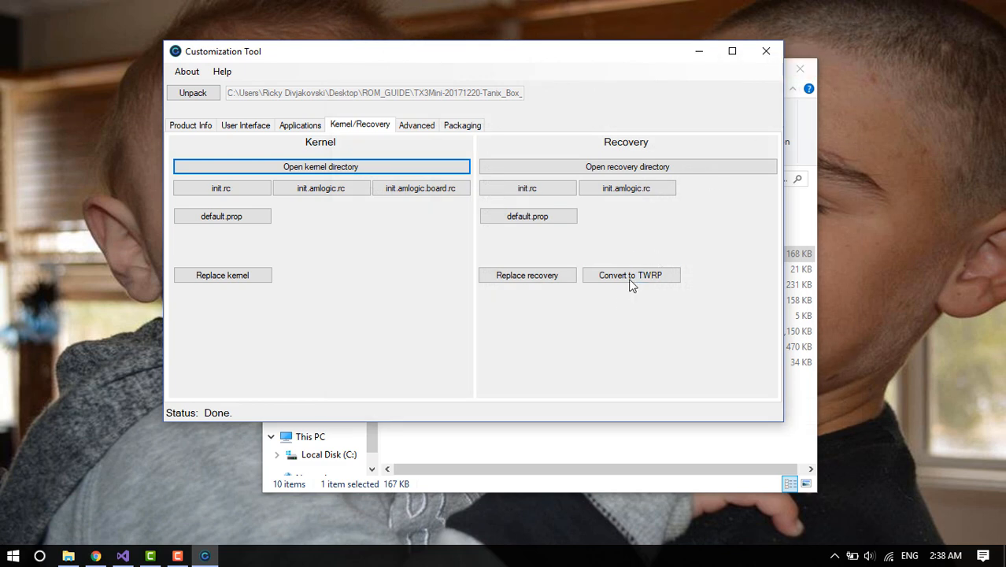
pyautogui.moveTo(718, 264)
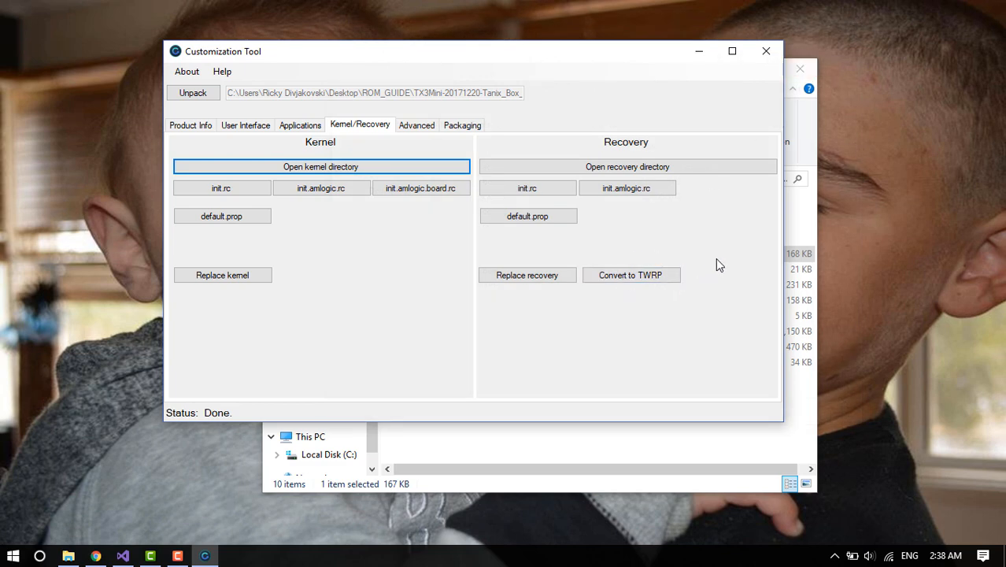
pyautogui.moveTo(555, 229)
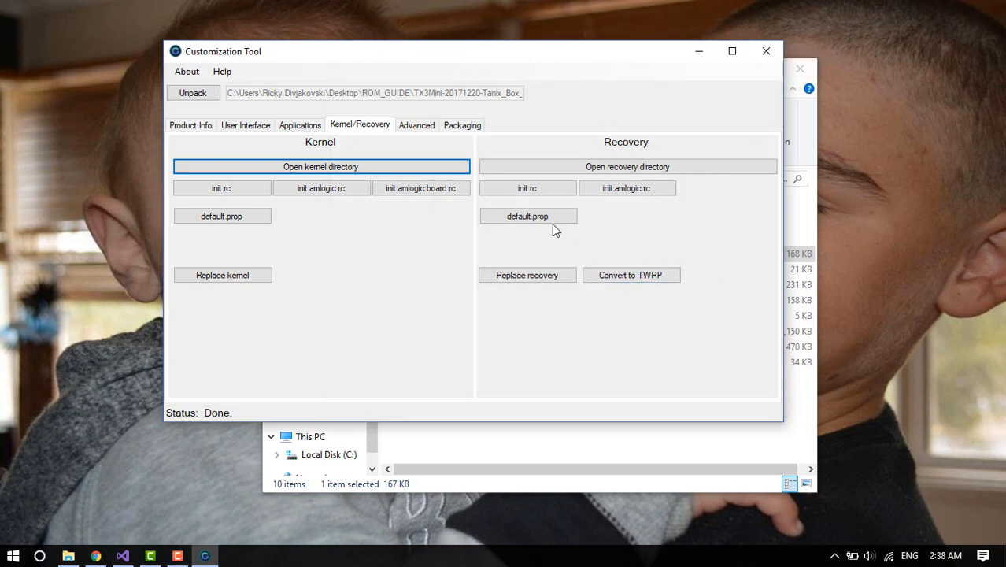
pyautogui.moveTo(617, 244)
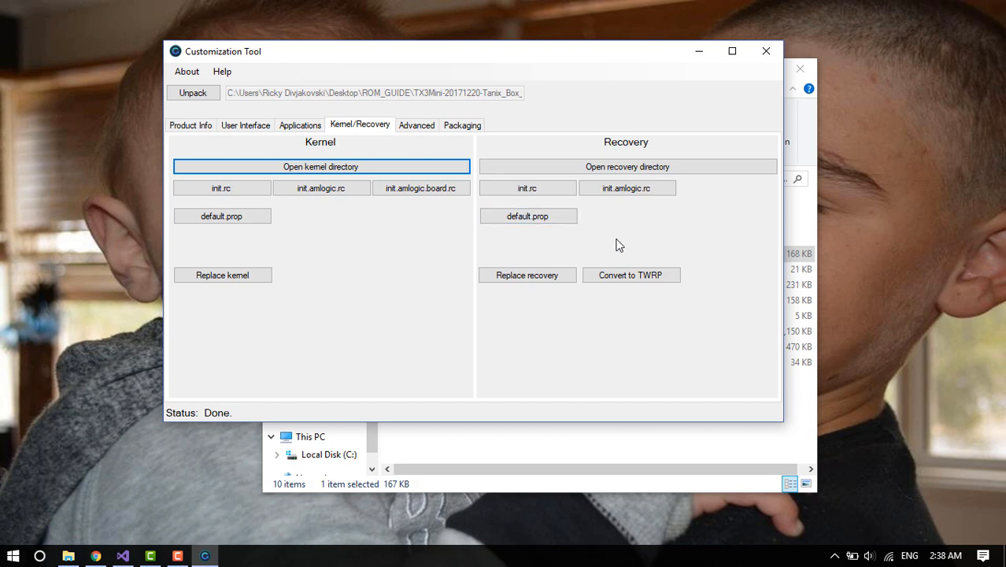
pyautogui.click(420, 187)
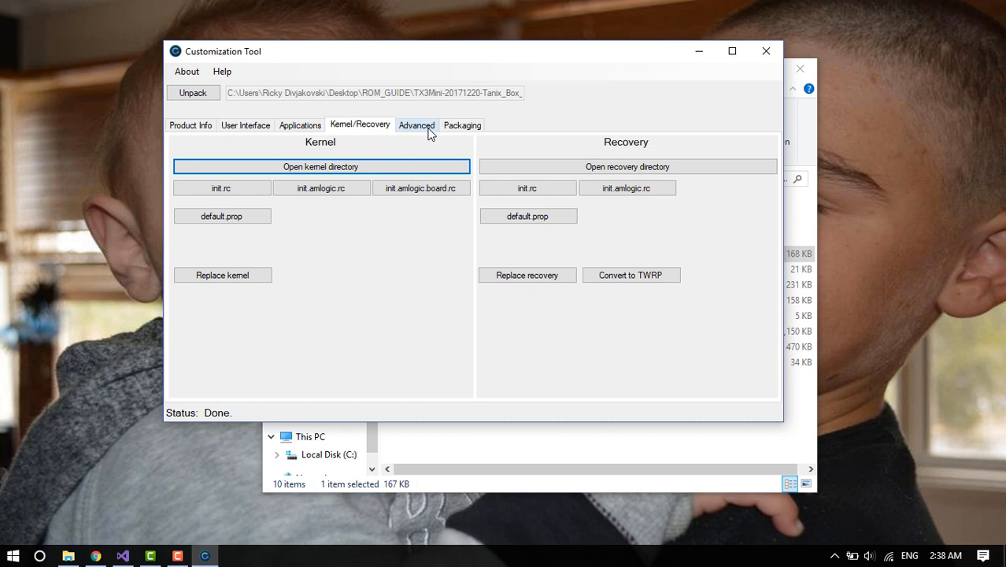
# Step: Open the firmware work folder from Advanced and browse its level1 and level3 tmp folders
pyautogui.click(415, 125)
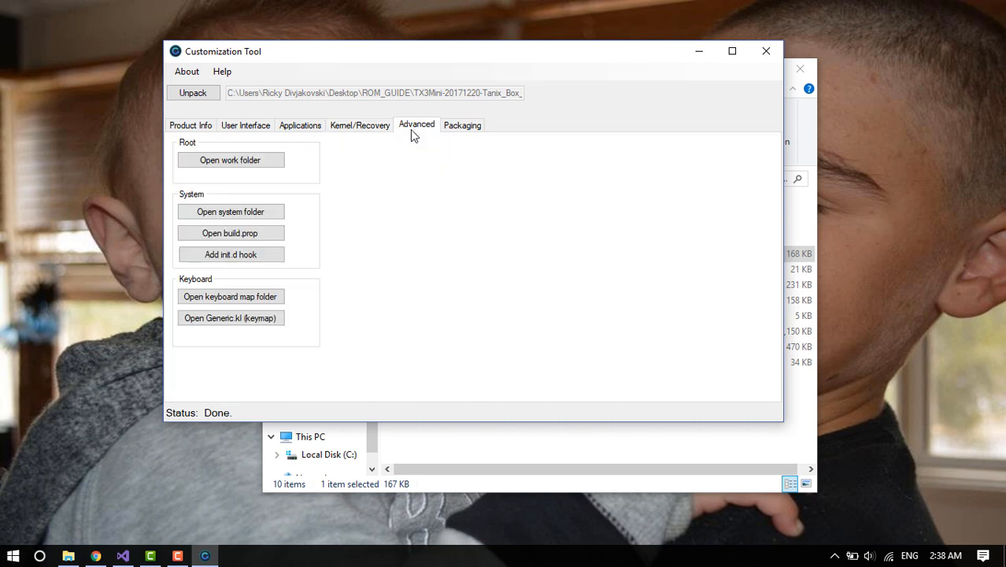
pyautogui.moveTo(417, 218)
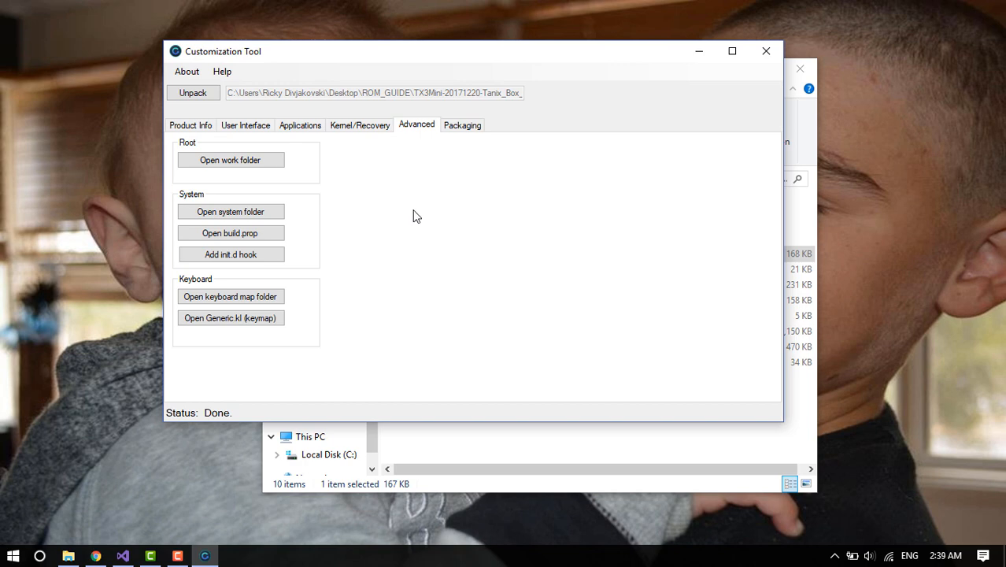
pyautogui.moveTo(409, 220)
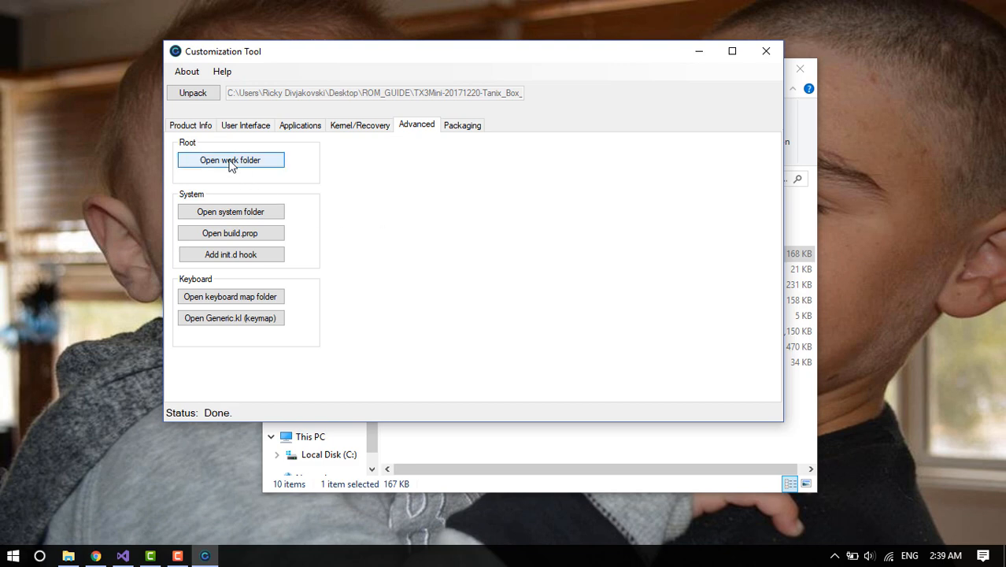
pyautogui.click(230, 161)
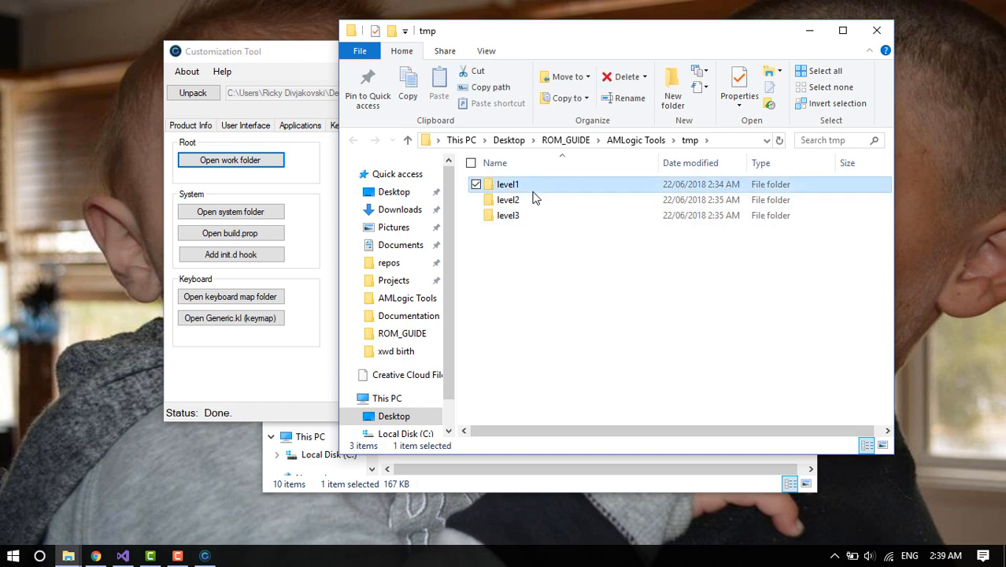
pyautogui.doubleClick(506, 182)
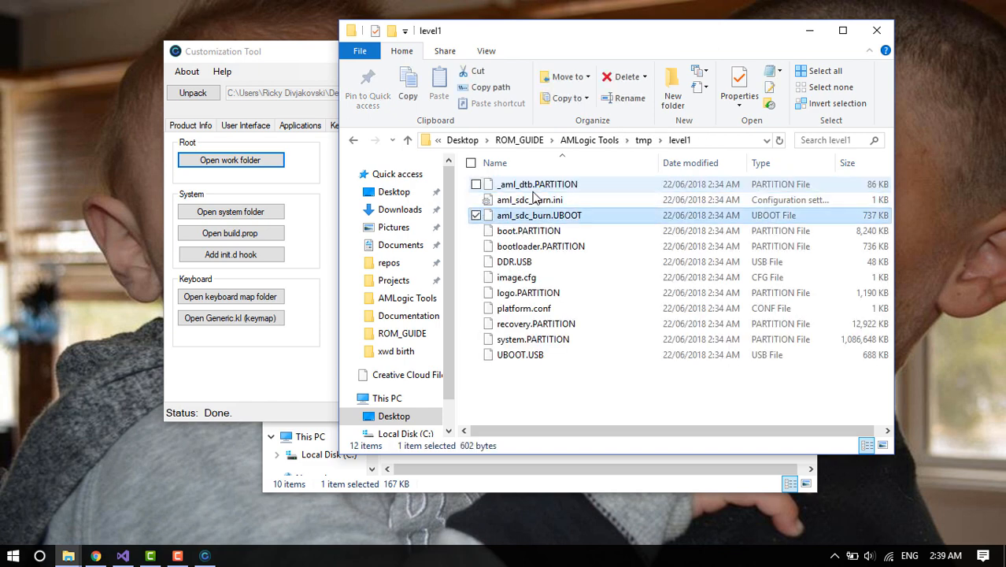
pyautogui.click(529, 291)
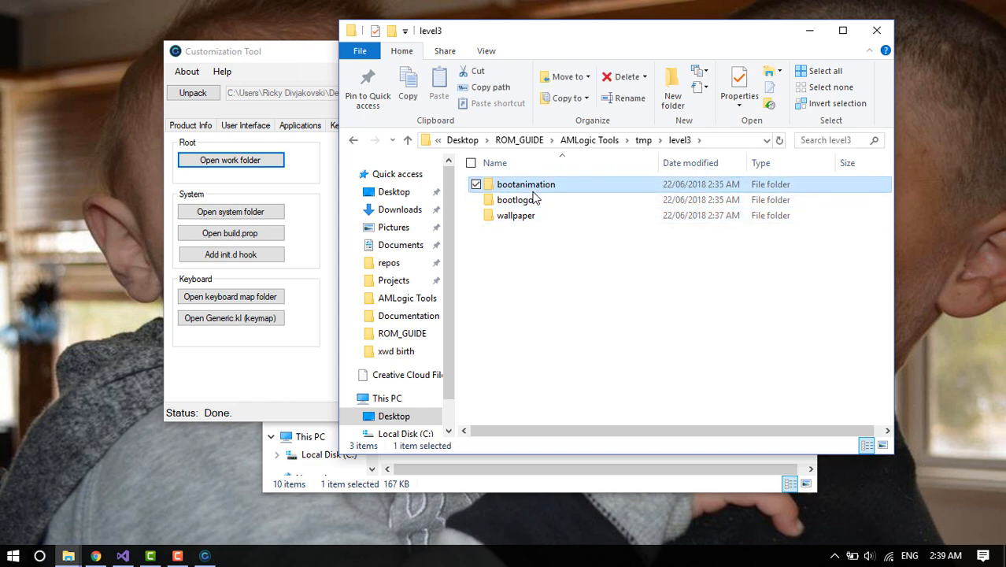
# Step: Check the wallpaper and bootlogo folders, close Explorer, and open the level2 system folder
pyautogui.click(516, 214)
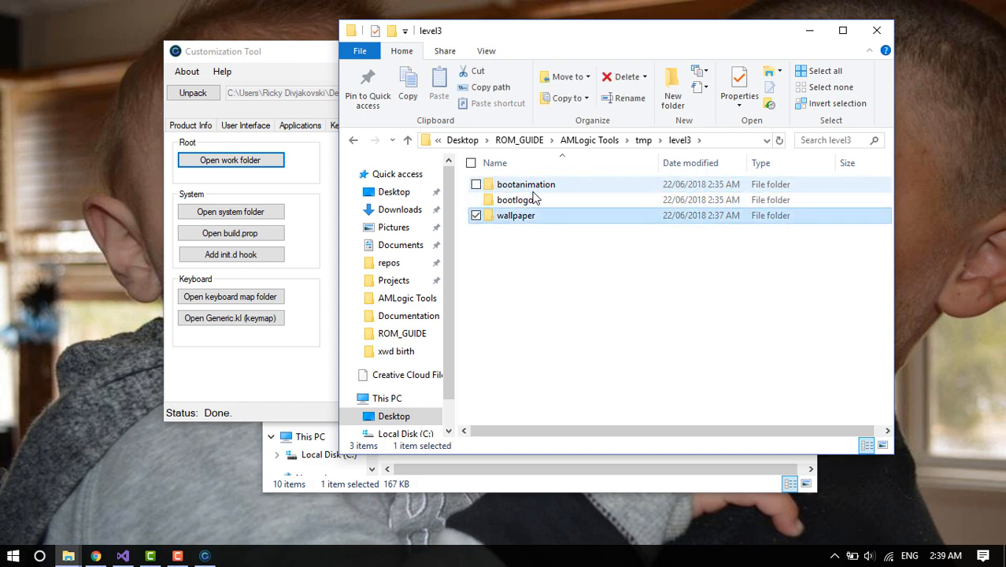
pyautogui.click(516, 198)
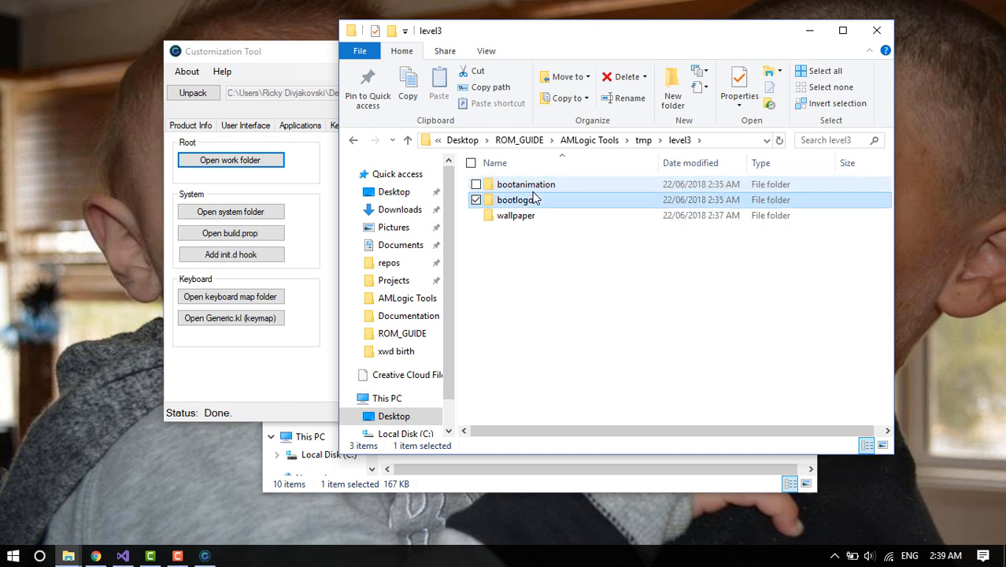
pyautogui.click(352, 138)
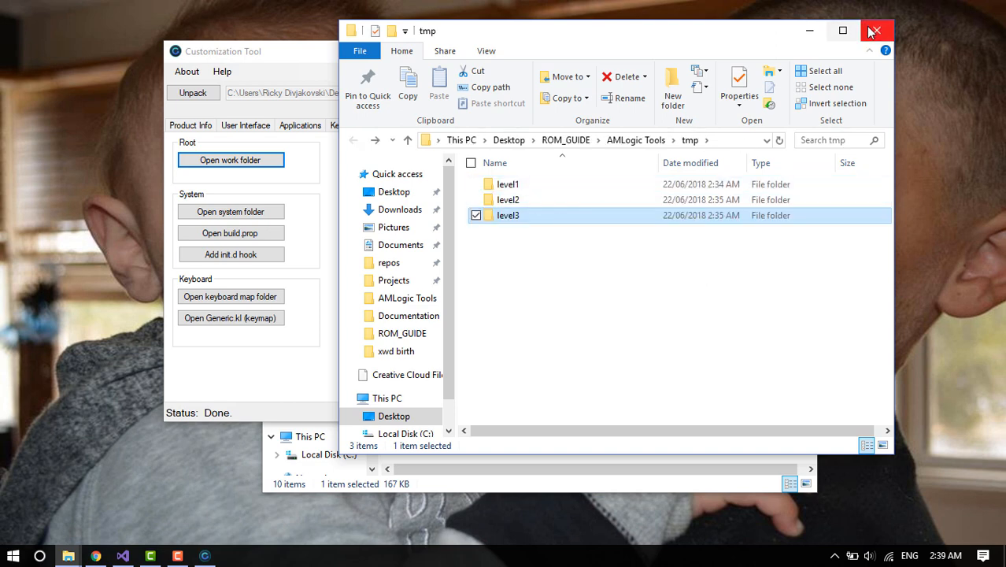
pyautogui.click(873, 31)
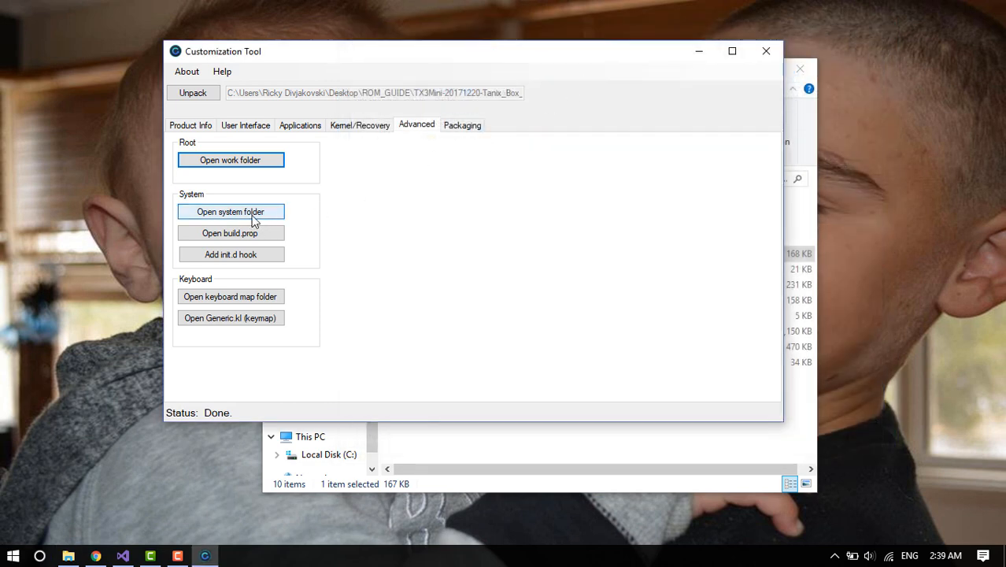
pyautogui.click(230, 211)
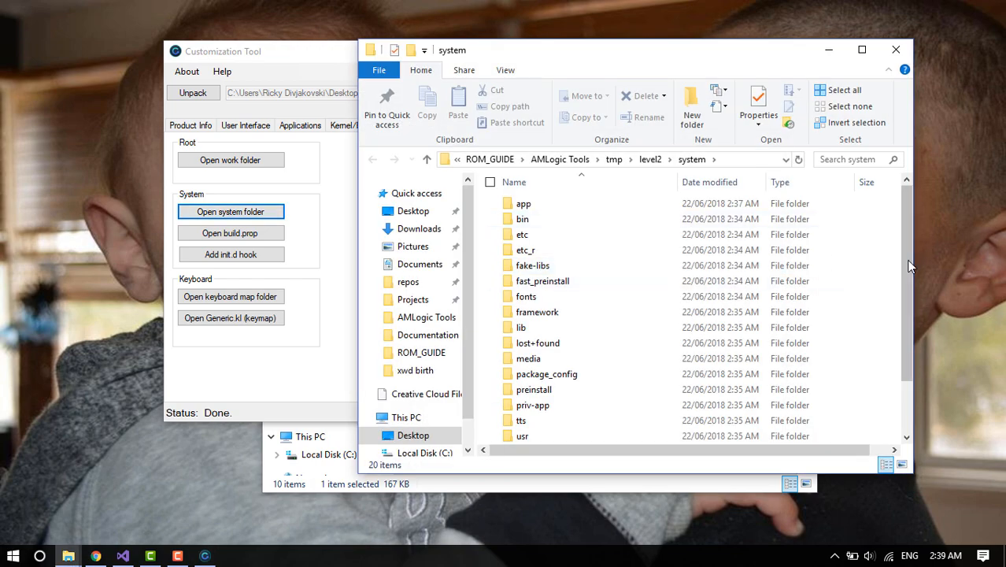
pyautogui.moveTo(904, 68)
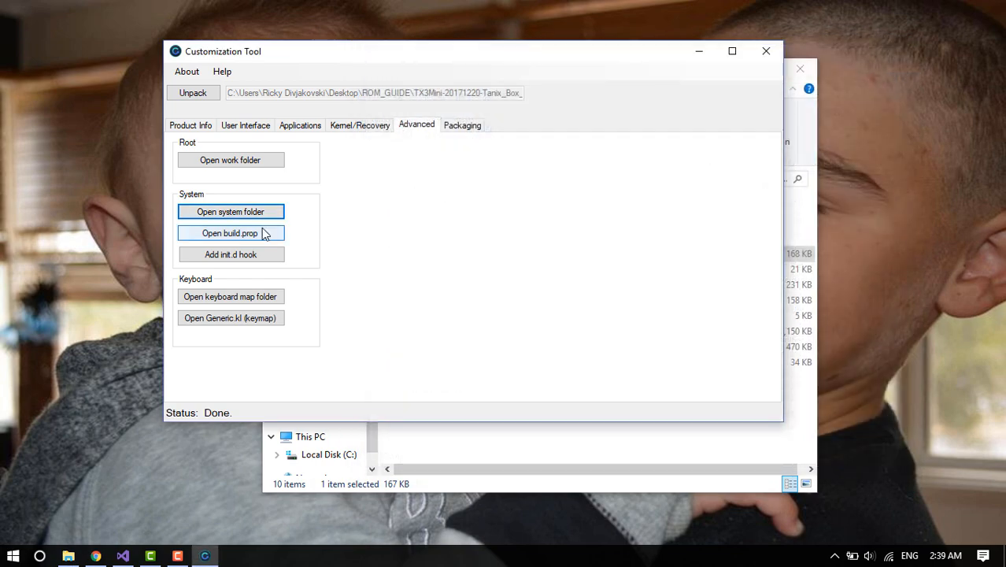
# Step: Load build.prop in Notepad++ and clear the old ro.build.display.id value
pyautogui.click(230, 233)
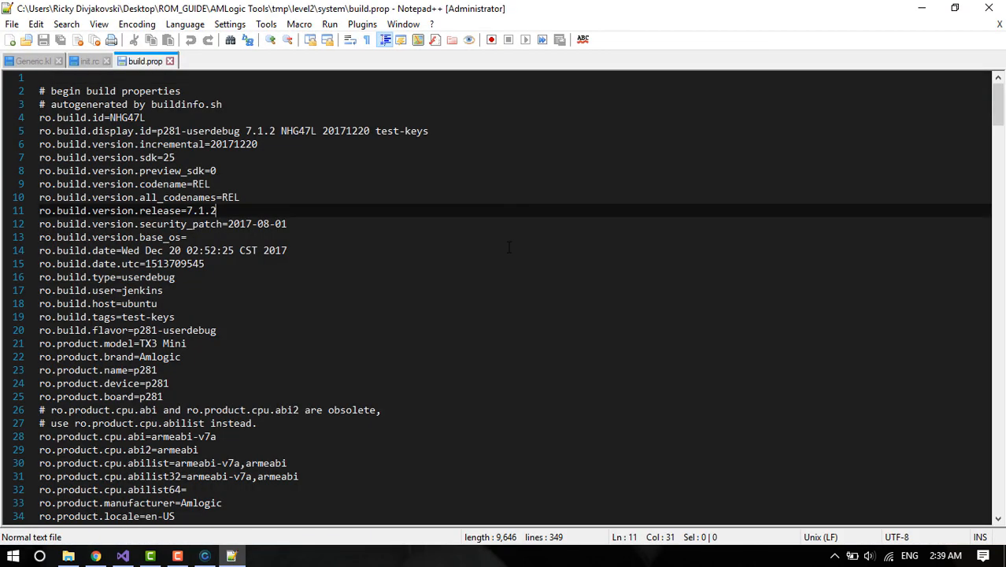
pyautogui.moveTo(488, 214)
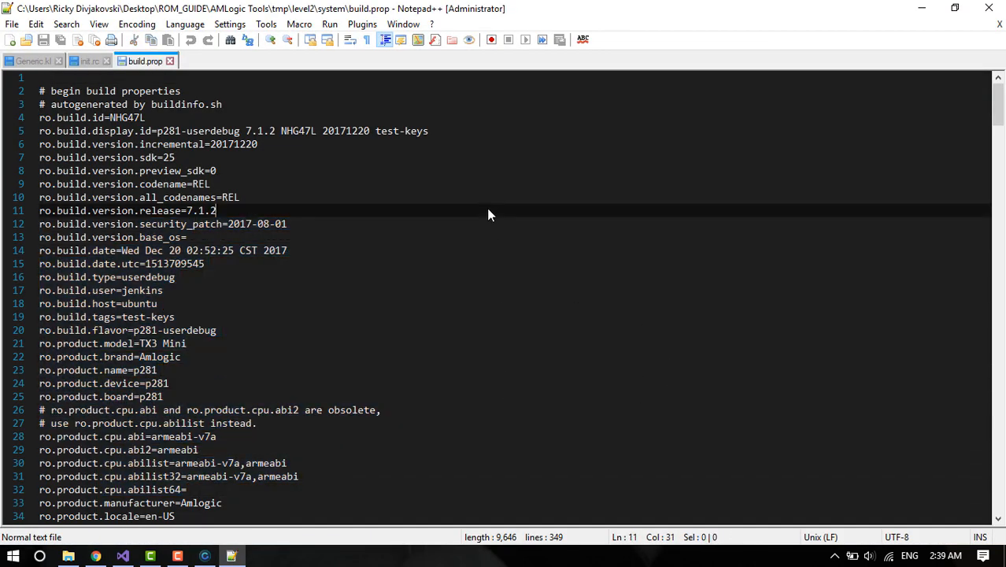
pyautogui.doubleClick(416, 131)
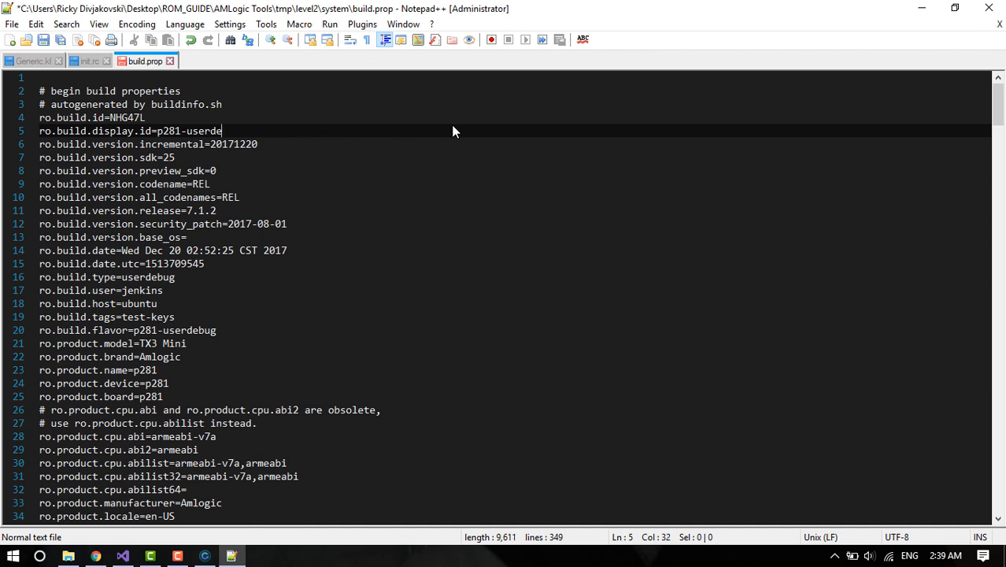
pyautogui.press('BackSpace')
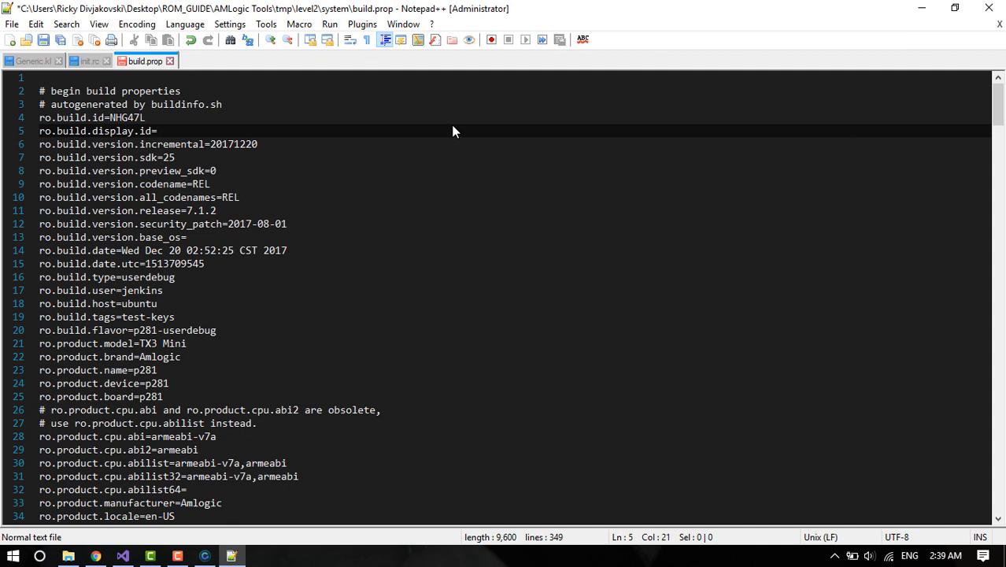
# Step: Set the display ID to 'My first rom :)' and save build.prop on closing
pyautogui.write('My first')
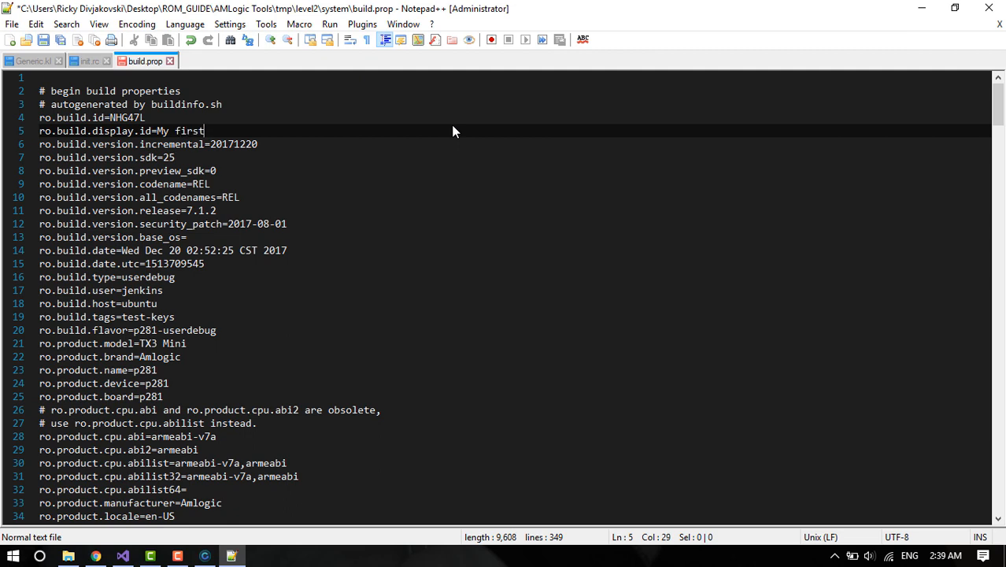
pyautogui.write('rom :')
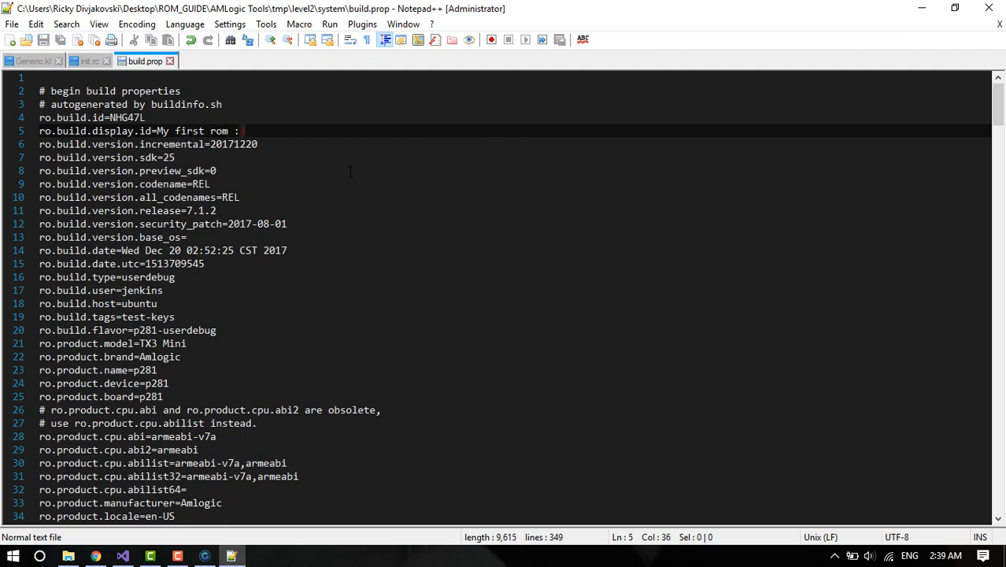
pyautogui.write(')')
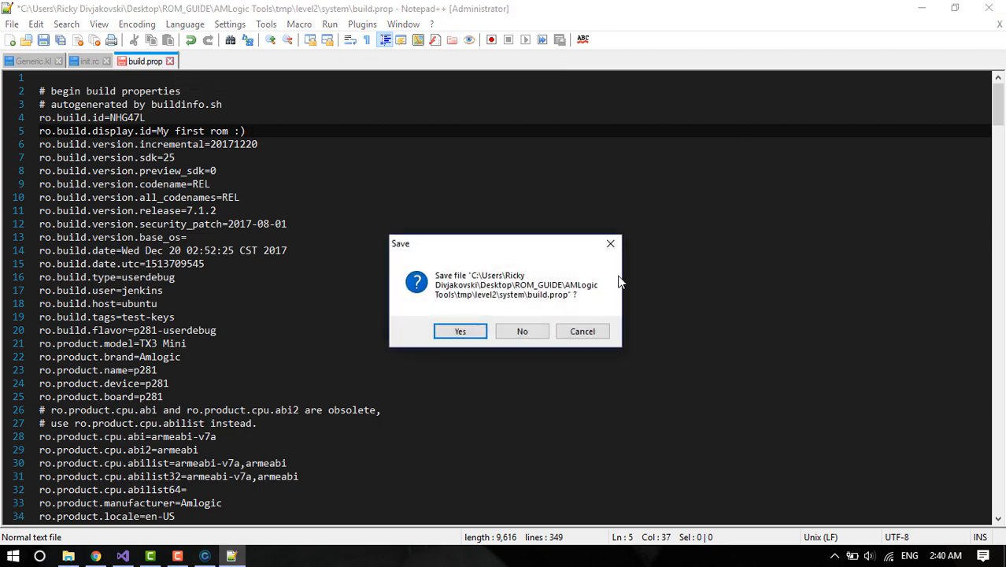
pyautogui.click(459, 331)
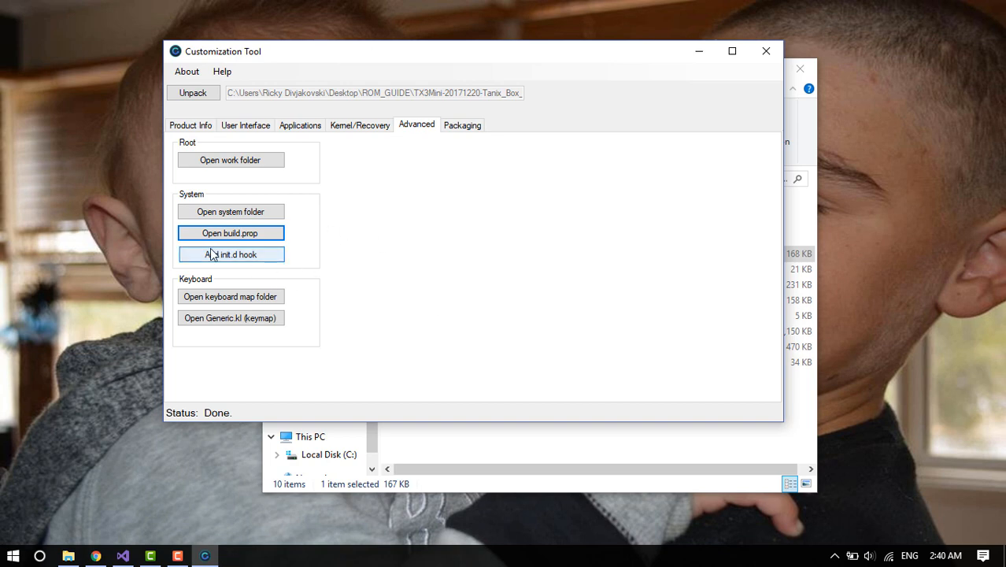
# Step: Add the init.d hook to the firmware and dismiss the Feature added notice
pyautogui.click(229, 253)
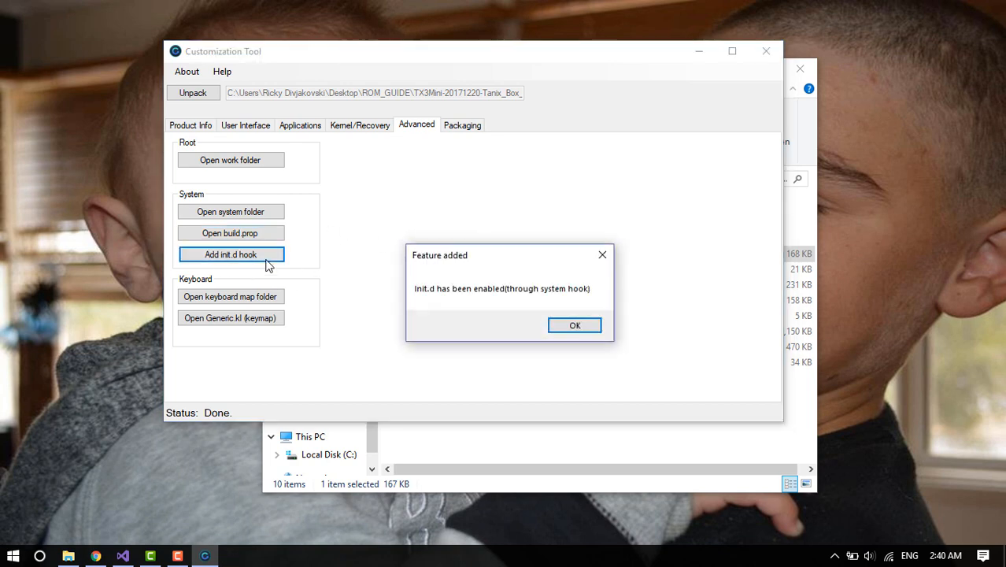
pyautogui.click(574, 325)
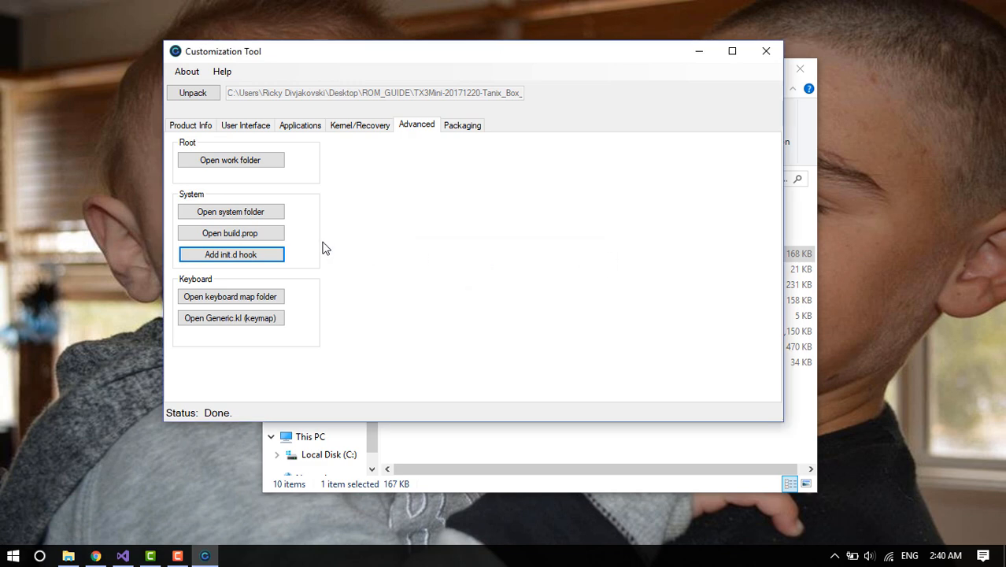
pyautogui.moveTo(275, 276)
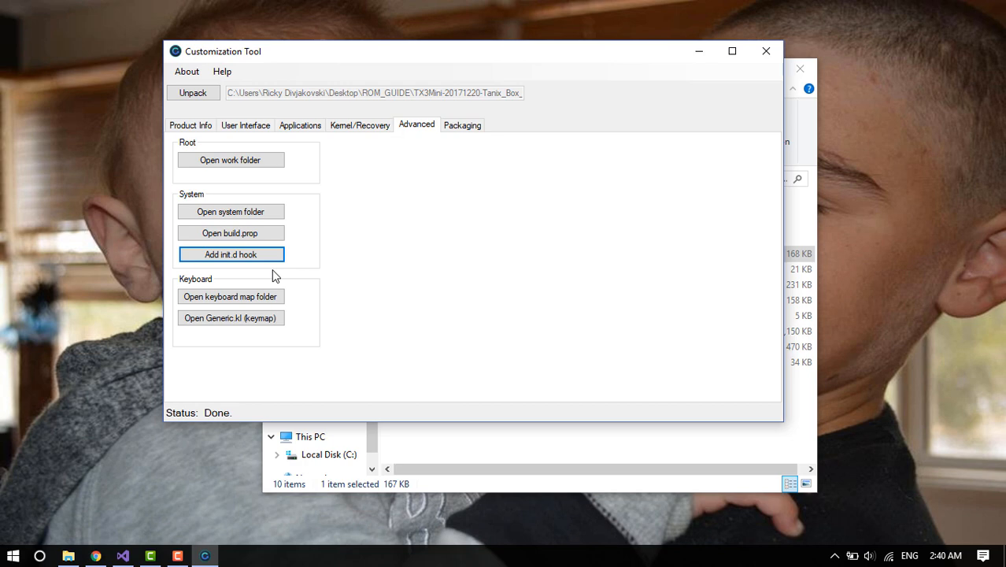
pyautogui.moveTo(362, 250)
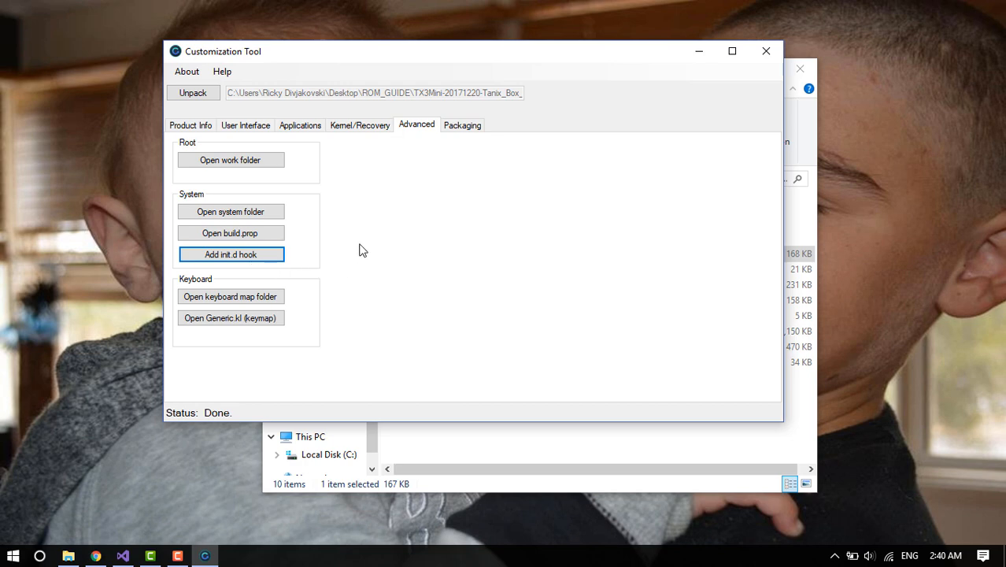
pyautogui.moveTo(312, 318)
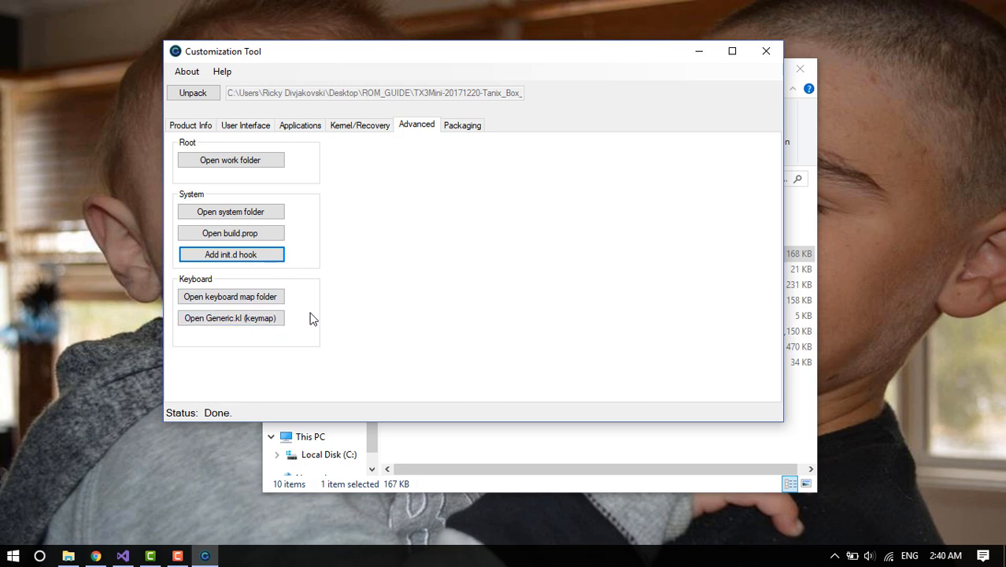
# Step: Load Generic.kl from the firmware's keylayout folder into Notepad++
pyautogui.click(230, 295)
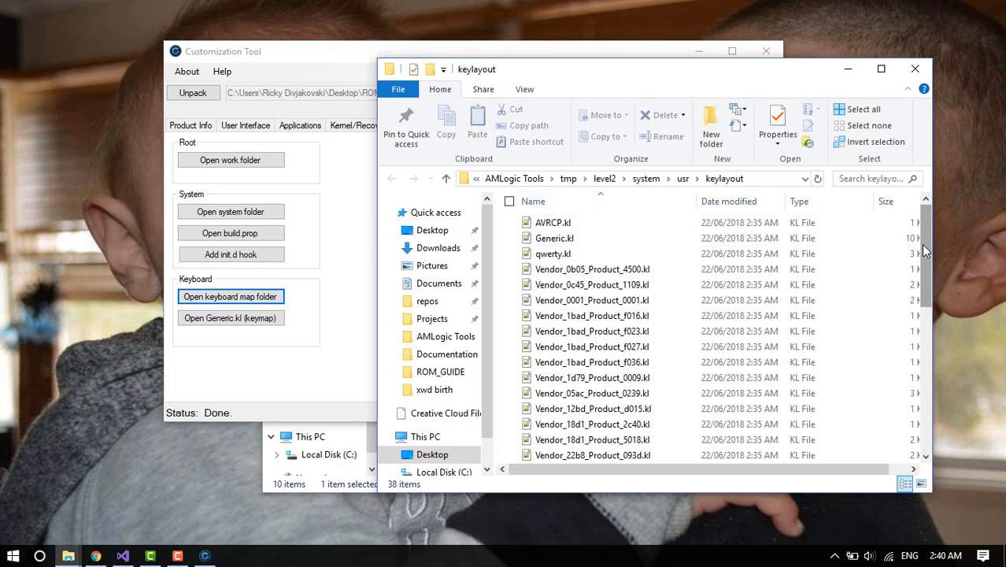
pyautogui.click(554, 238)
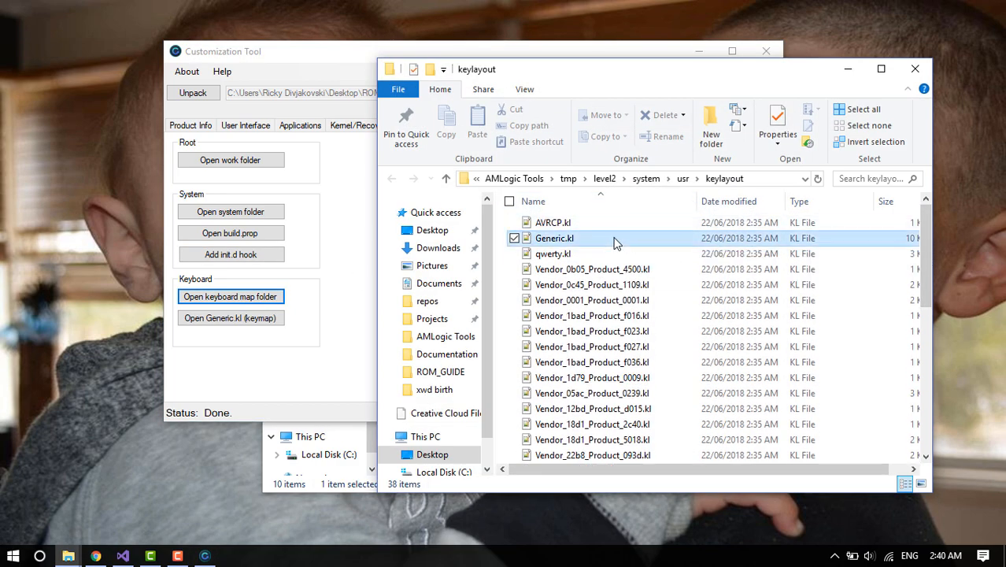
pyautogui.click(554, 238)
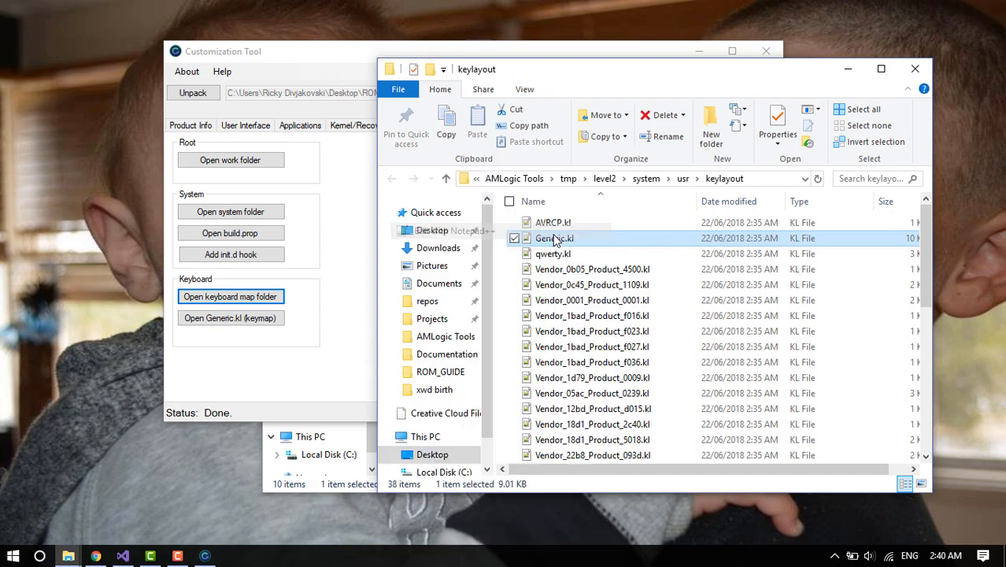
pyautogui.doubleClick(553, 238)
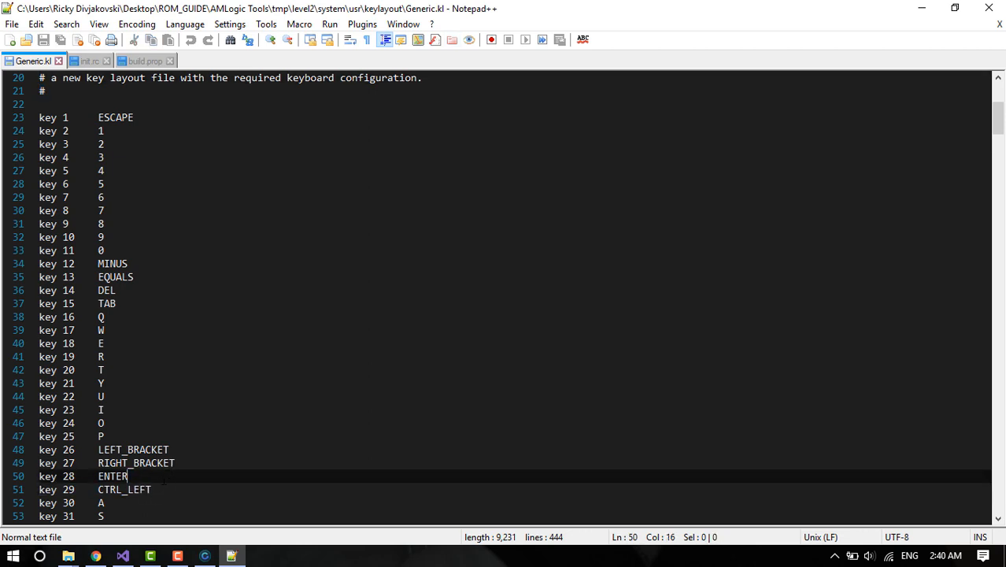
# Step: Try remapping key 28 from ENTER to a DPAD_DO... code before restoring ENTER
pyautogui.press('BackSpace')
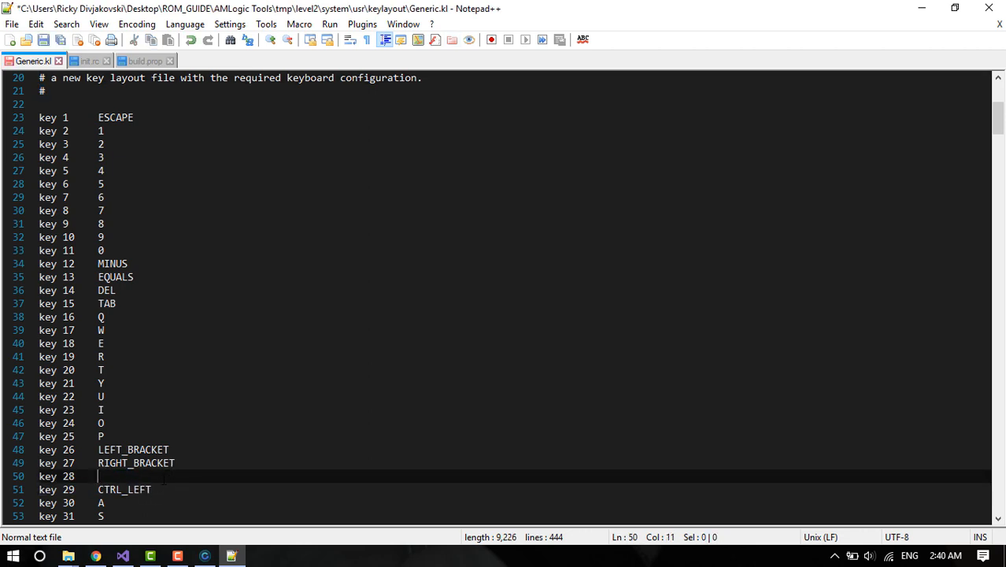
pyautogui.write('DPAD')
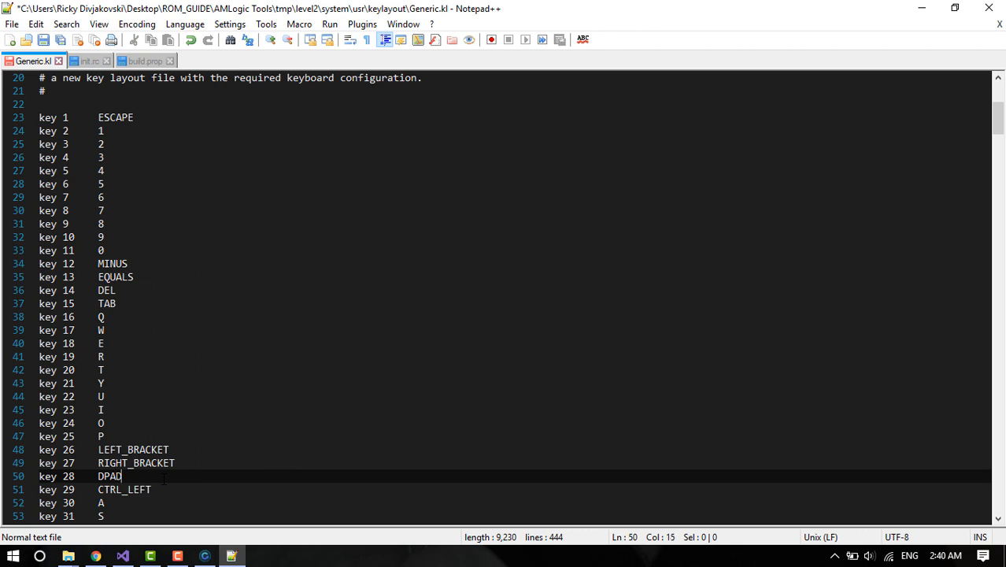
pyautogui.write('_DO')
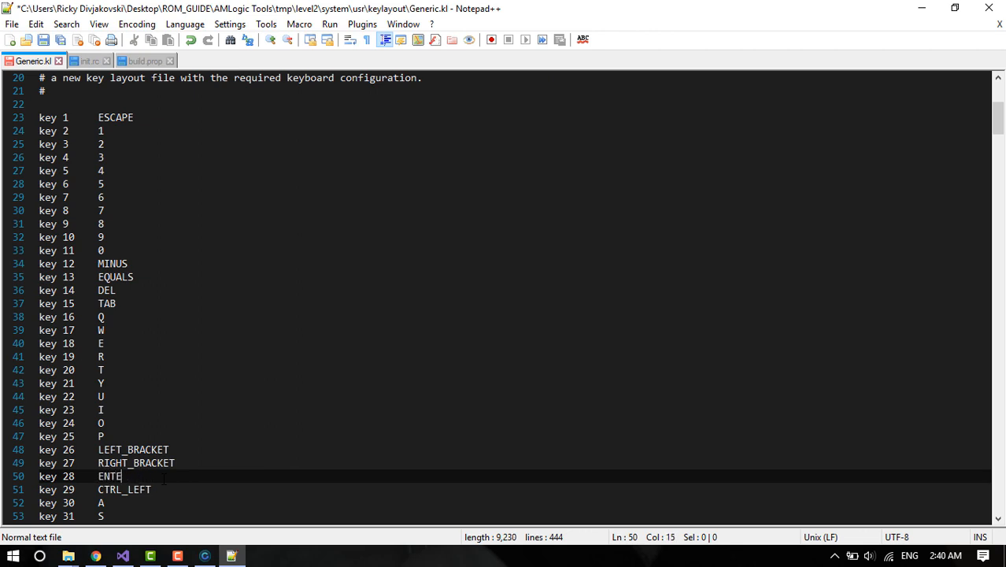
pyautogui.write('R')
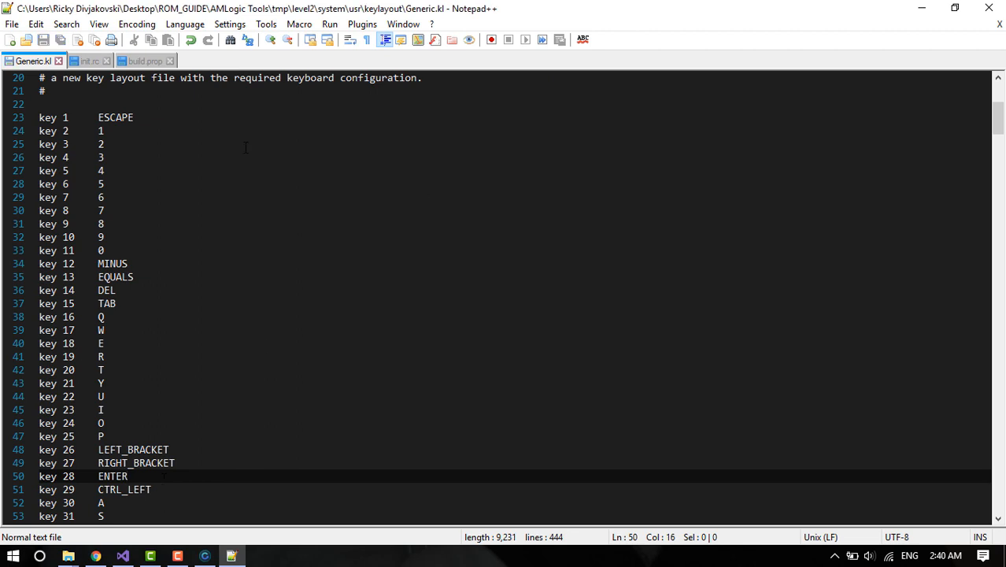
pyautogui.moveTo(60, 62)
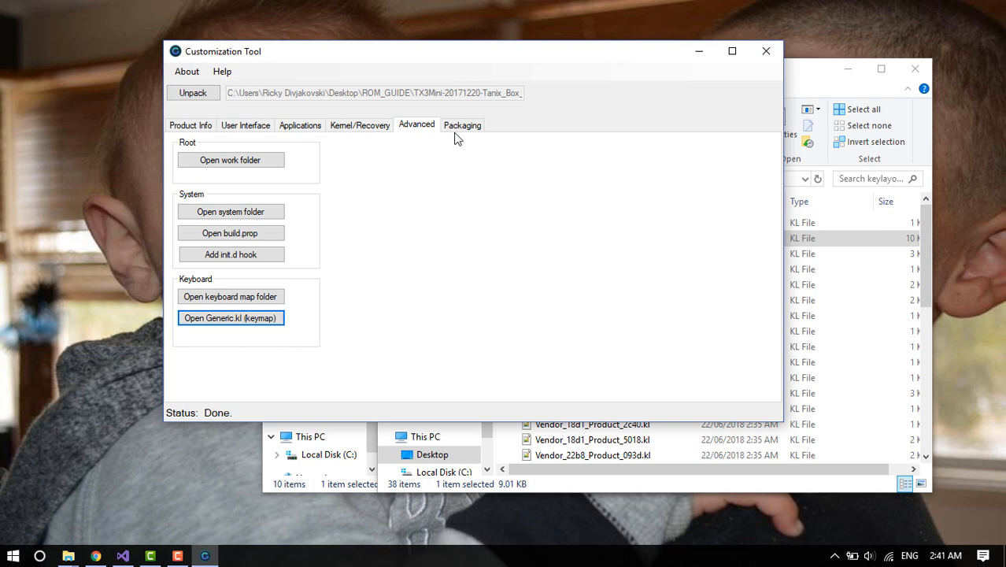
pyautogui.click(463, 124)
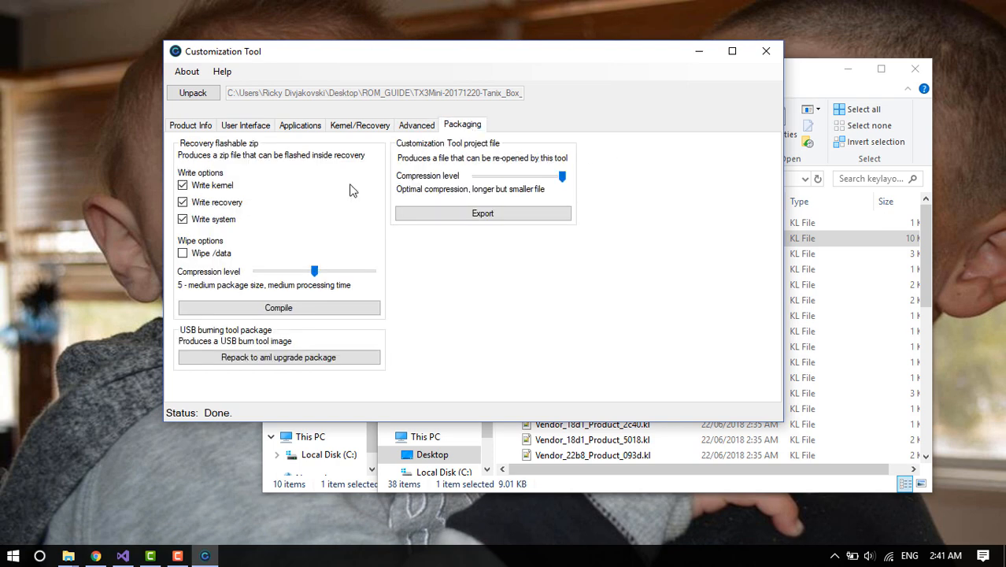
pyautogui.moveTo(345, 226)
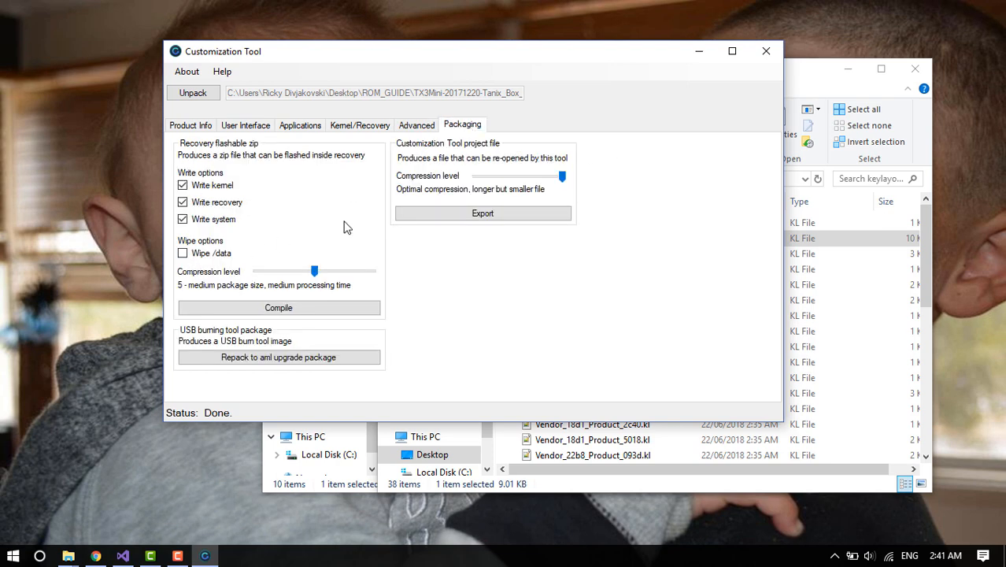
pyautogui.moveTo(195, 181)
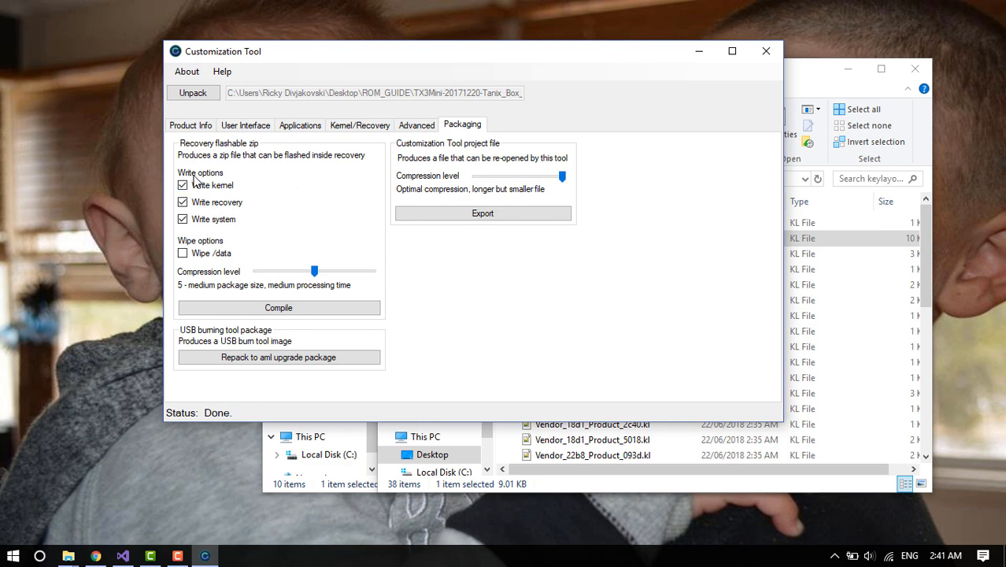
pyautogui.moveTo(192, 165)
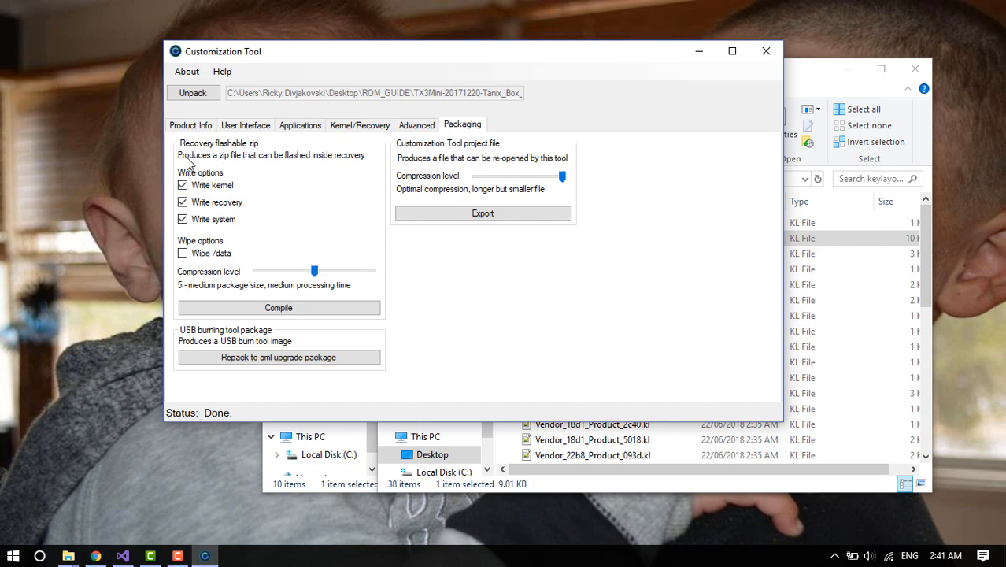
pyautogui.moveTo(349, 264)
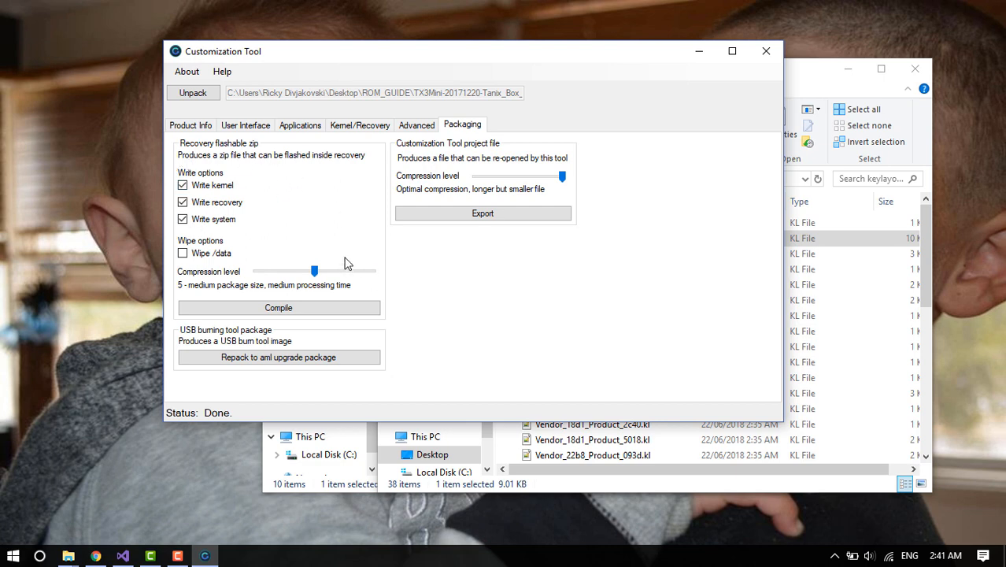
pyautogui.moveTo(328, 225)
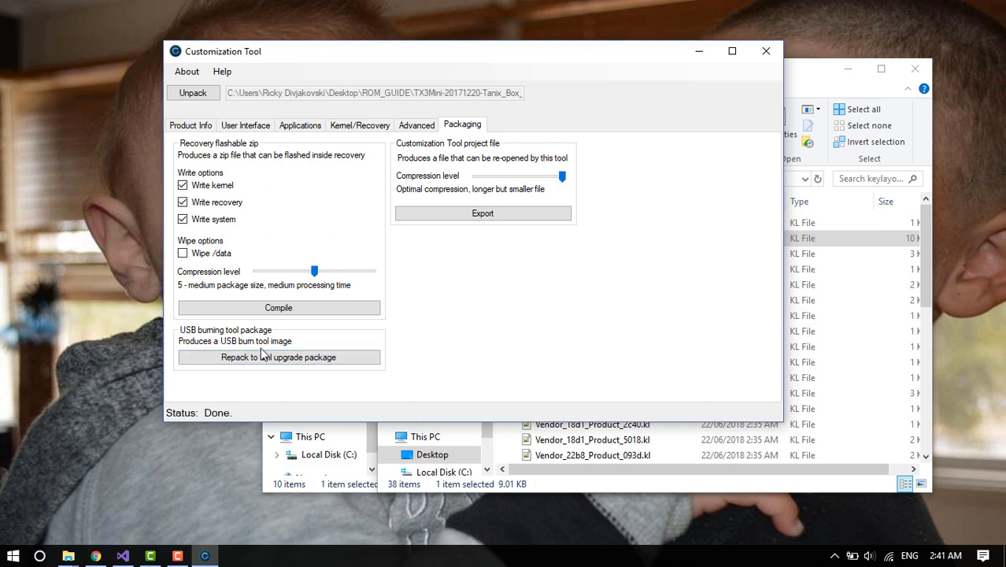
pyautogui.moveTo(392, 286)
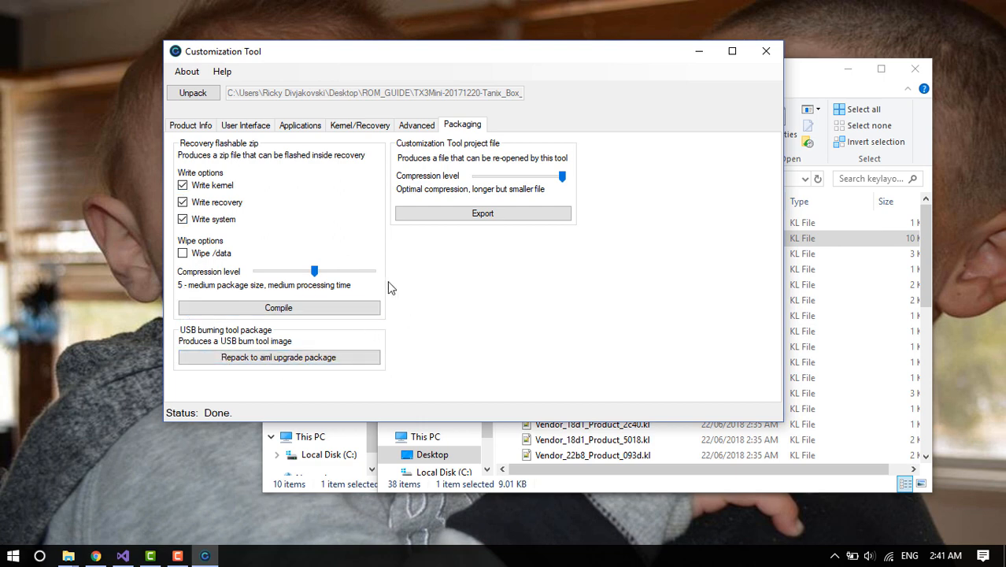
pyautogui.moveTo(240, 215)
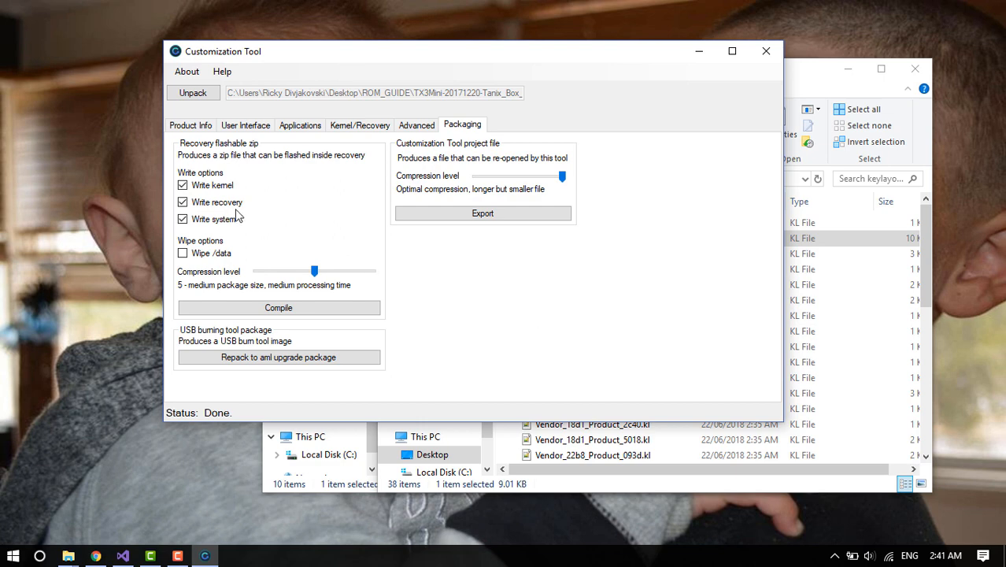
pyautogui.moveTo(314, 221)
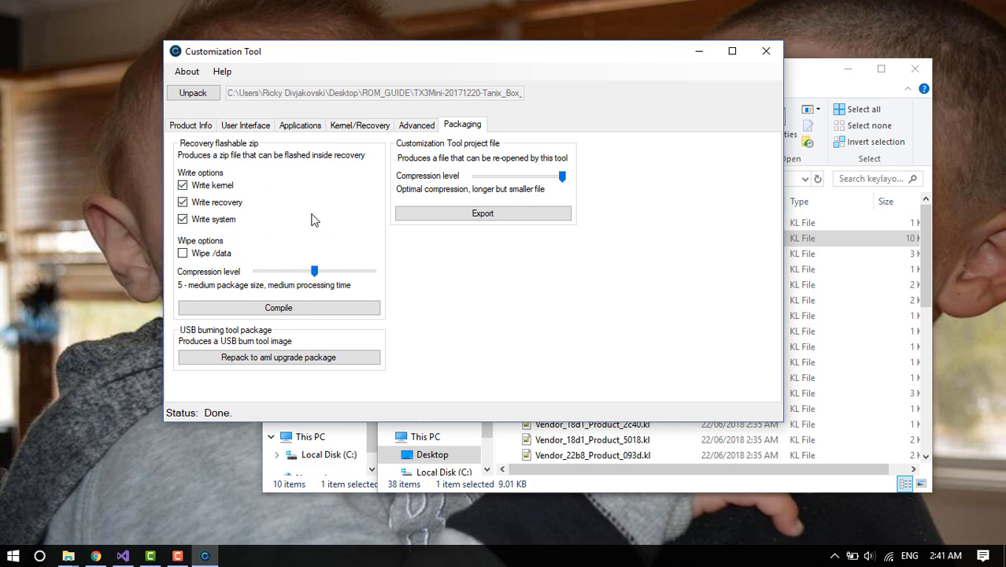
pyautogui.moveTo(315, 271); pyautogui.dragTo(255, 271)
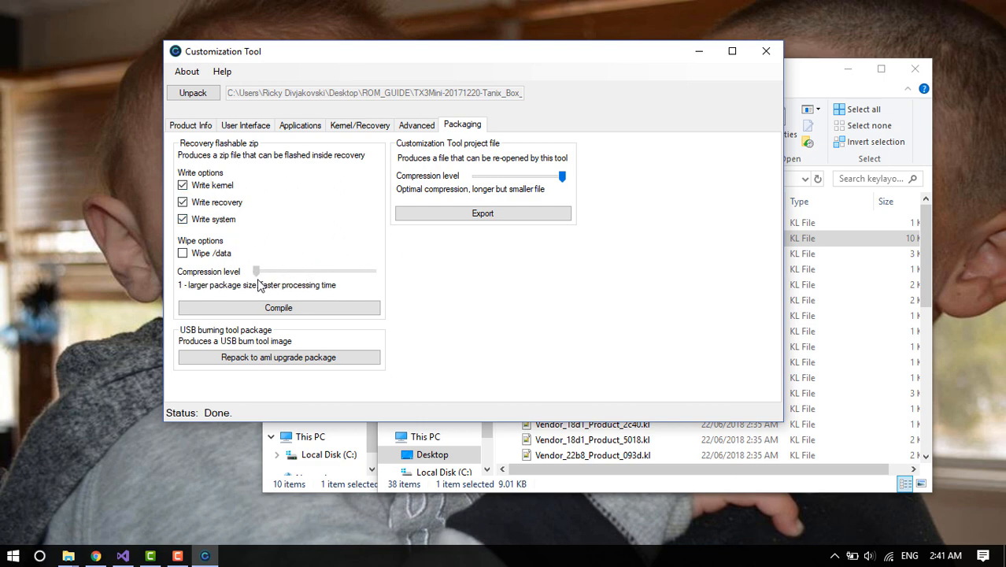
pyautogui.moveTo(255, 270); pyautogui.dragTo(371, 271)
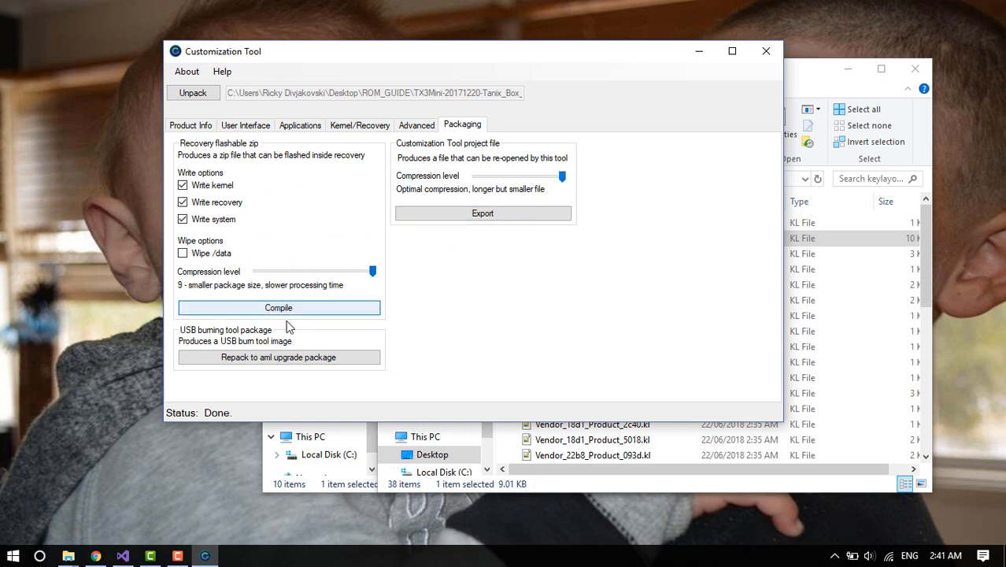
pyautogui.moveTo(318, 356)
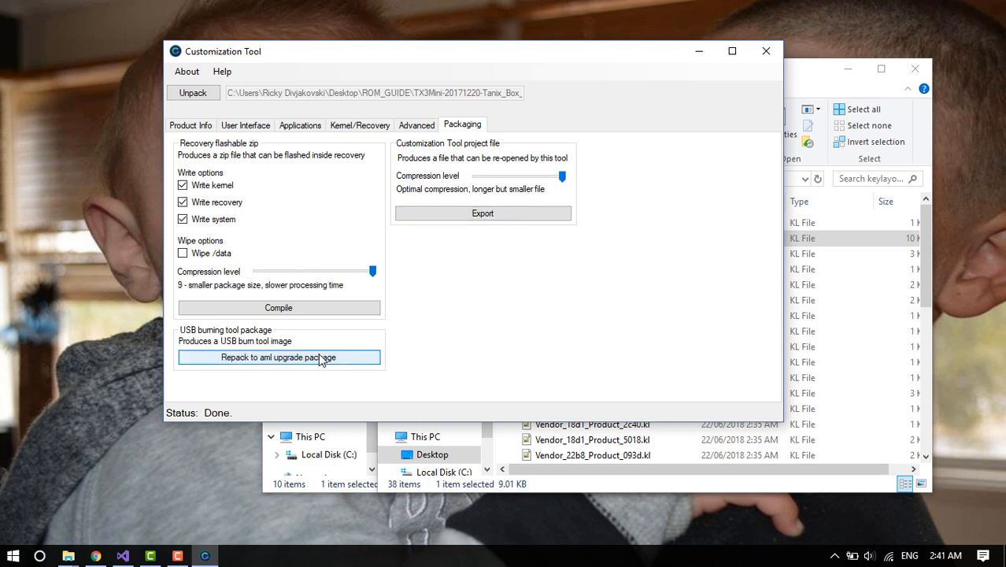
pyautogui.moveTo(386, 369)
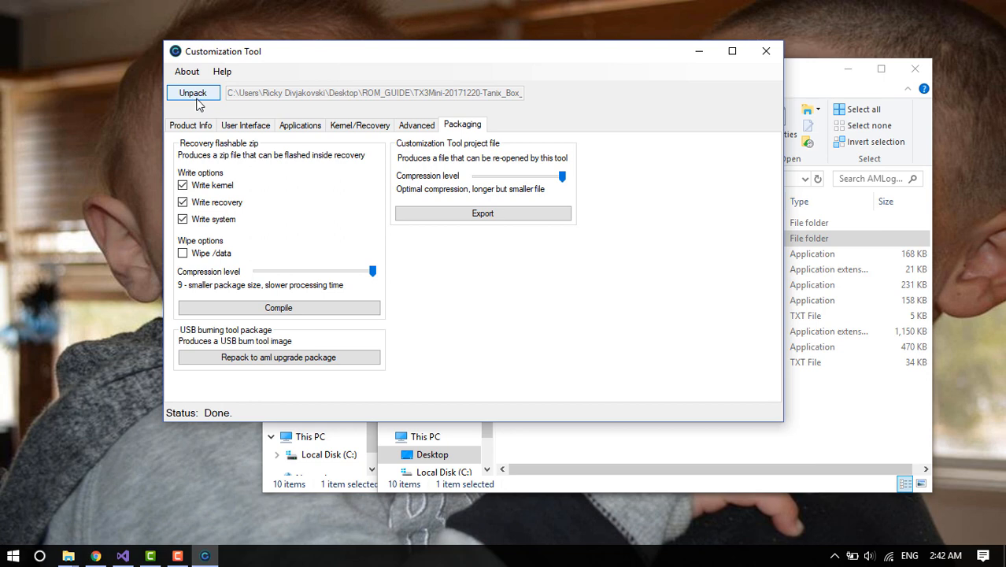
pyautogui.moveTo(518, 154)
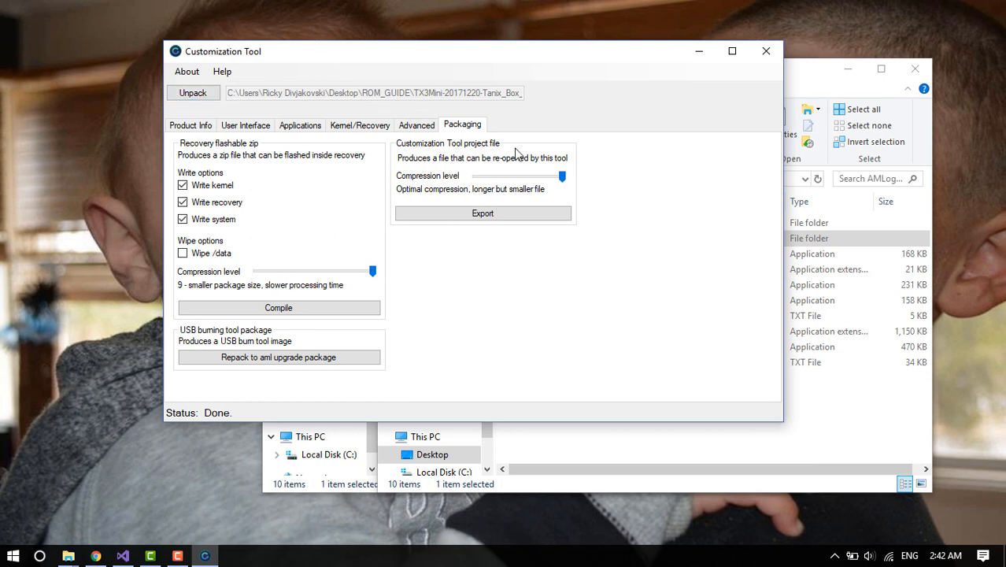
pyautogui.moveTo(526, 214)
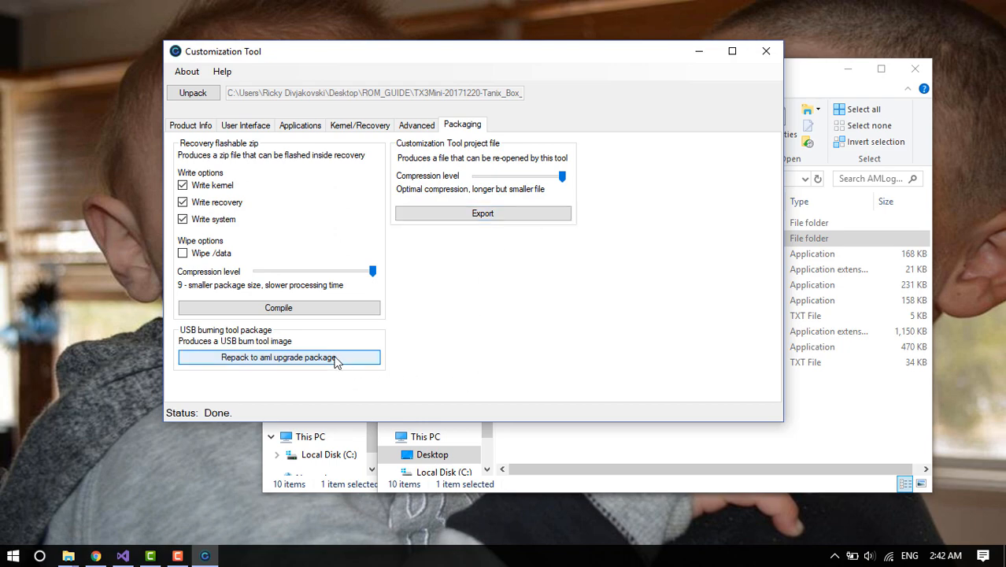
# Step: Start the aml upgrade package repack and browse to Desktop > ROM_GUIDE
pyautogui.click(278, 356)
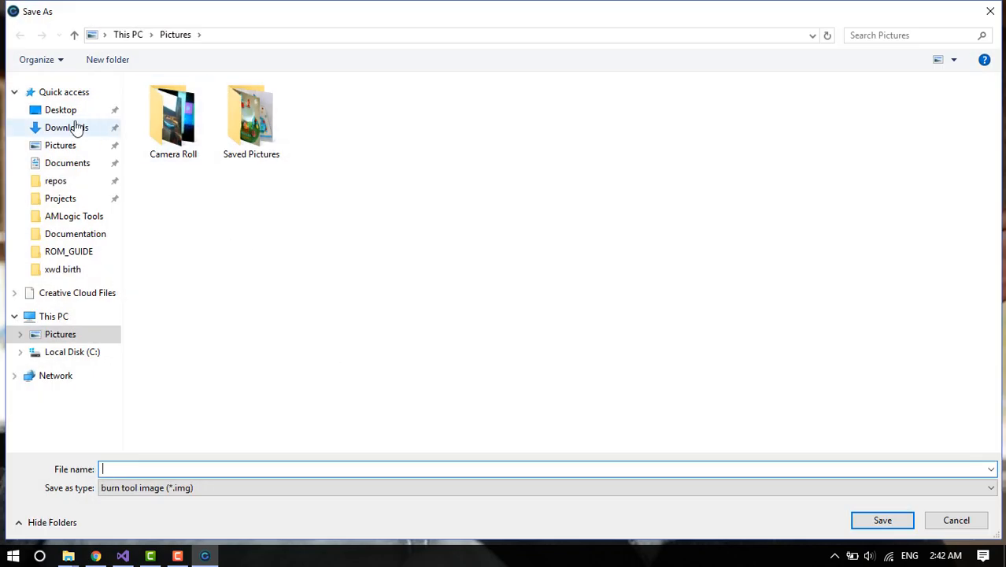
pyautogui.click(60, 110)
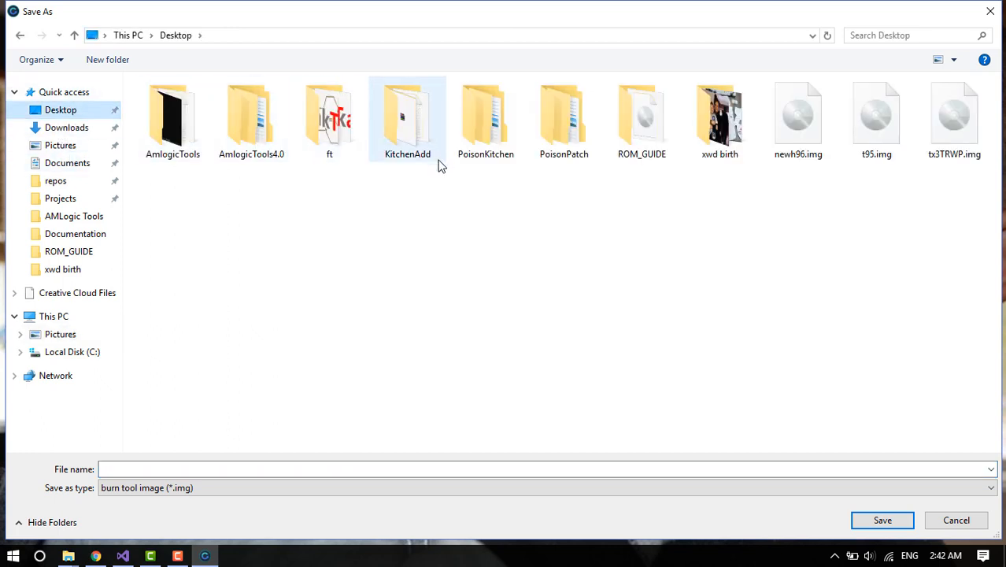
pyautogui.doubleClick(642, 118)
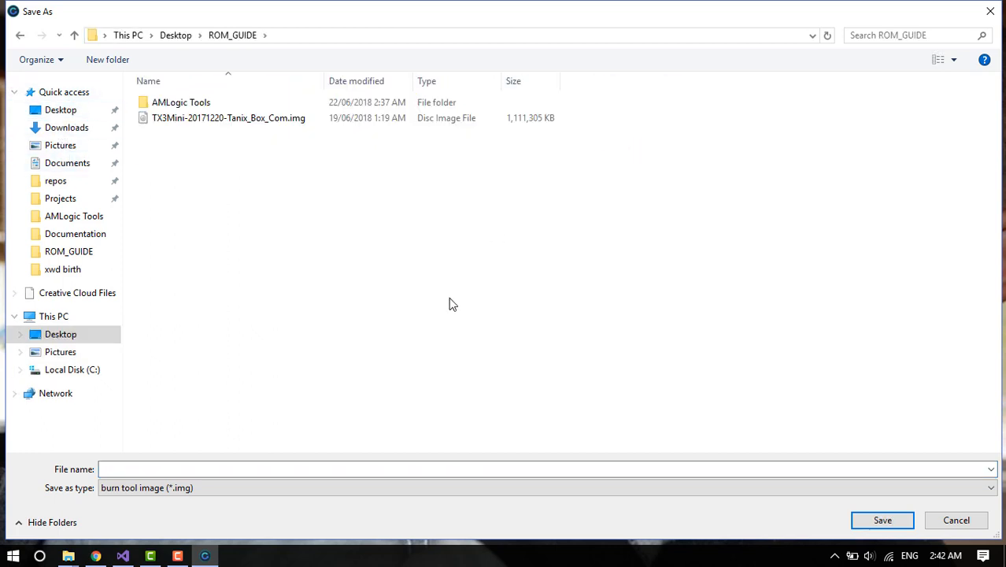
# Step: Name the output image MyFirstRom and save to begin repacking
pyautogui.click(315, 469)
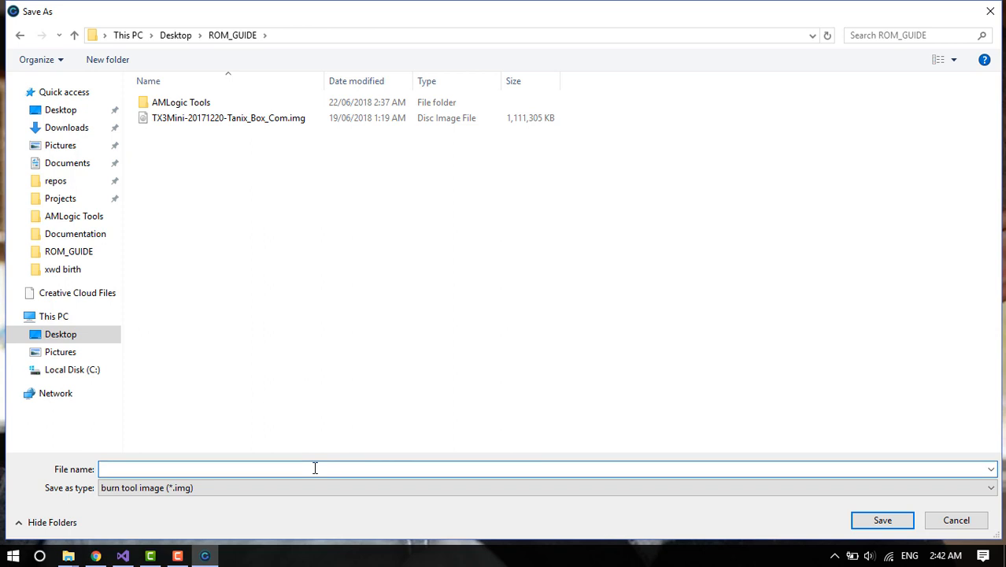
pyautogui.write('My First')
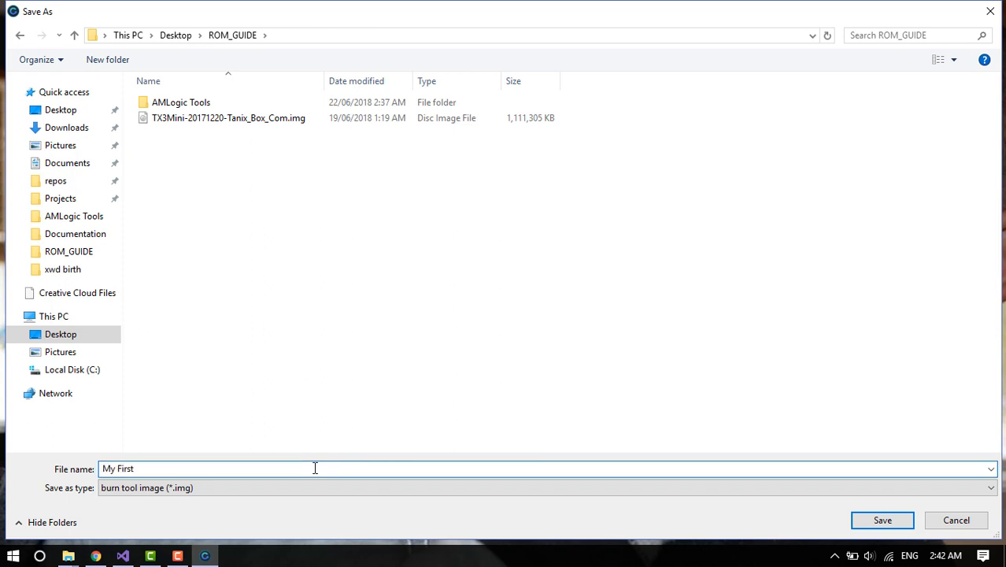
pyautogui.write('Rom')
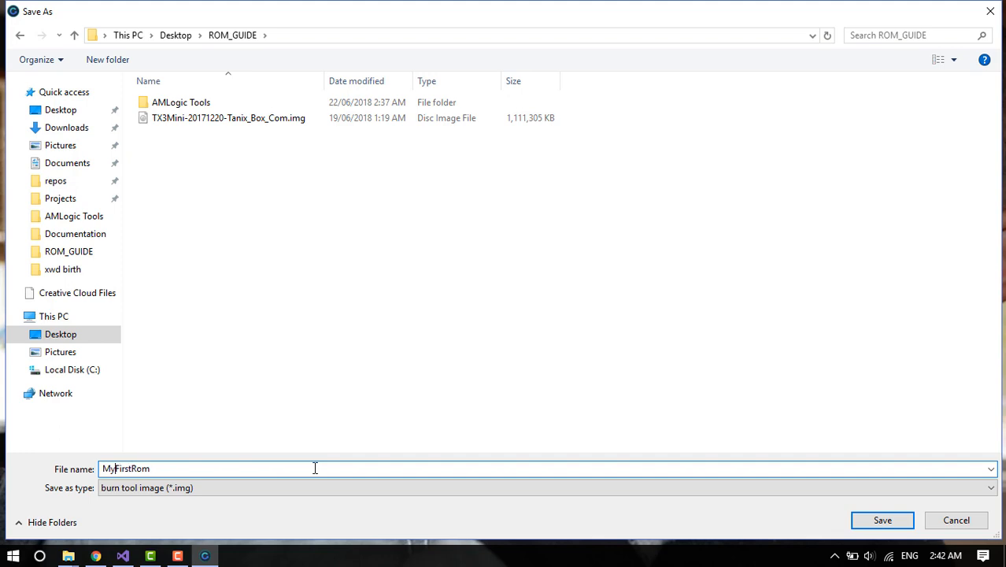
pyautogui.click(881, 519)
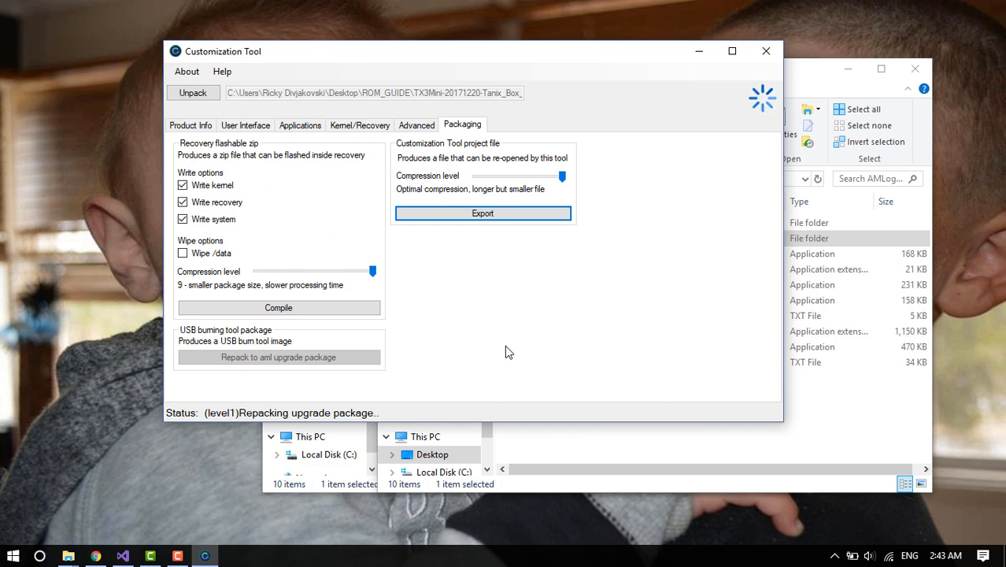
pyautogui.moveTo(336, 412)
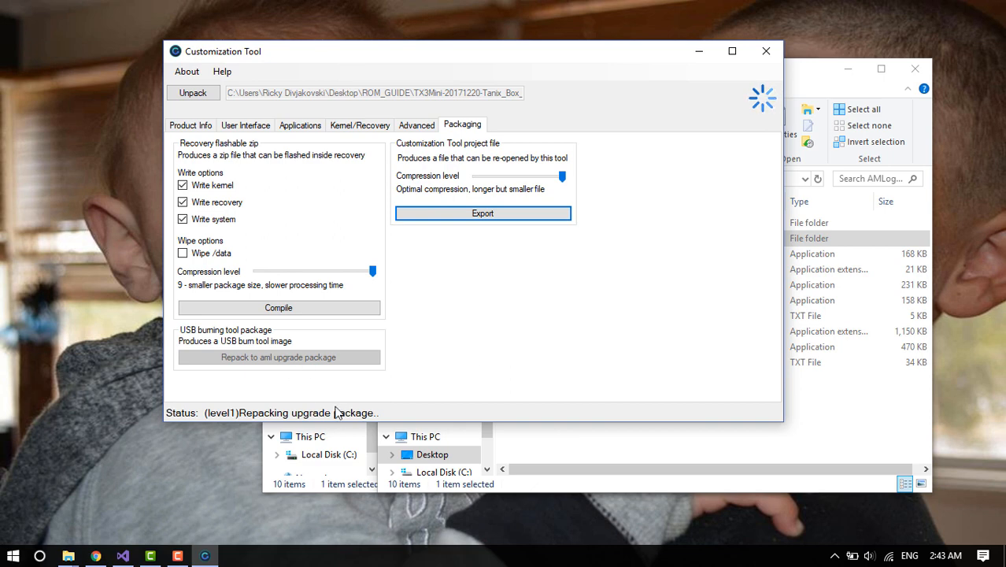
pyautogui.moveTo(241, 418)
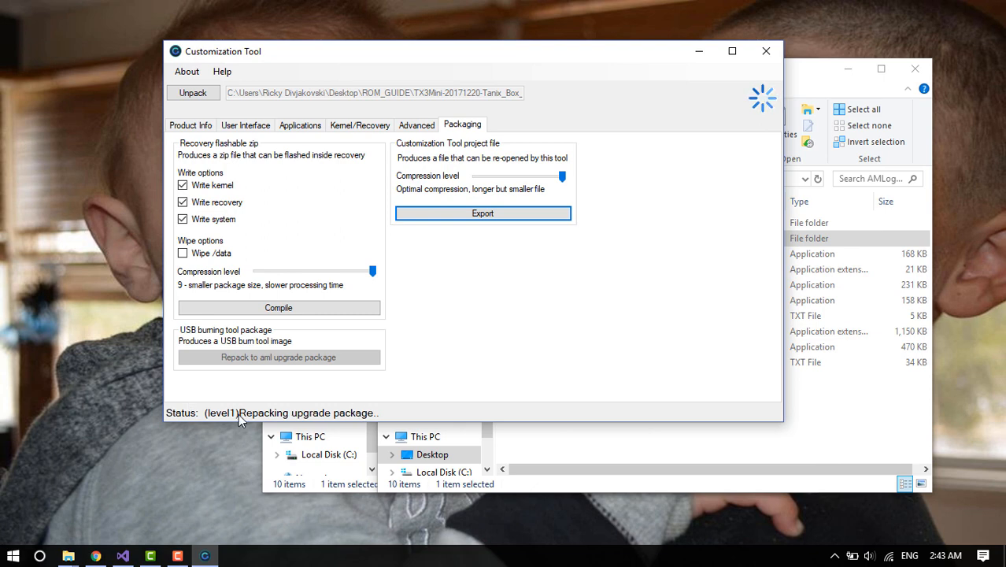
pyautogui.moveTo(343, 412)
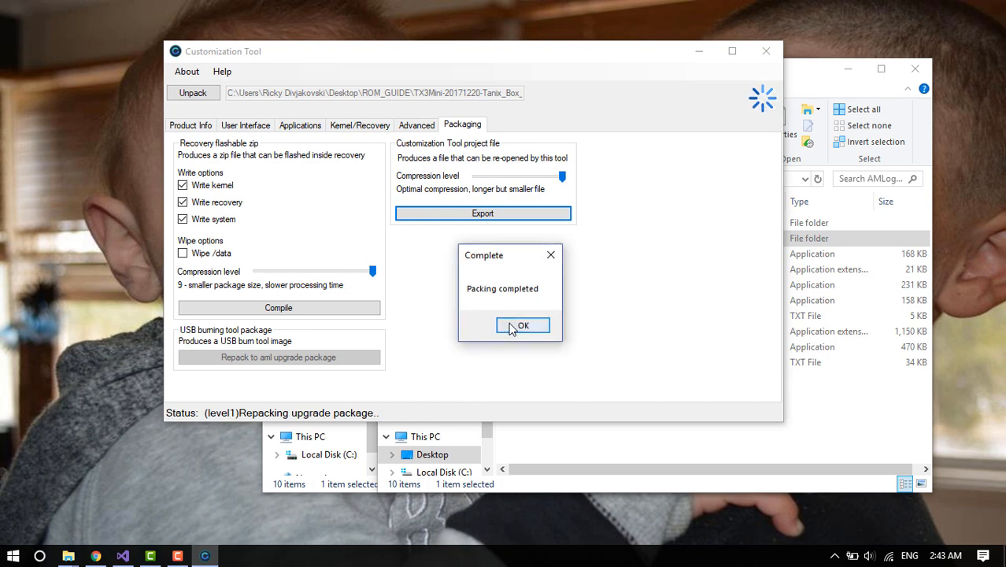
# Step: Dismiss the Packing completed notice once the repack finishes
pyautogui.click(522, 324)
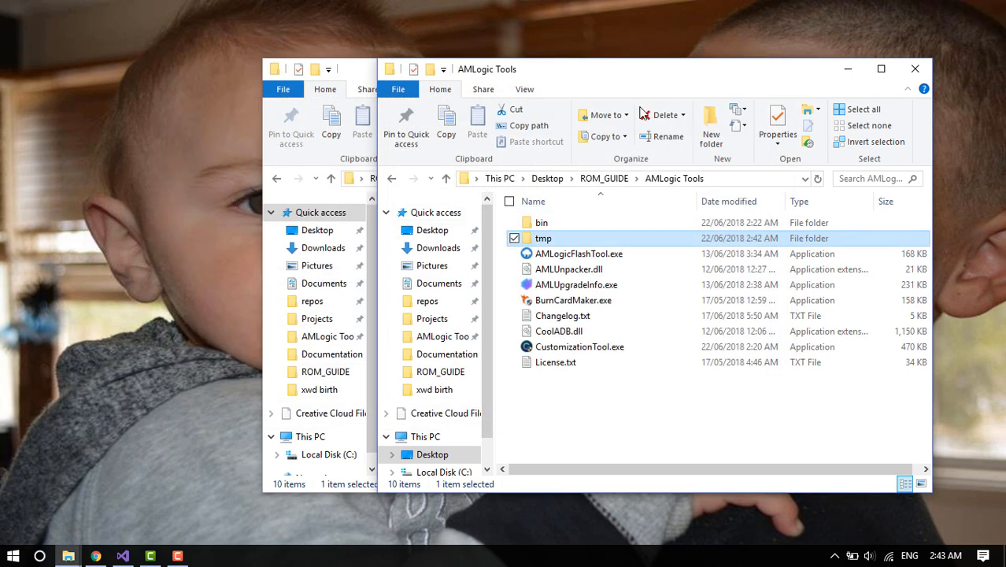
# Step: Bring Explorer forward and go up to ROM_GUIDE showing MyFirstRom.img beside the original
pyautogui.click(604, 178)
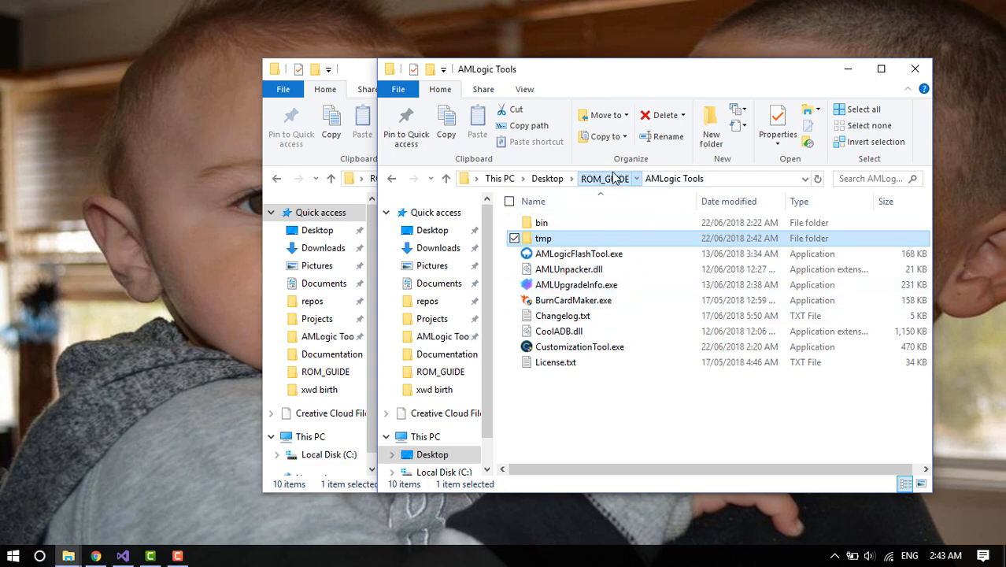
pyautogui.click(604, 178)
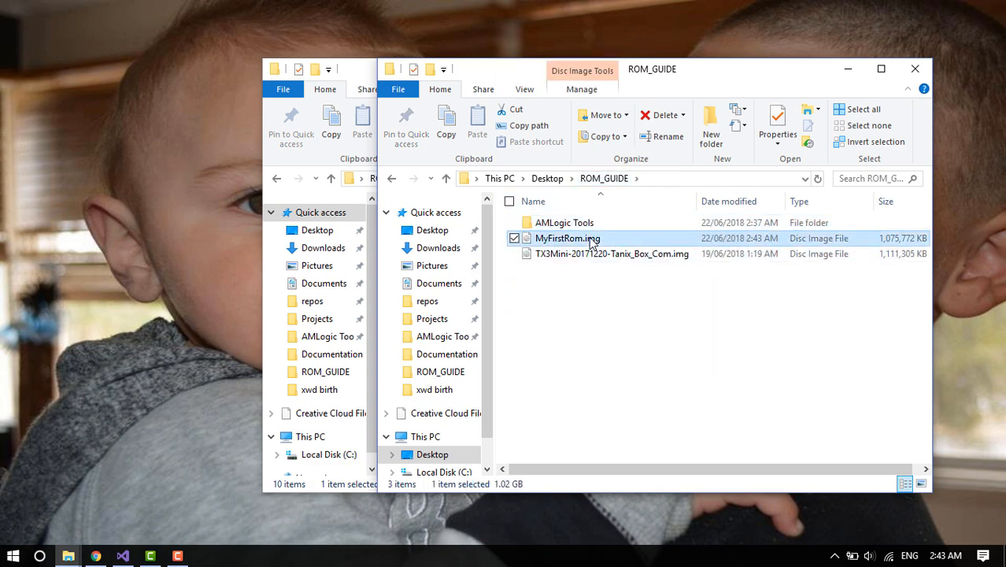
pyautogui.moveTo(895, 251)
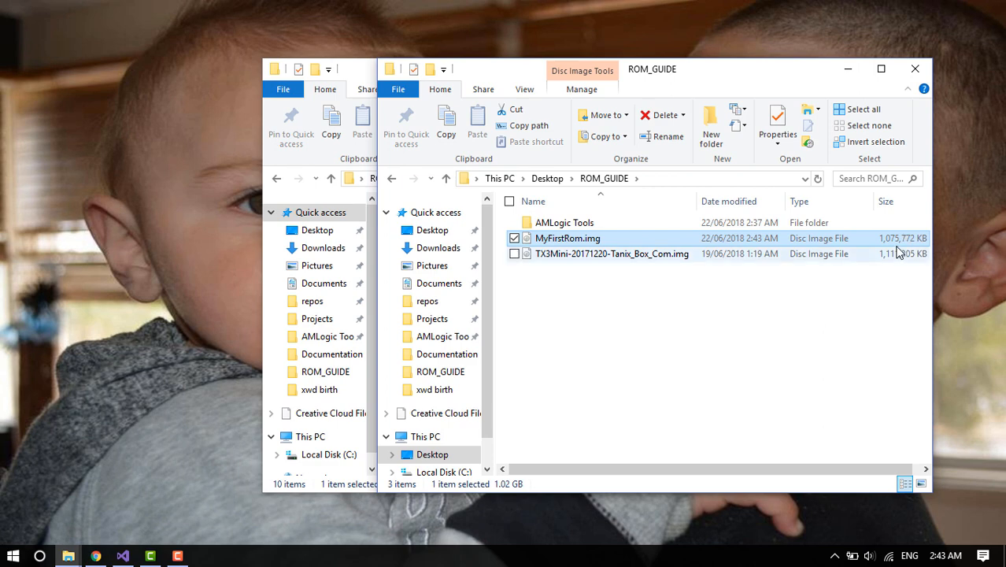
pyautogui.moveTo(899, 315)
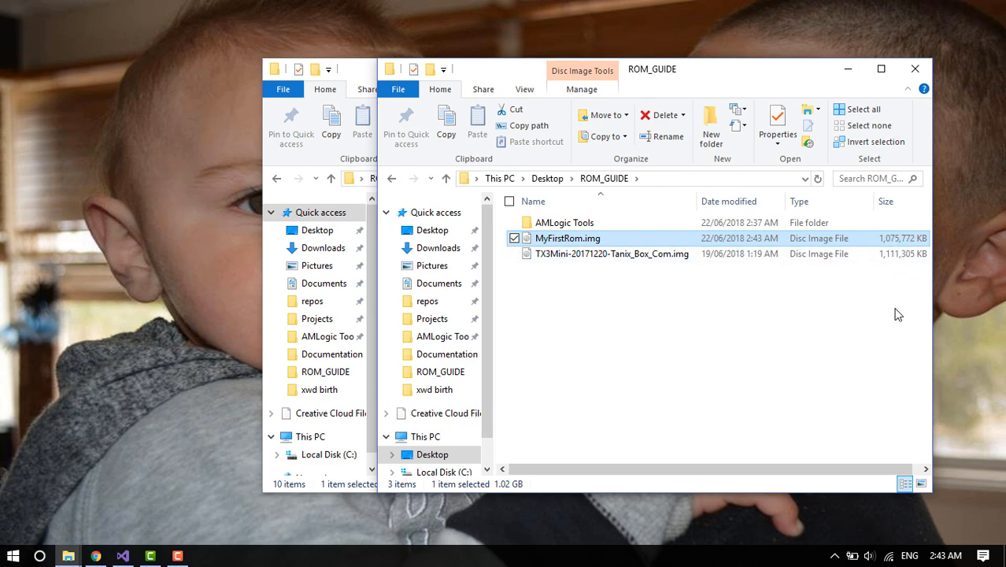
pyautogui.moveTo(904, 271)
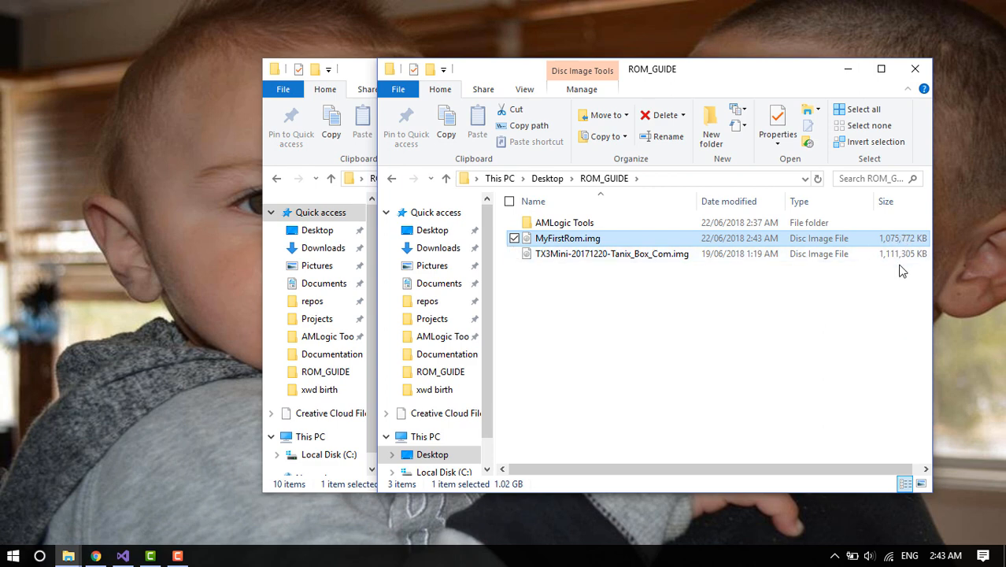
pyautogui.moveTo(728, 321)
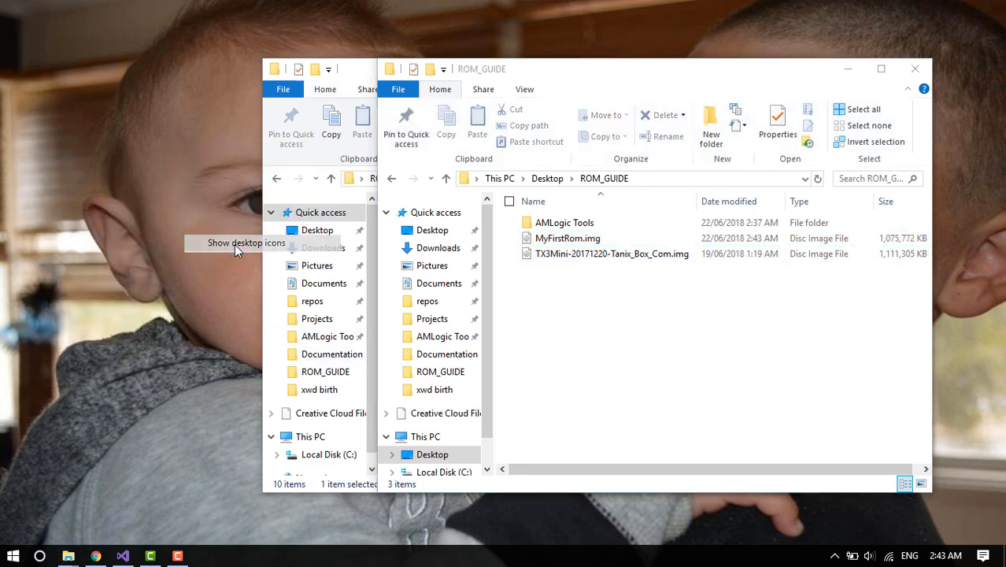
# Step: Import MyFirstRom.img from ROM_GUIDE into USB Burning Tool so it verifies and loads
pyautogui.click(245, 242)
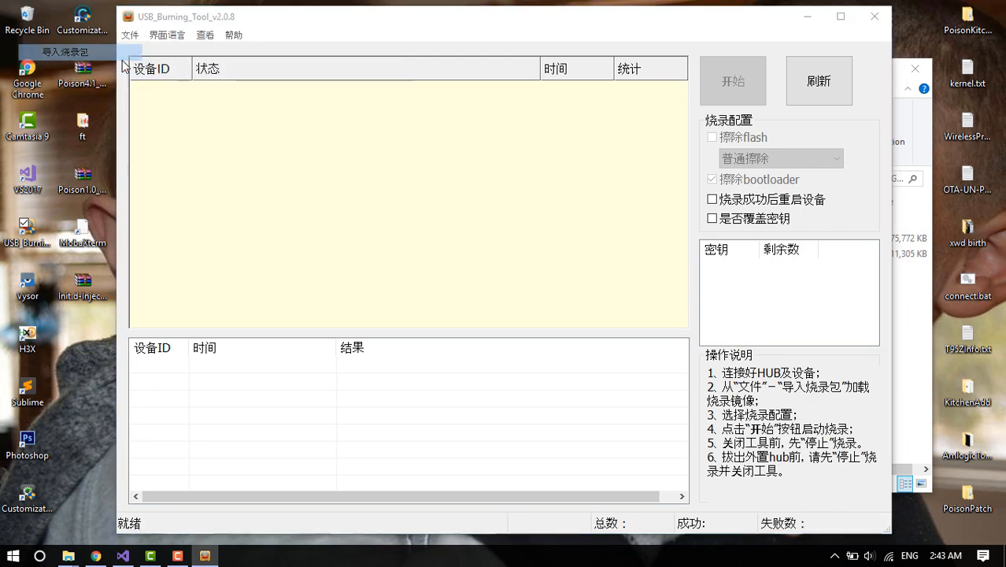
pyautogui.click(66, 50)
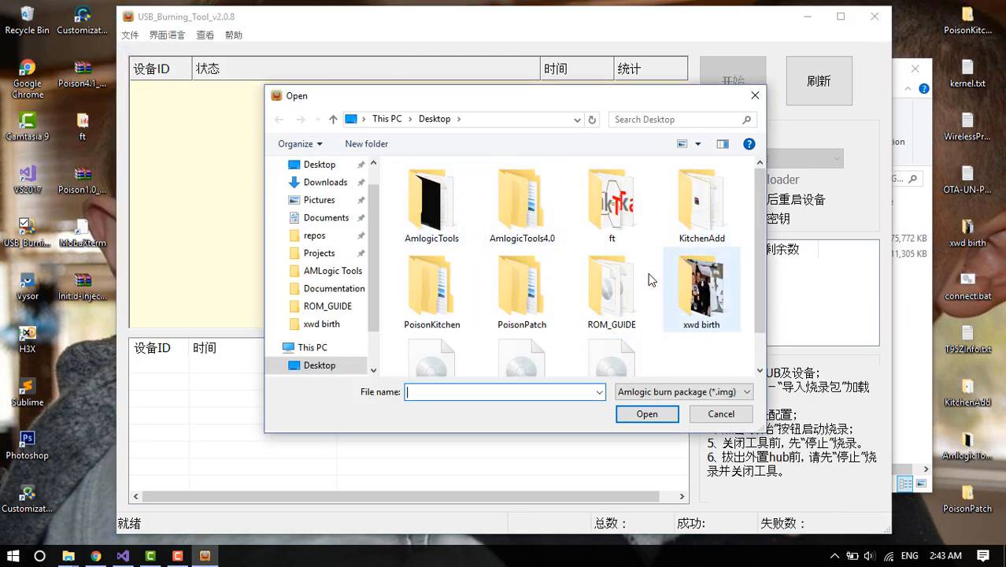
pyautogui.doubleClick(610, 283)
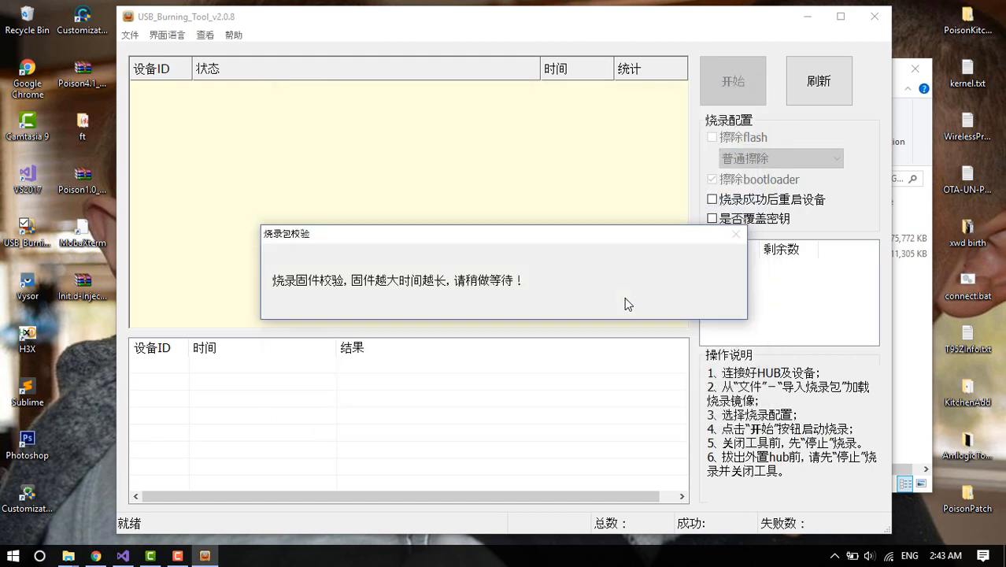
pyautogui.moveTo(179, 41)
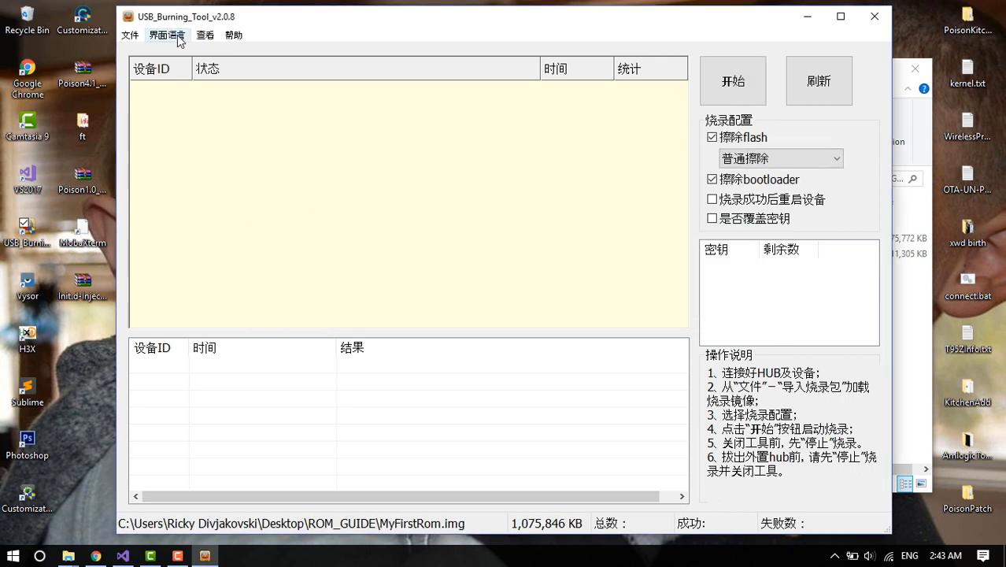
# Step: Switch the interface language to English and begin closing the burning tool
pyautogui.click(164, 35)
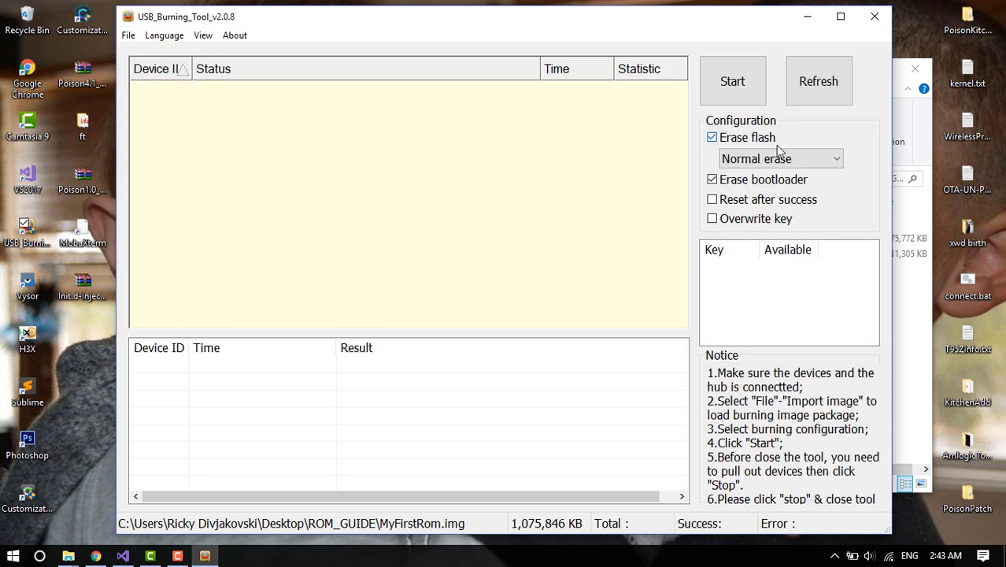
pyautogui.click(873, 16)
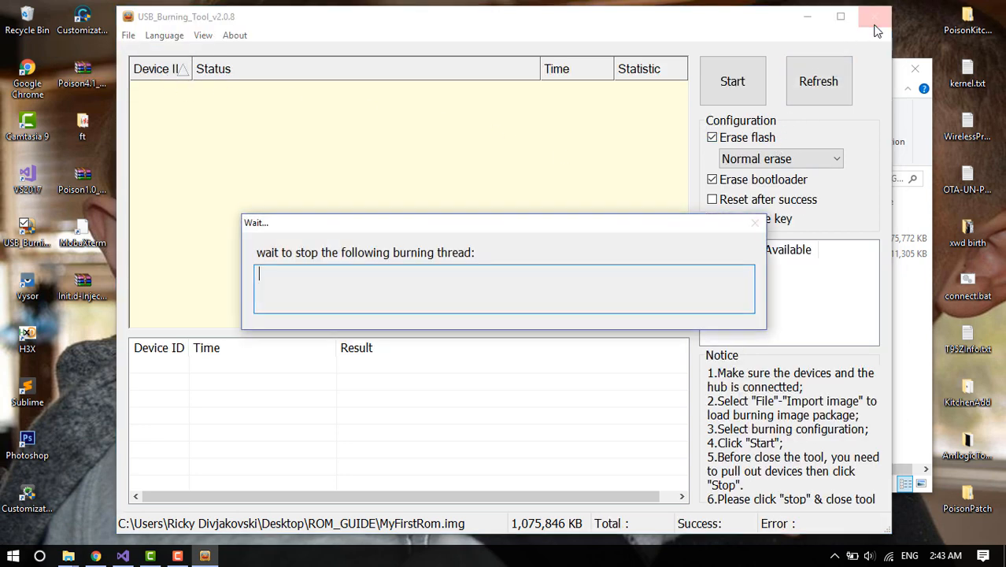
# Step: Confirm closing USB Burning Tool, returning to the ROM_GUIDE folder
pyautogui.click(875, 16)
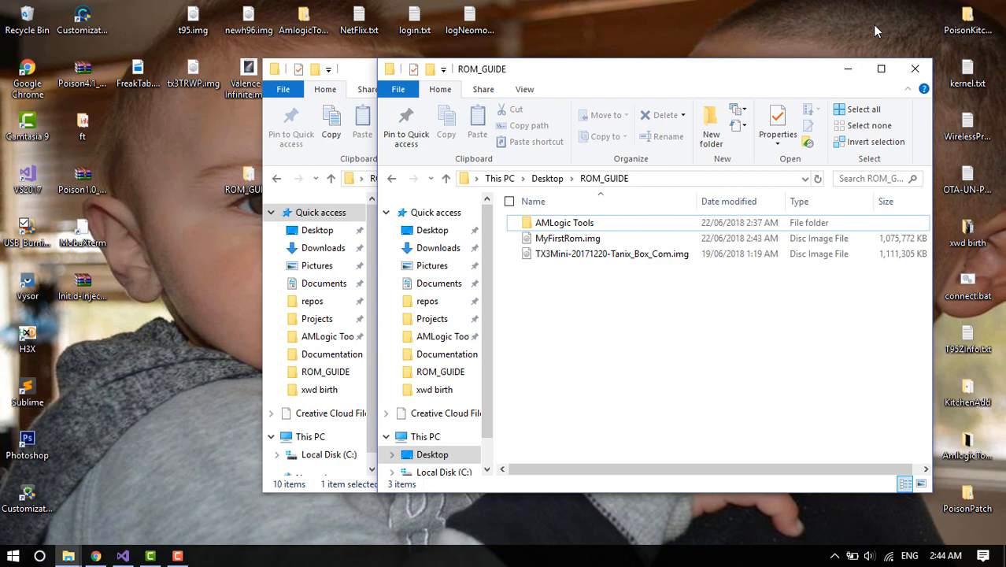
pyautogui.moveTo(716, 83)
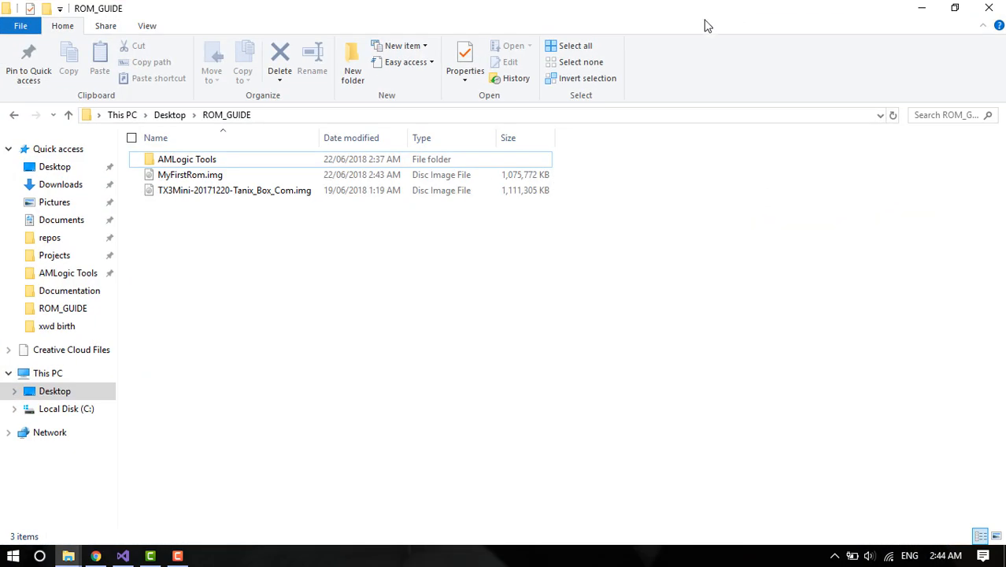
pyautogui.moveTo(616, 248)
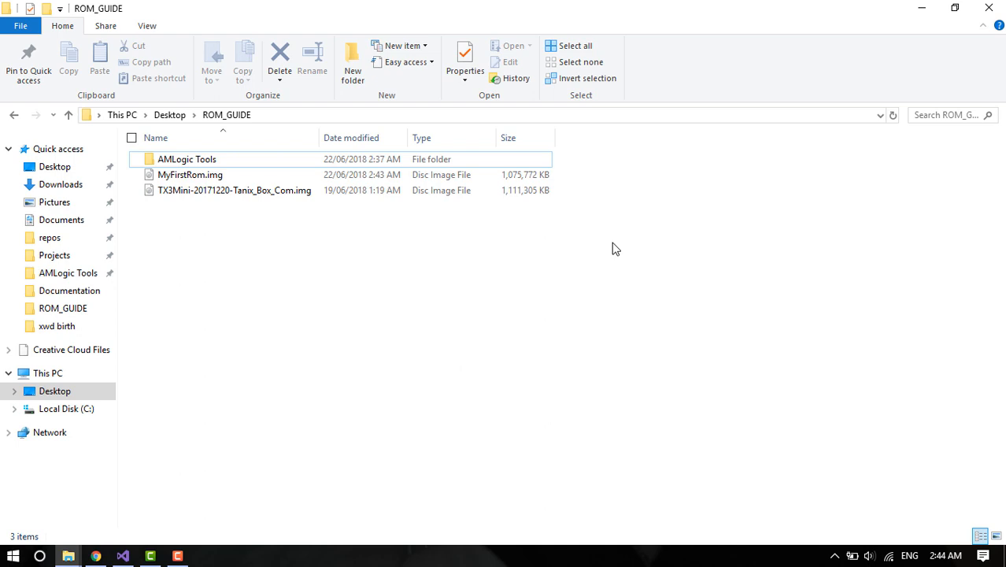